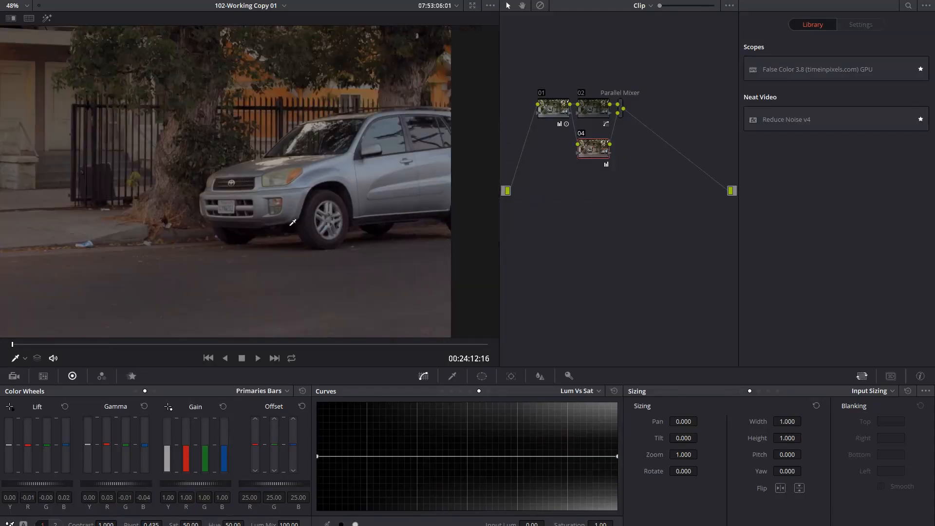
Step: Play back the finished snow composite from the Edit timeline and look at its Fusion node graph
left_click(379, 515)
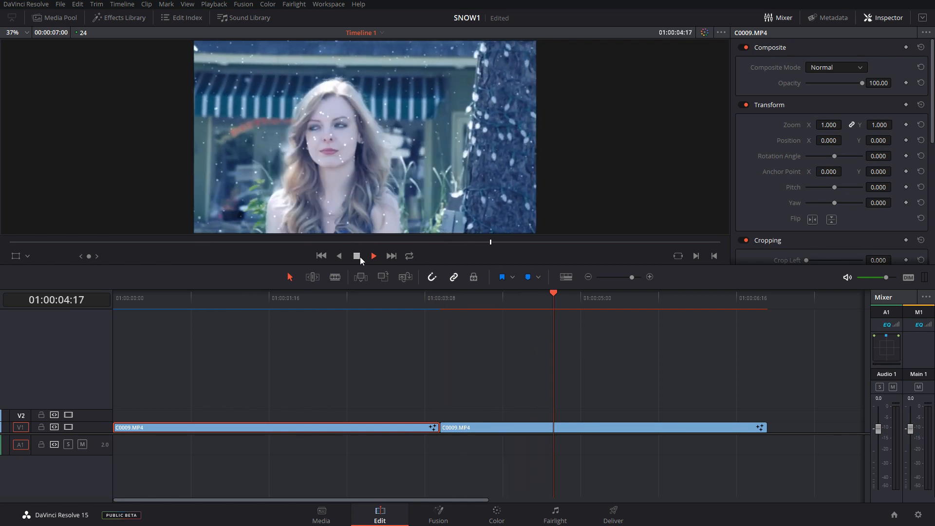
left_click(373, 256)
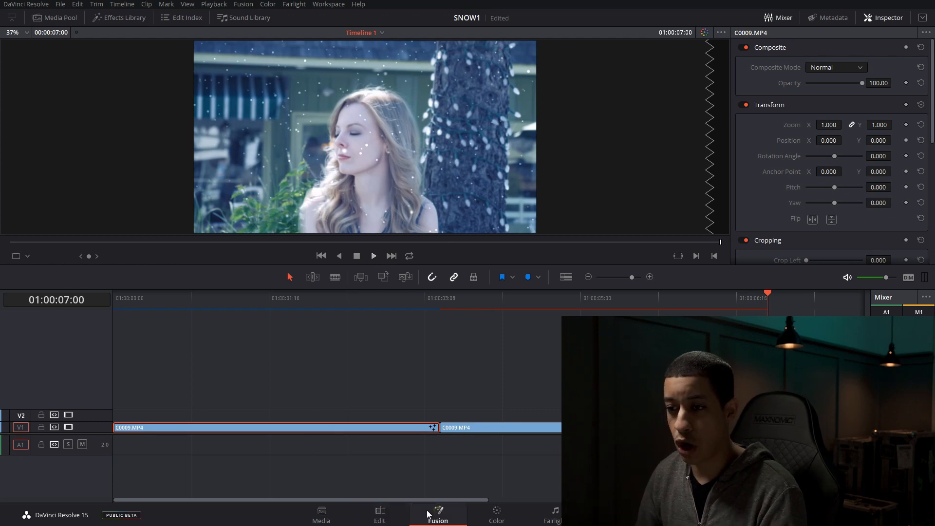
left_click(437, 514)
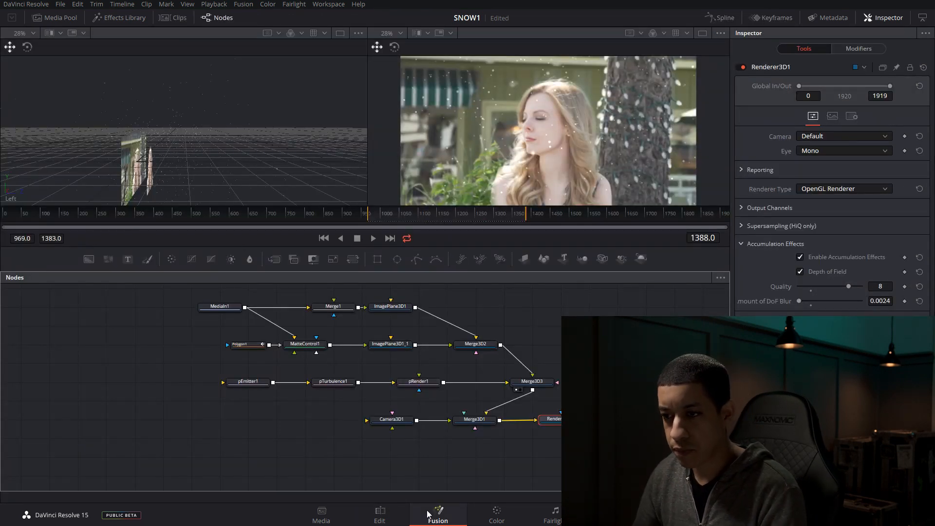
Step: Return to Edit, park the playhead on the first clip and bring its MediaIn1–MediaOut1 graph up in Fusion
left_click(379, 514)
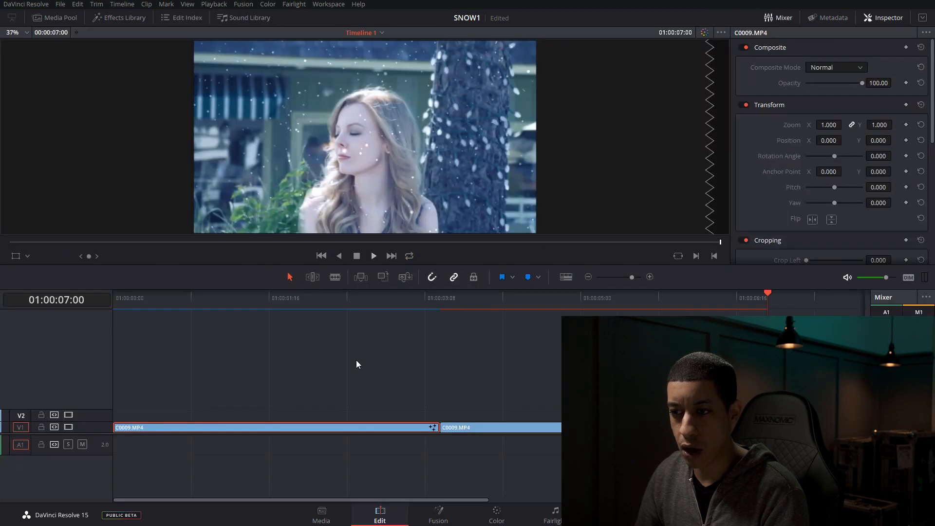
left_click(332, 298)
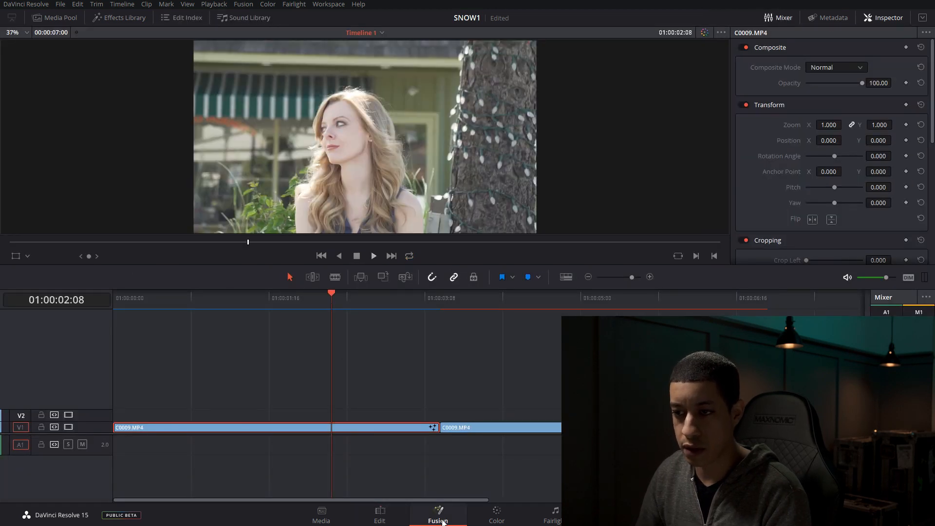
left_click(437, 514)
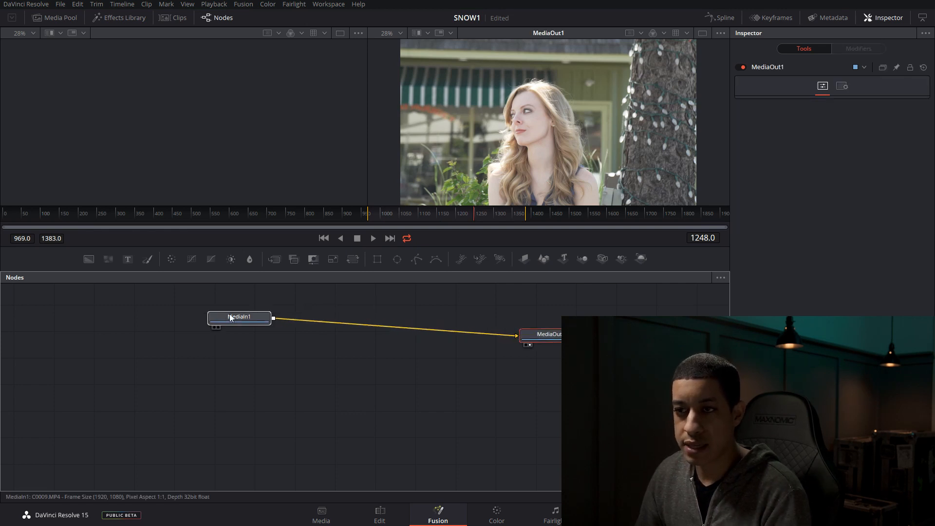
Step: Select MediaOut1 and MediaIn1 in turn, then delete the MediaOut1 node
left_click(238, 317)
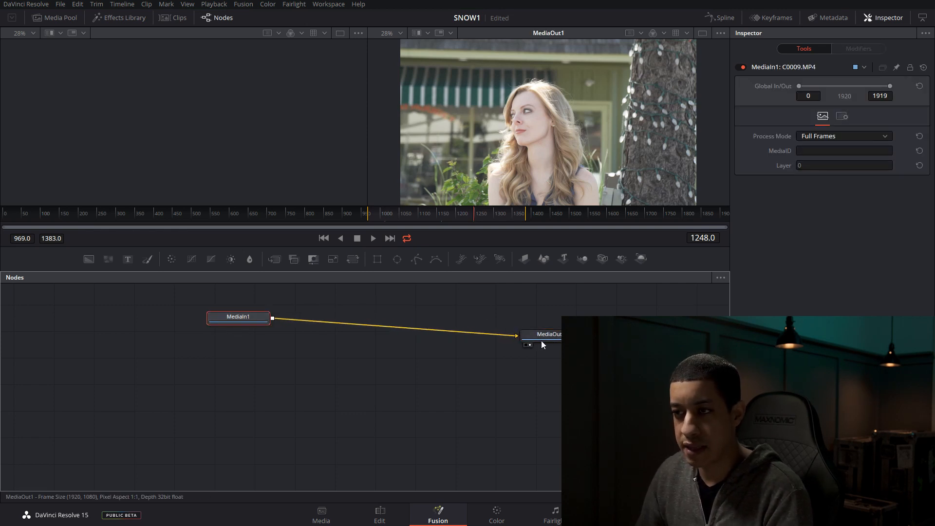
left_click(548, 334)
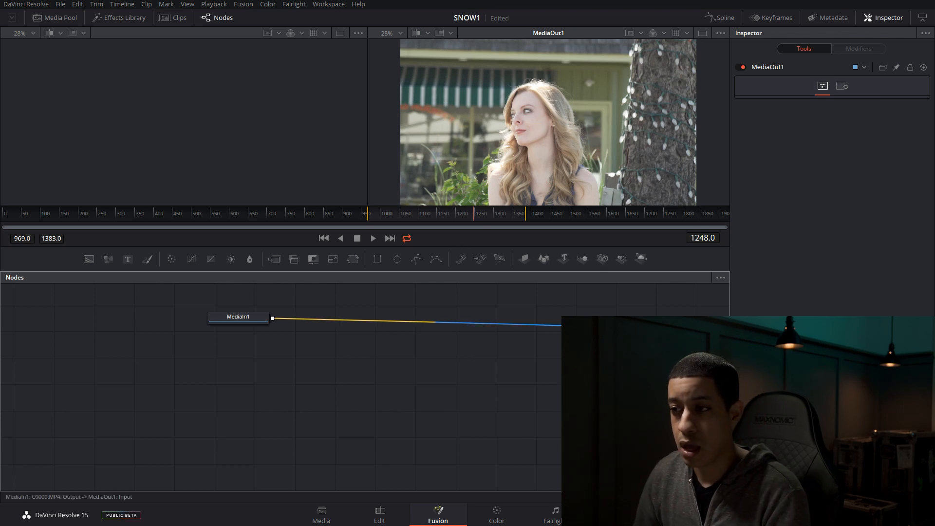
left_click(545, 327)
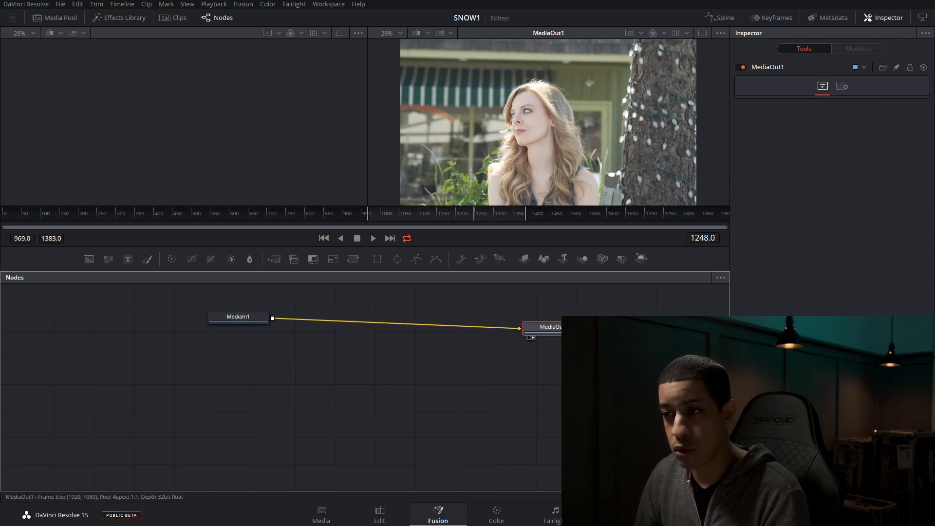
left_click(238, 316)
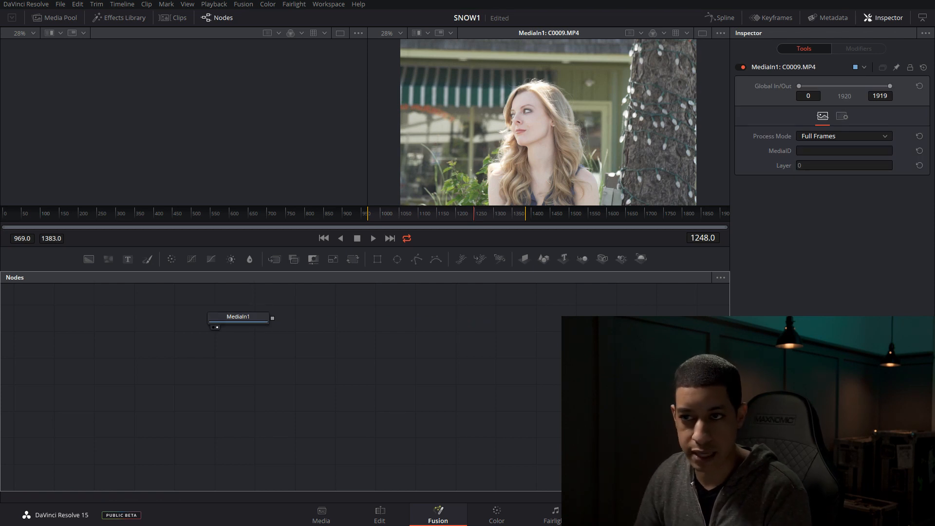
mouse_move(488, 356)
type("re")
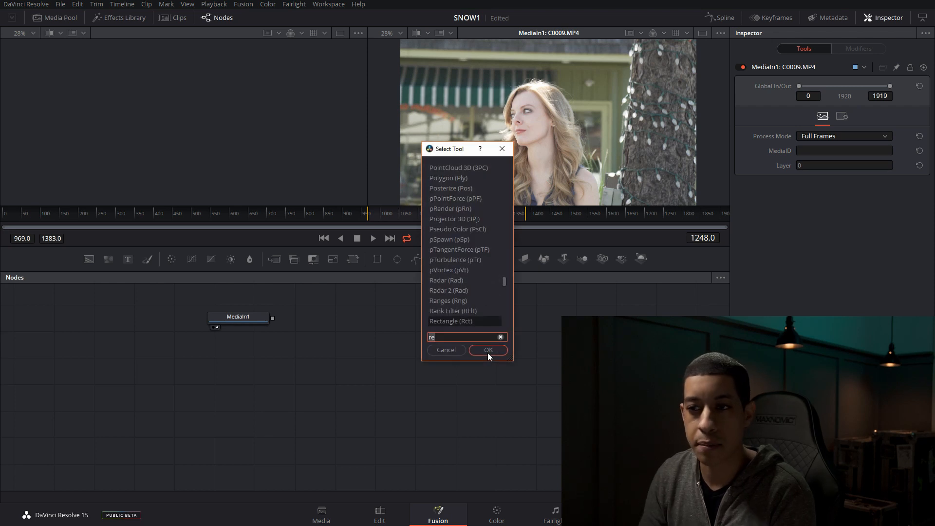
Step: Use Select Tool searching 'media' to add a fresh, unconnected Media Out node
type(".e")
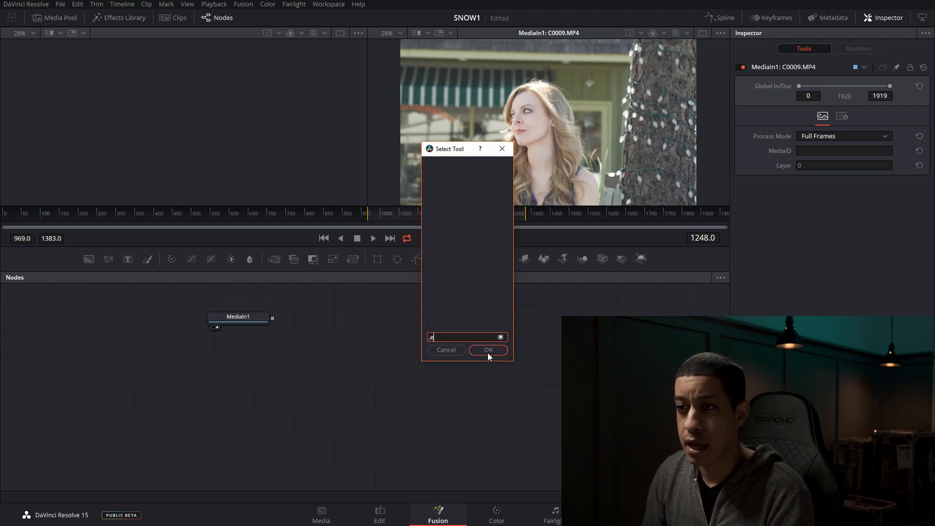
type("me")
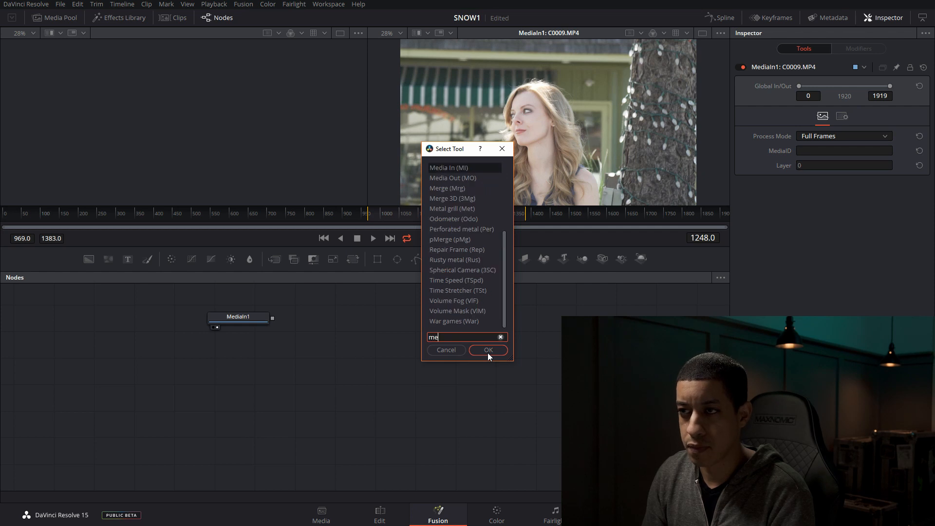
type("dia")
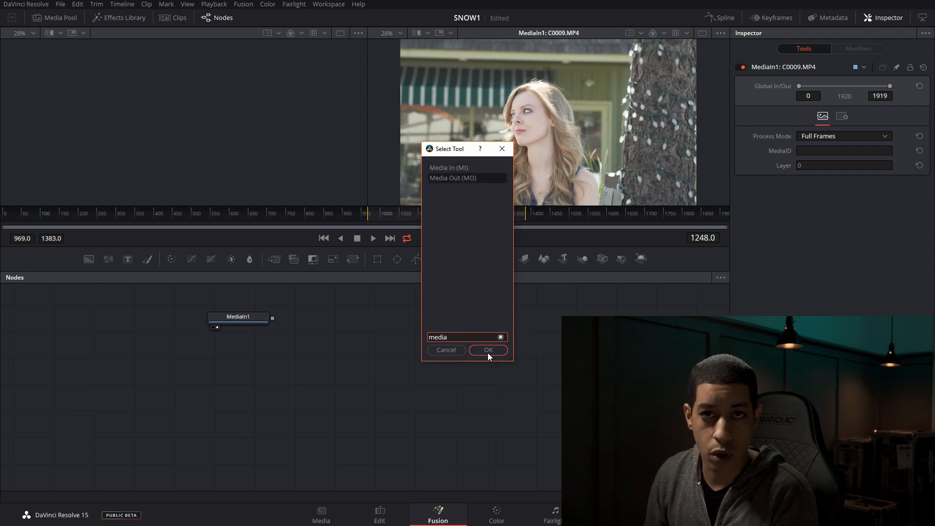
left_click(487, 349)
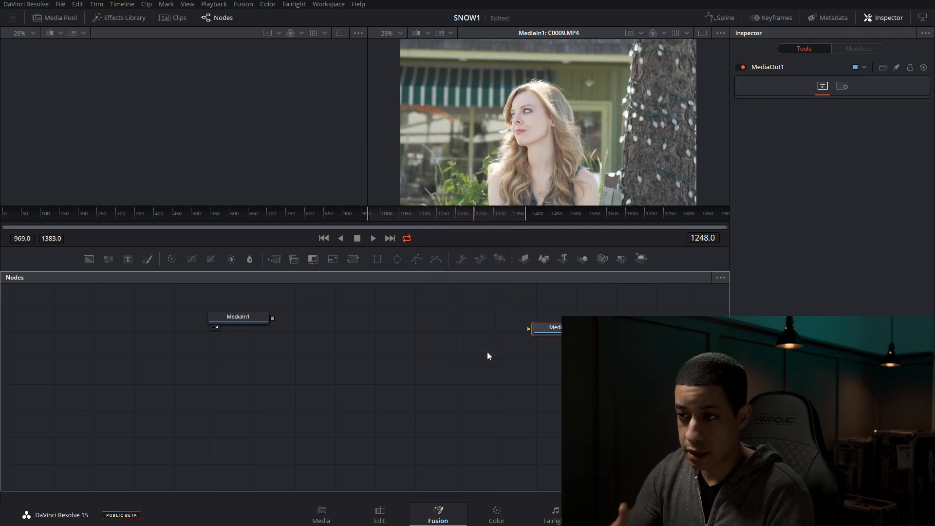
mouse_move(386, 341)
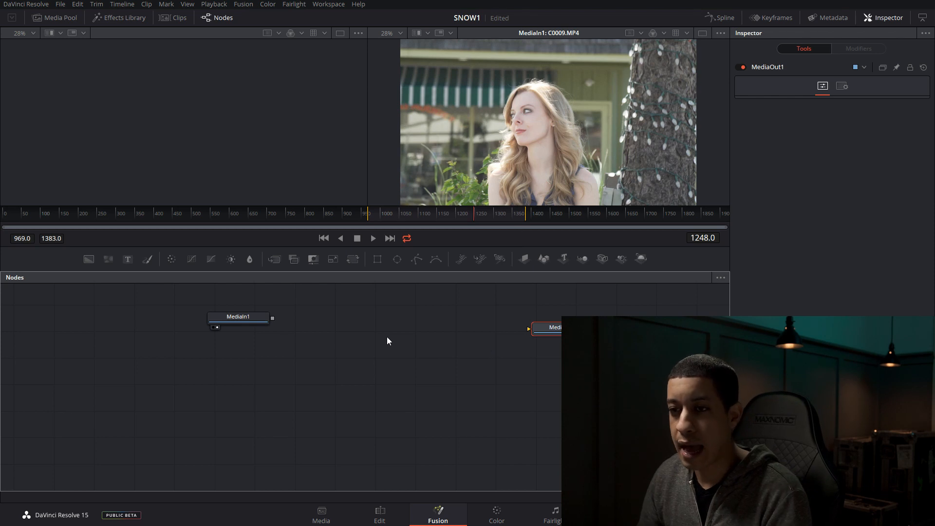
mouse_move(354, 331)
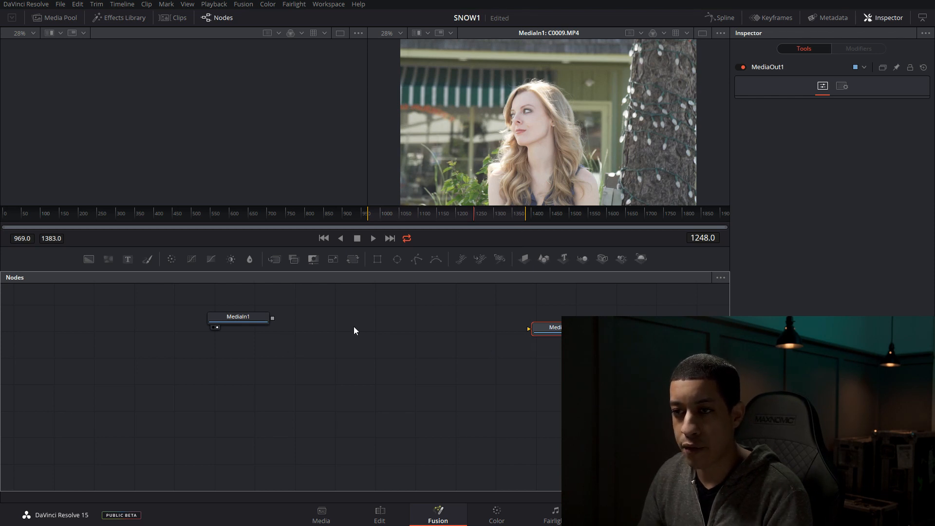
mouse_move(448, 336)
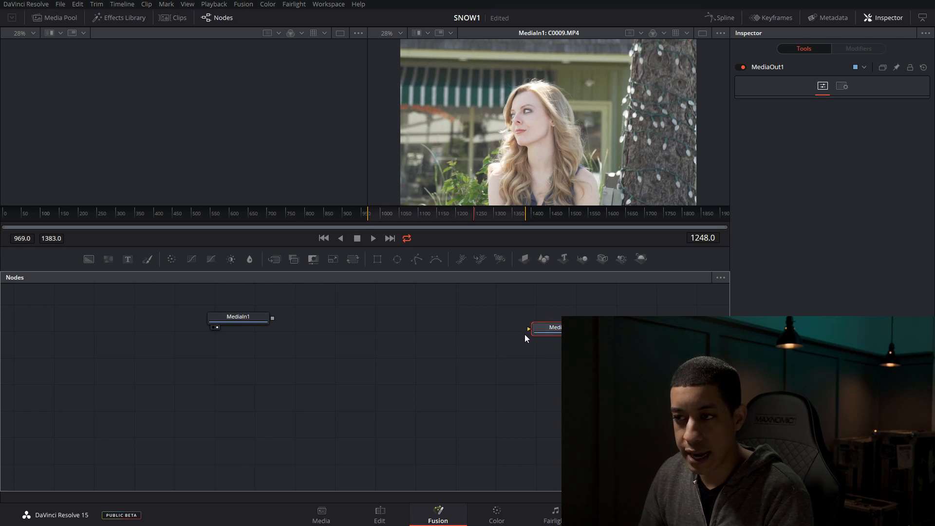
mouse_move(494, 383)
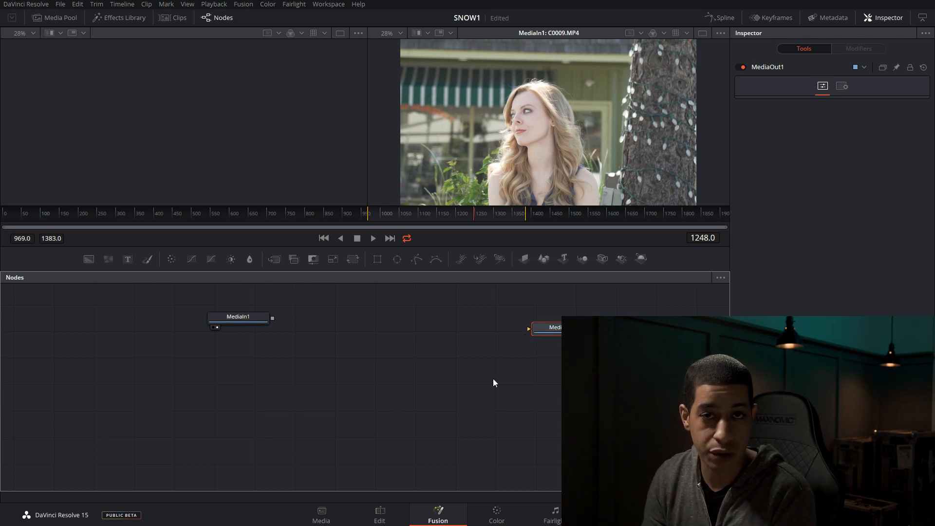
mouse_move(273, 322)
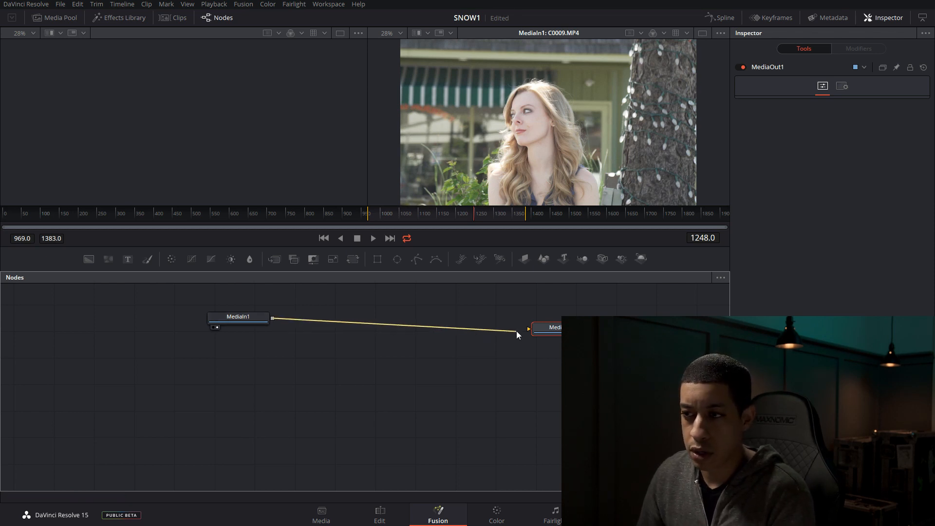
Step: Wire MediaIn1's output into the new MediaOut1 and view it so the output shows the clip
left_click(554, 327)
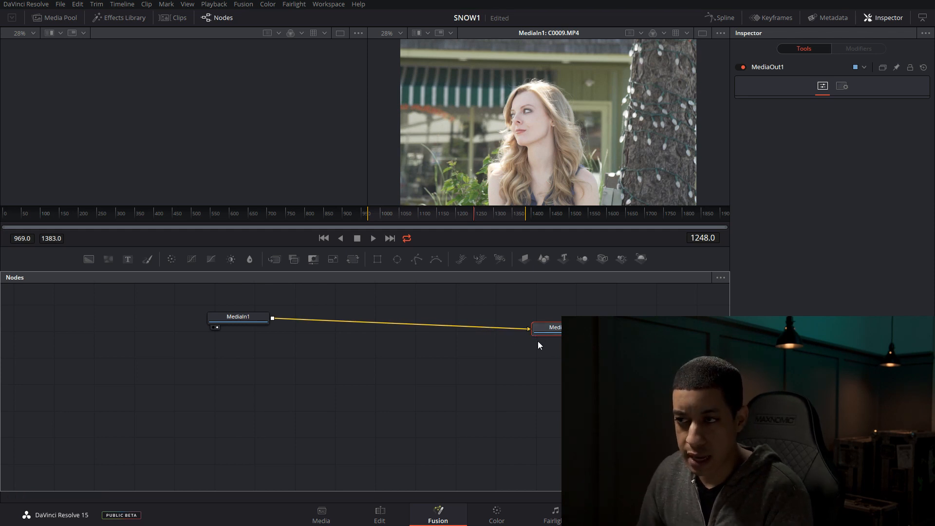
mouse_move(548, 334)
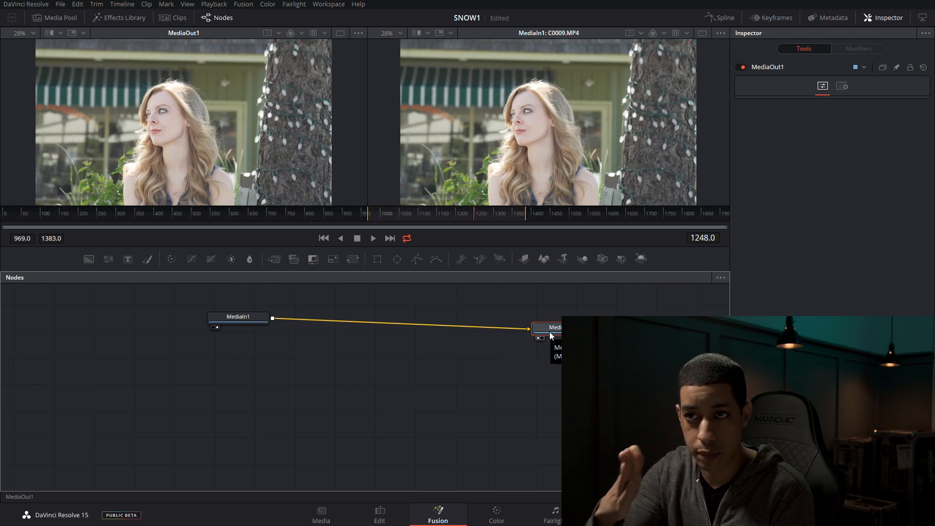
mouse_move(225, 291)
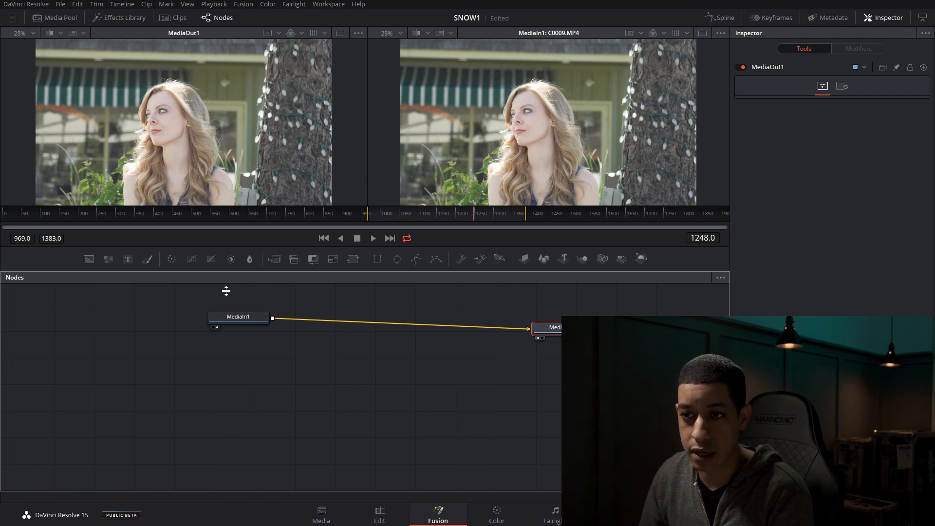
mouse_move(237, 317)
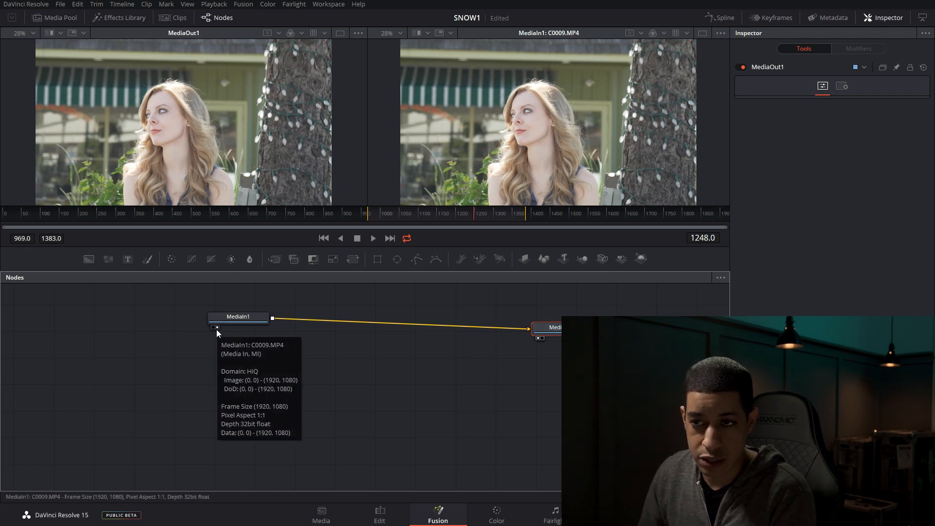
mouse_move(267, 337)
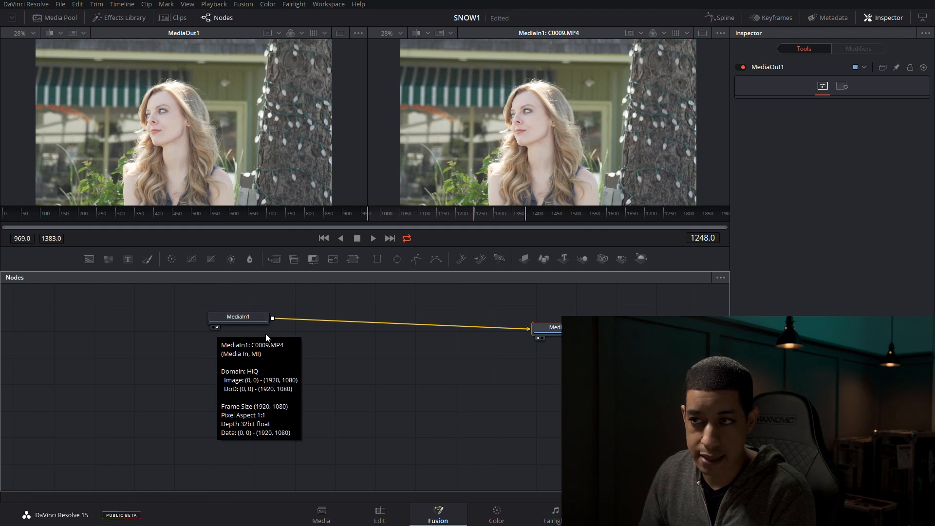
mouse_move(596, 127)
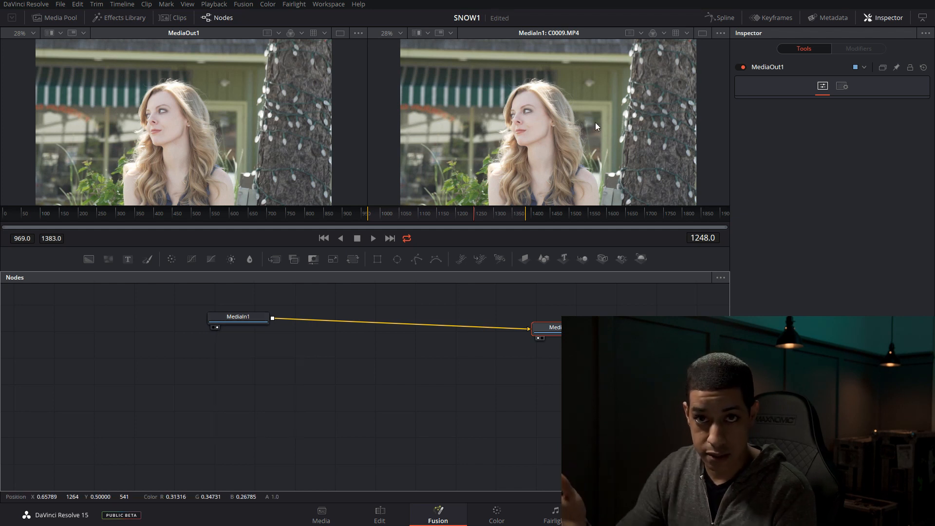
left_click(238, 317)
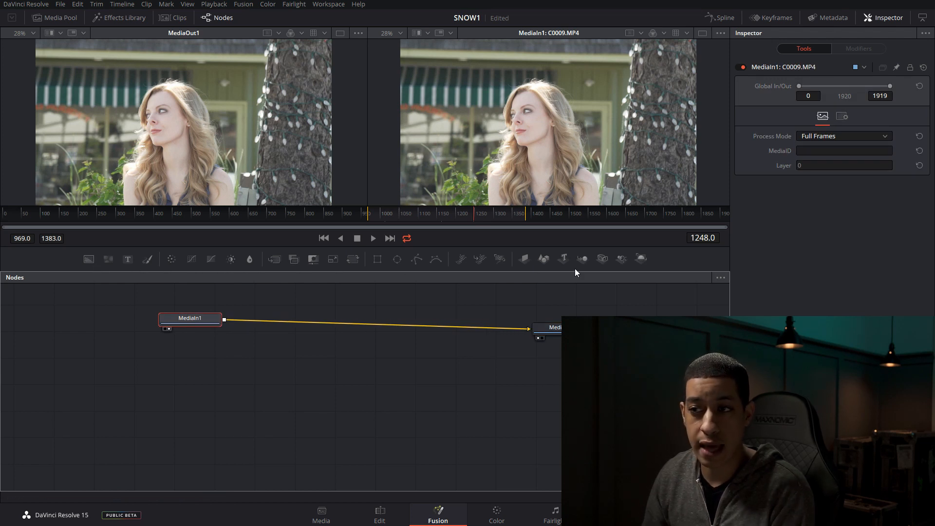
mouse_move(297, 216)
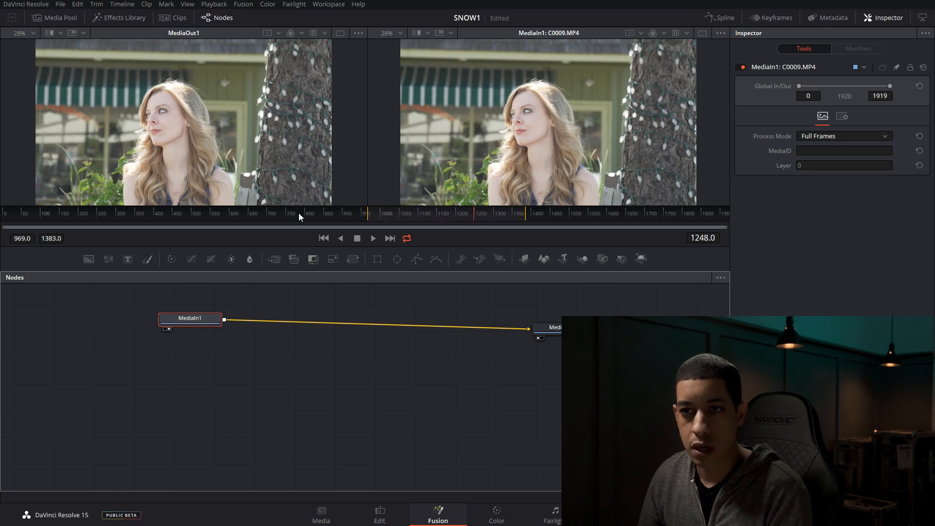
left_click(88, 259)
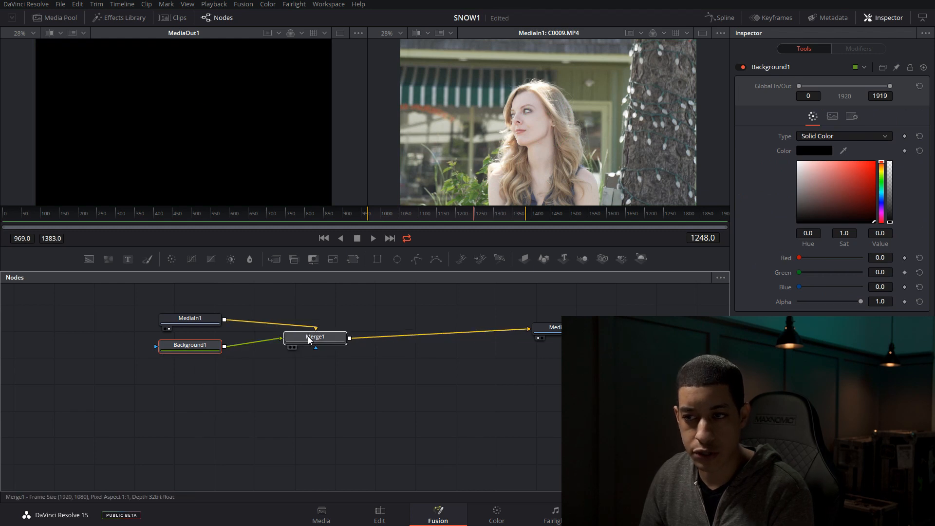
left_click(314, 337)
type("media")
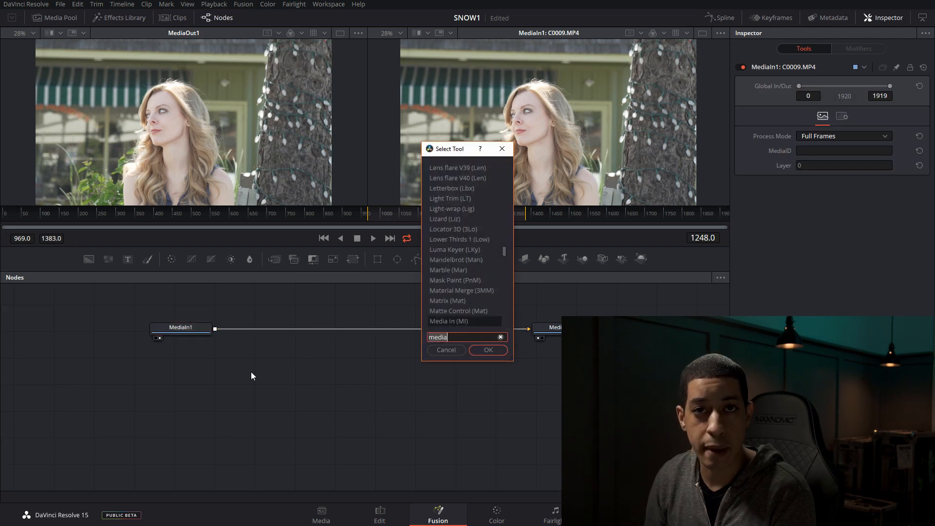
left_click(500, 337)
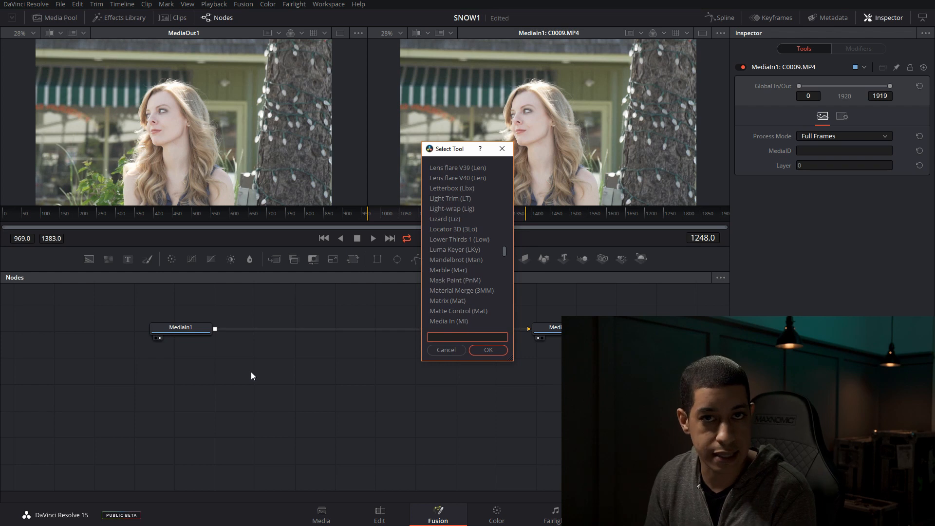
left_click(445, 349)
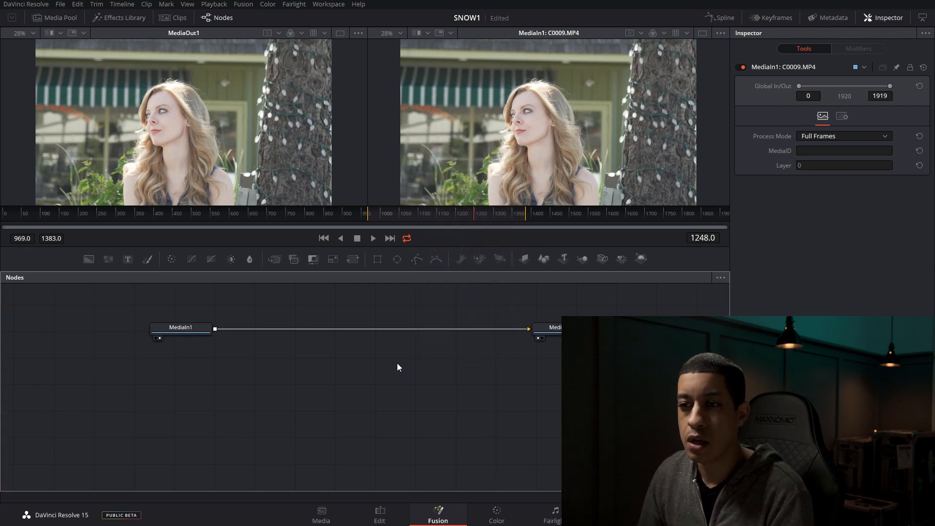
mouse_move(293, 366)
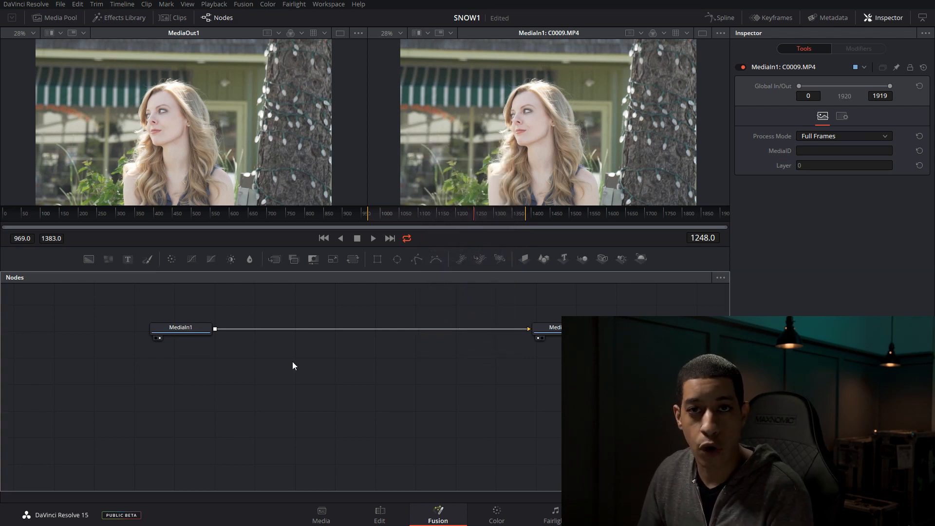
Step: Add a Background node via Select Tool ('bac') and place Background1 unconnected in the graph
right_click(293, 366)
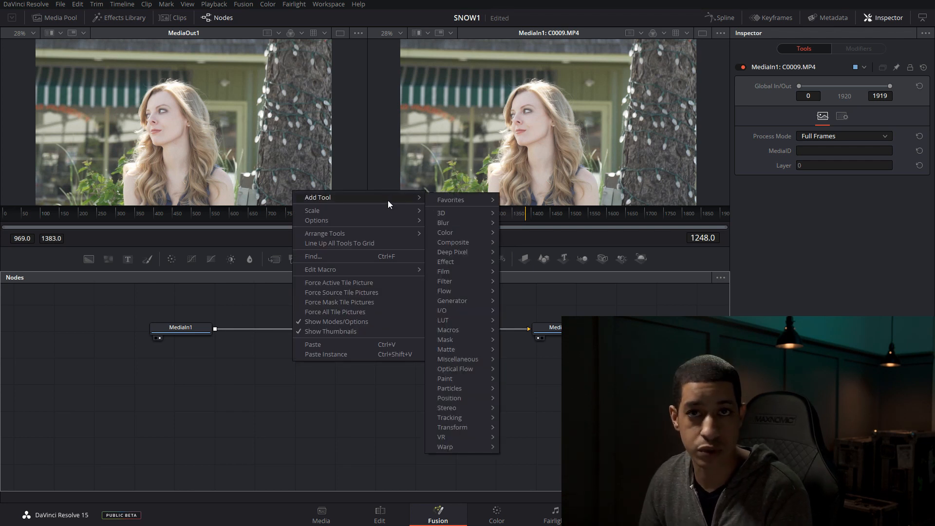
mouse_move(441, 214)
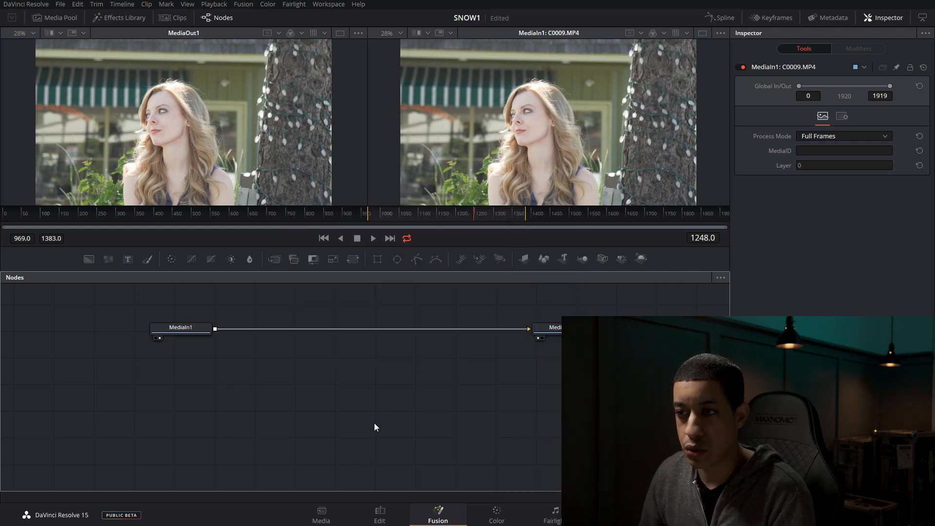
type("bac")
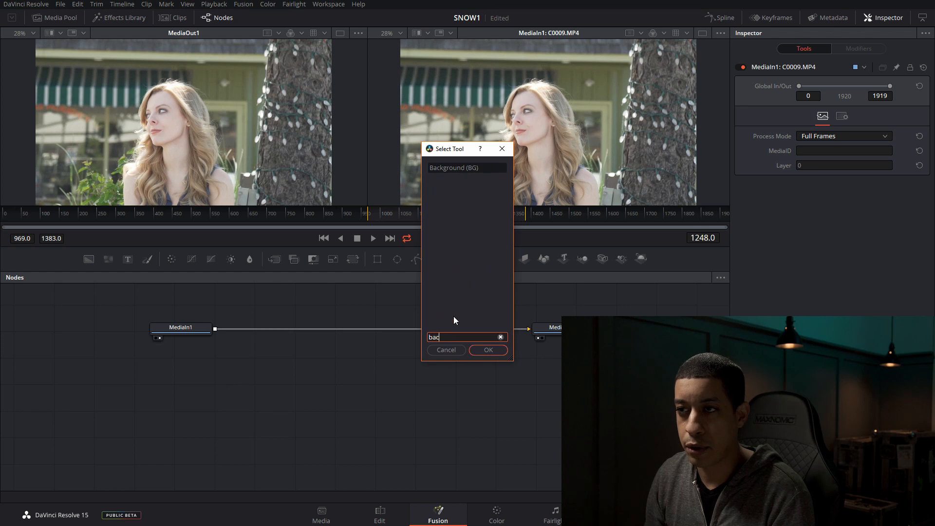
left_click(487, 349)
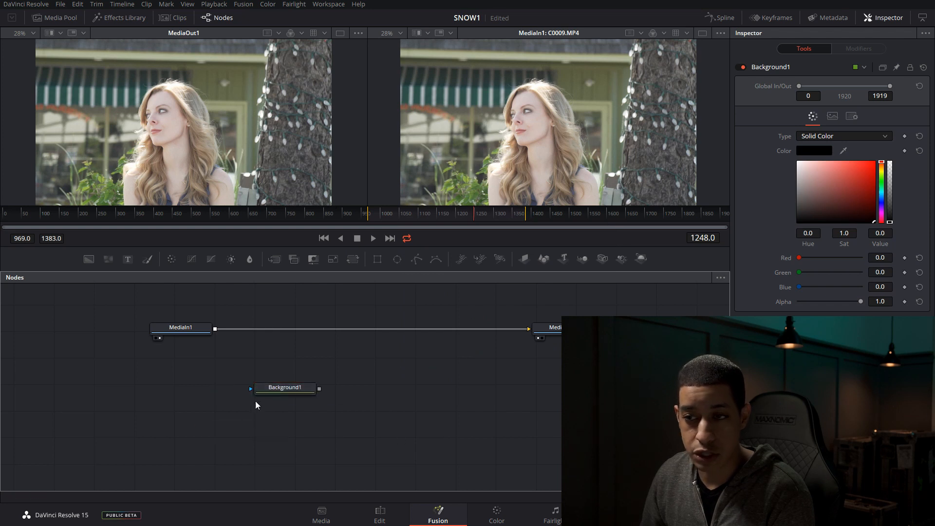
left_click(181, 327)
type("bac")
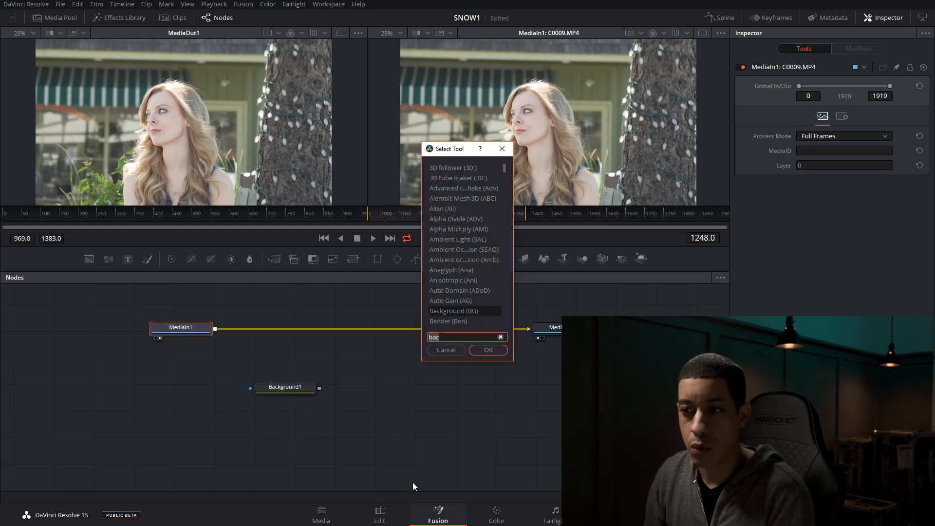
left_click(487, 350)
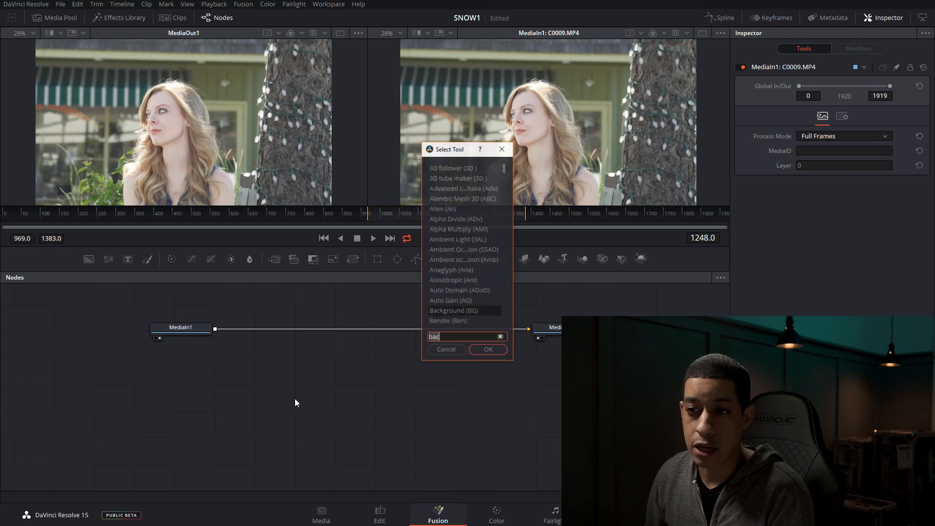
left_click(487, 349)
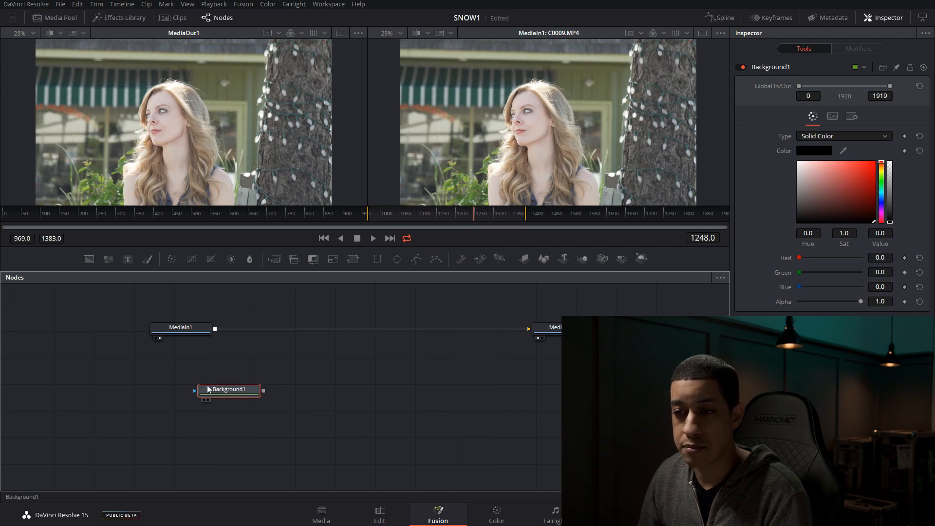
mouse_move(488, 428)
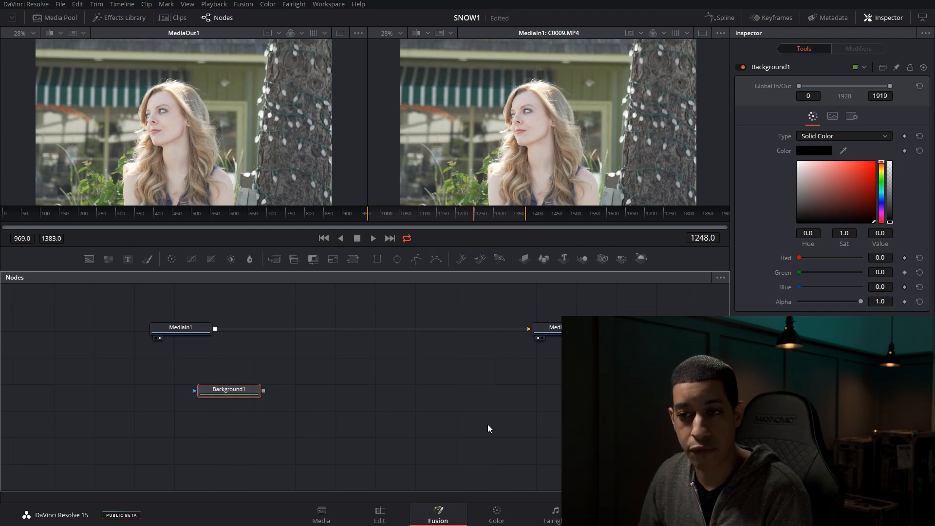
mouse_move(546, 353)
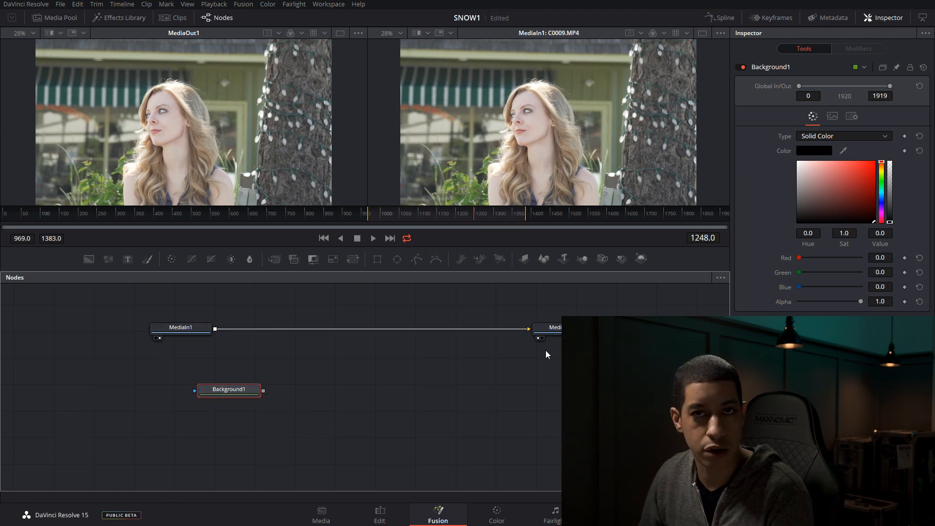
left_click(347, 452)
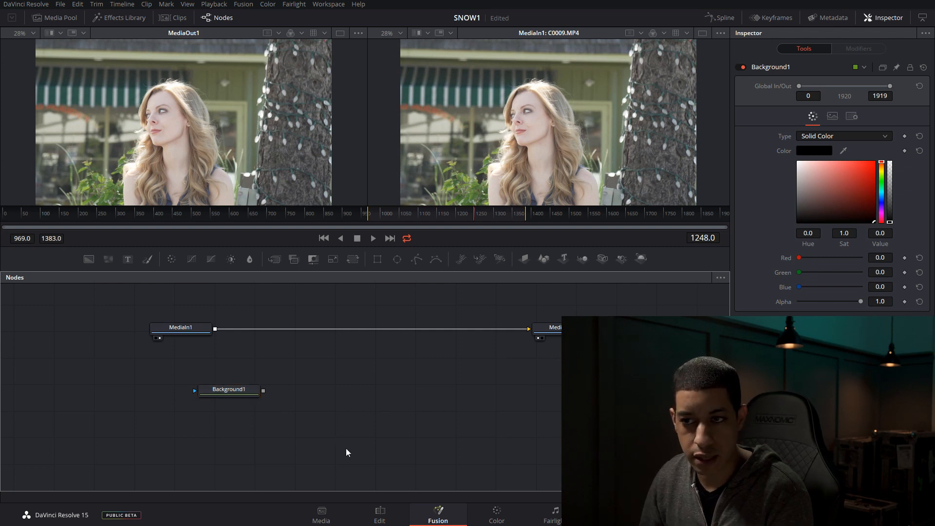
mouse_move(304, 435)
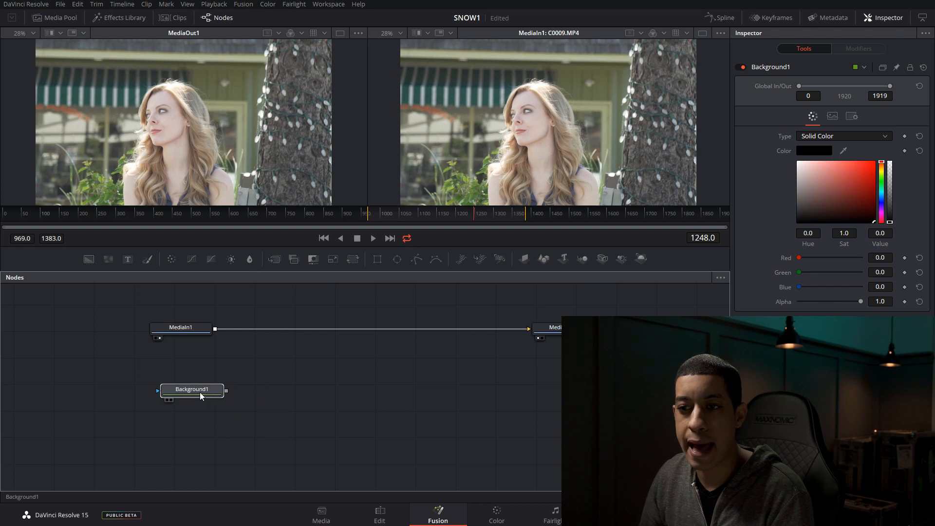
Step: Add a Merge node the same way, searching 'mer', leaving Merge1 unwired
left_click(325, 367)
type("bac")
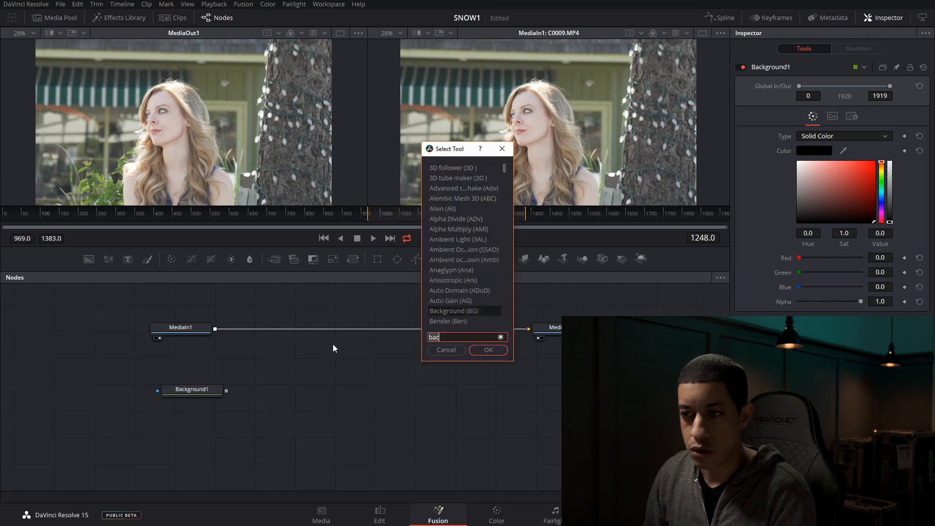
type("mer")
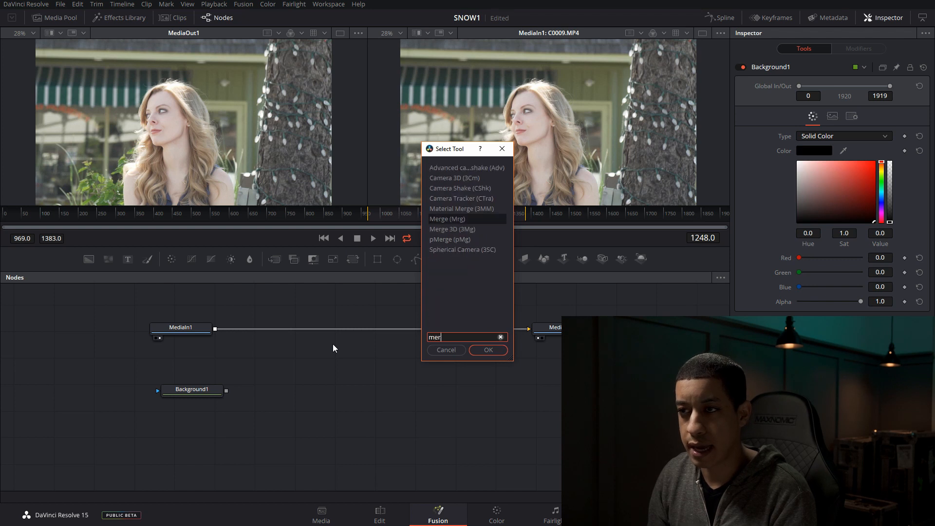
left_click(487, 349)
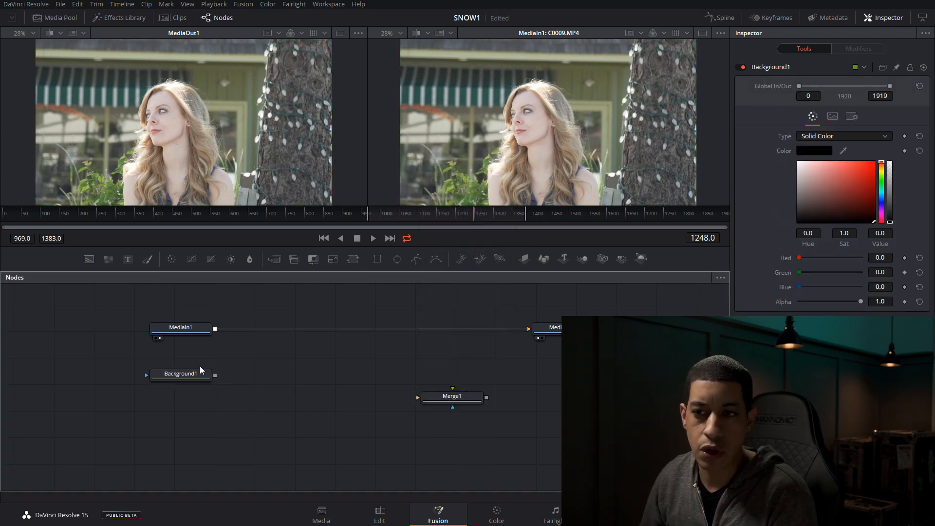
mouse_move(191, 336)
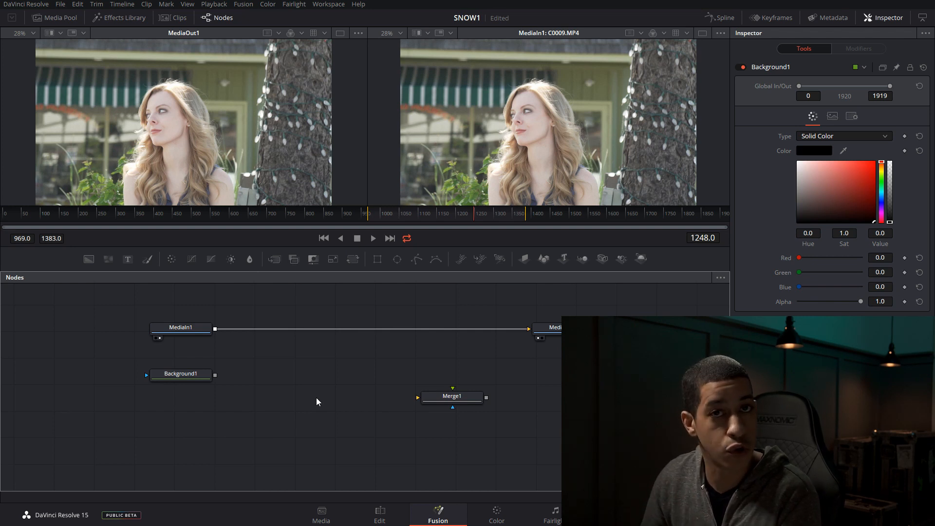
mouse_move(223, 376)
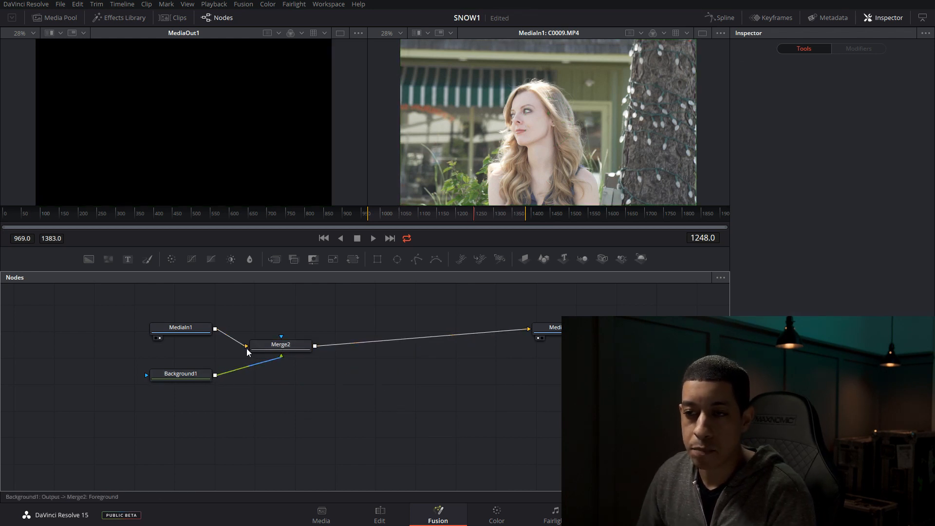
Step: Feed MediaIn1 into Merge2's background and check the result through MediaOut1 and Background1
left_click(183, 327)
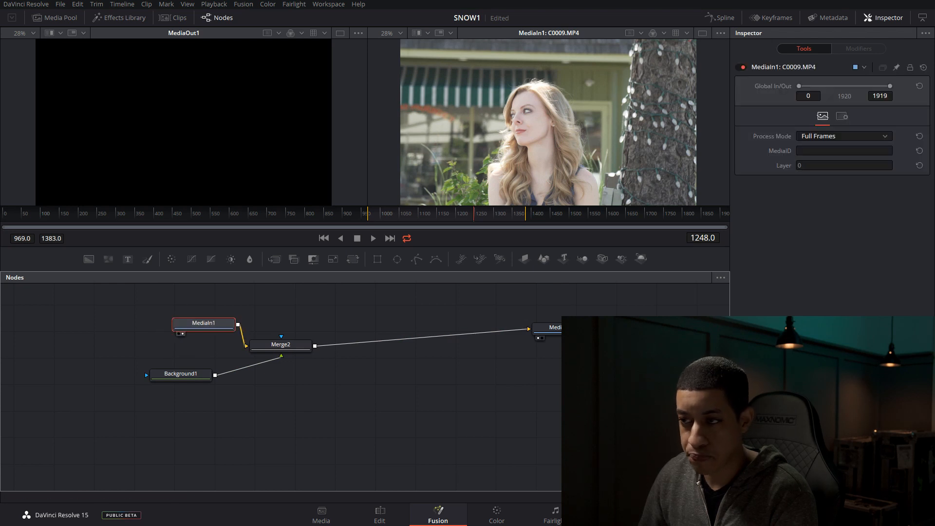
left_click(545, 327)
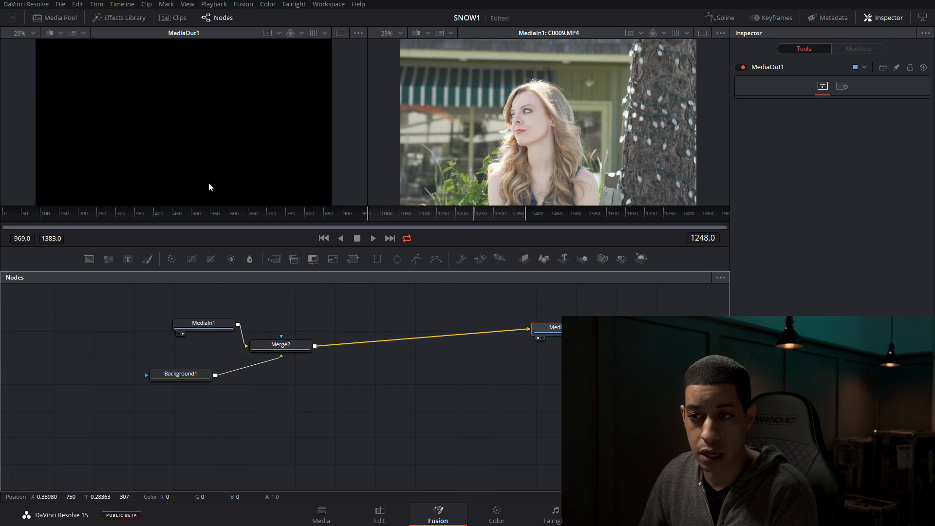
left_click(180, 373)
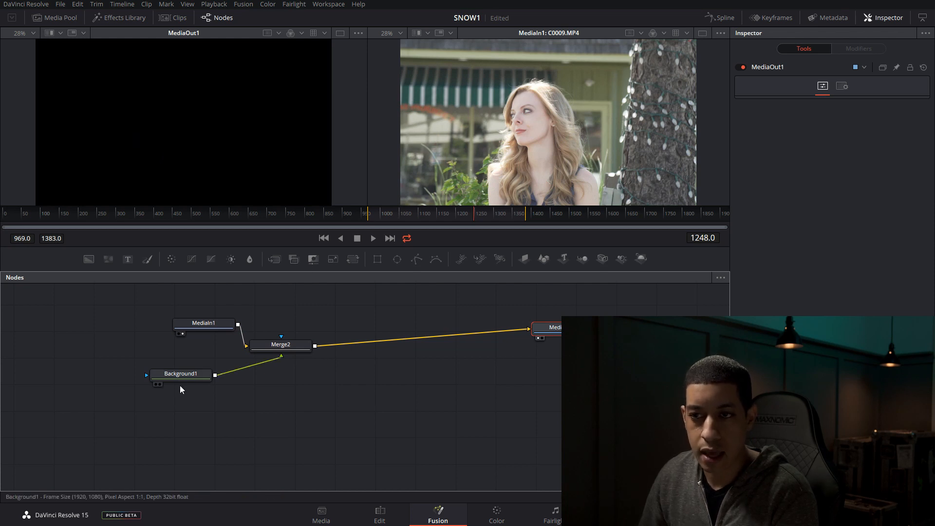
left_click(180, 373)
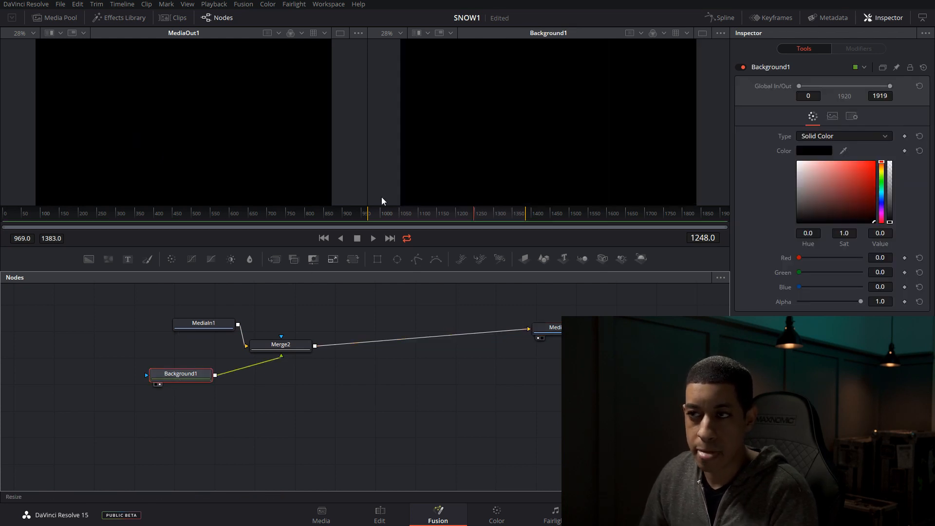
mouse_move(338, 354)
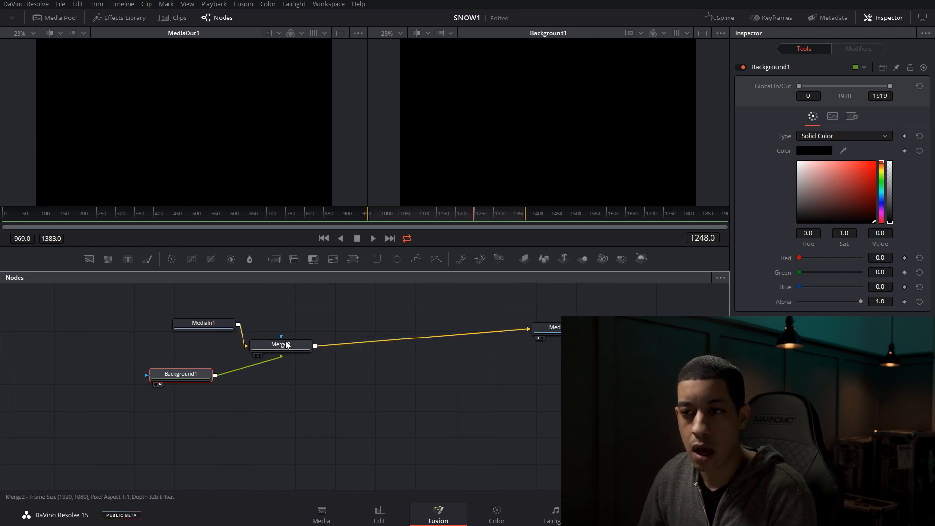
Step: Connect Background1 as Merge2's foreground and inspect Merge2's merge settings
left_click(280, 345)
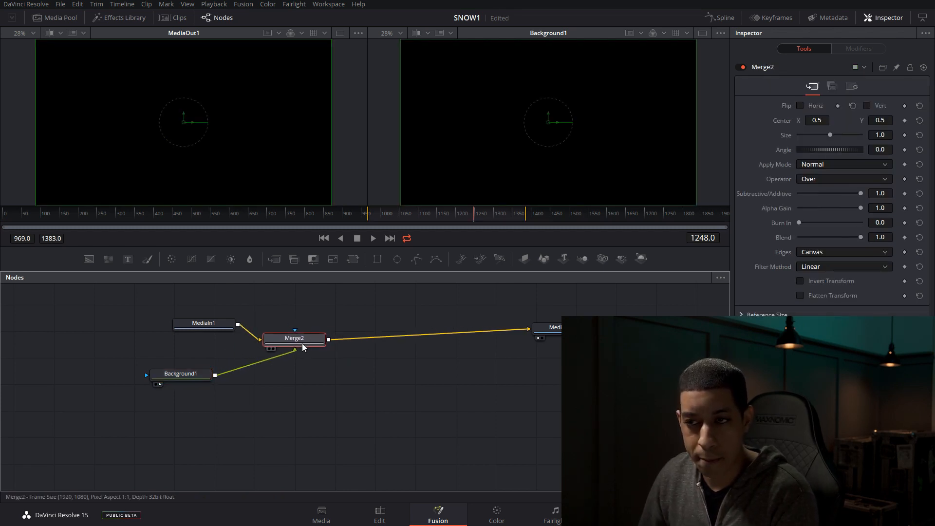
left_click(162, 322)
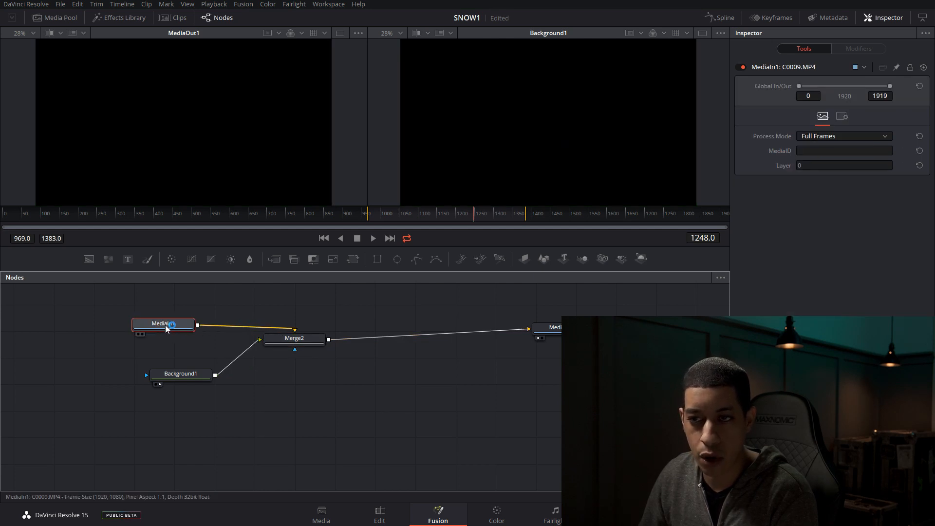
left_click(293, 338)
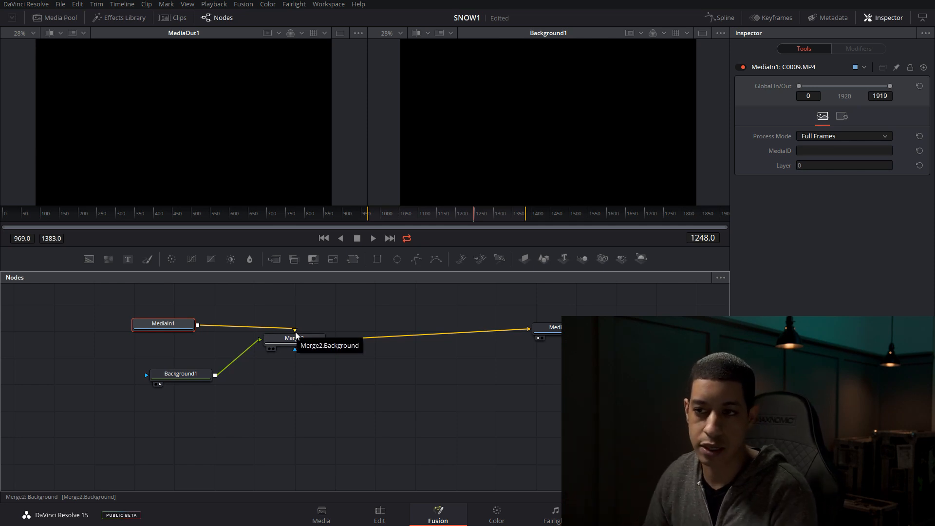
mouse_move(259, 340)
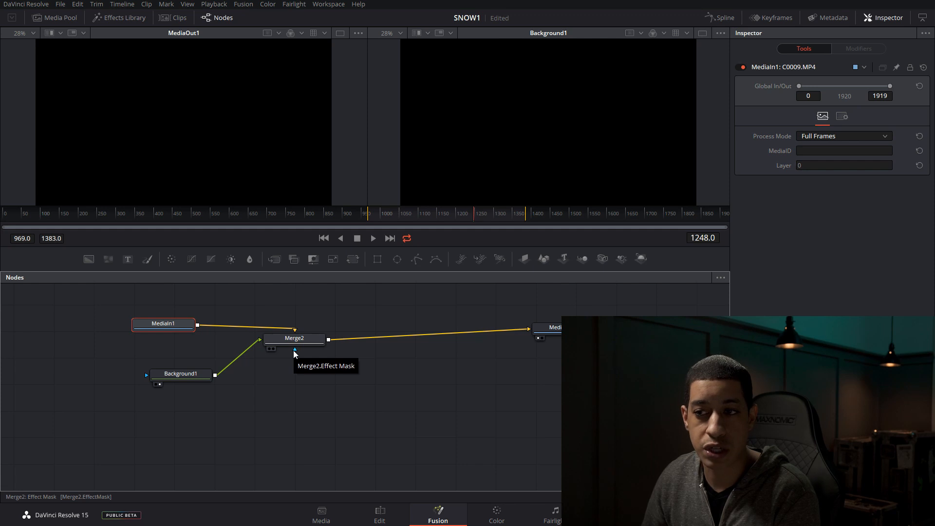
mouse_move(323, 352)
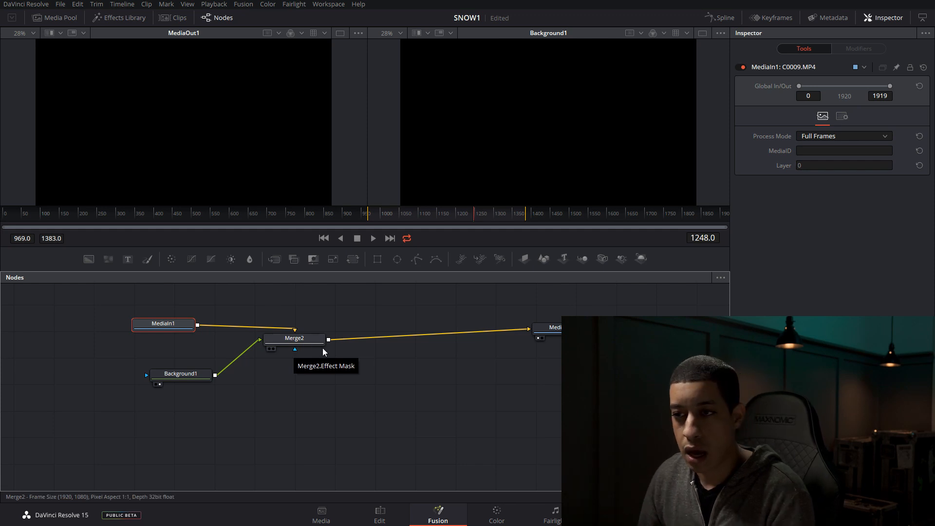
left_click(294, 338)
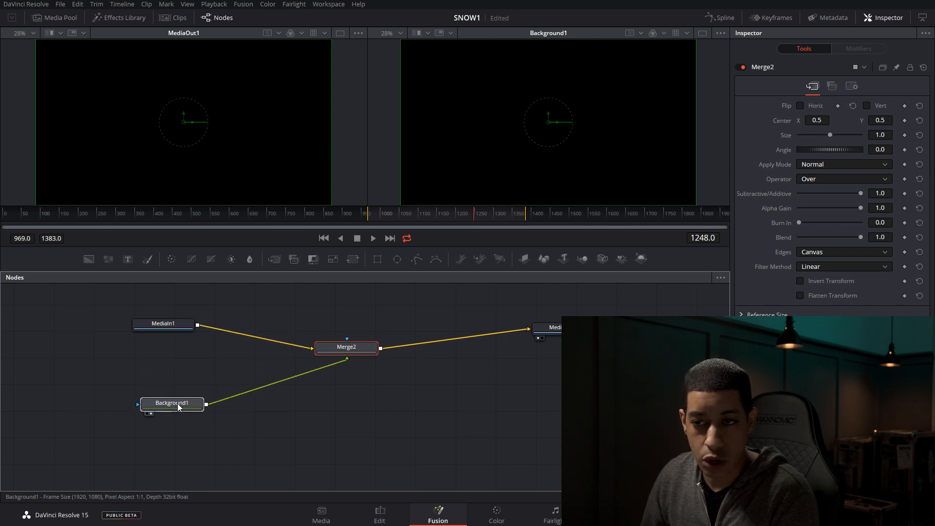
Step: Add a Rectangle mask to the Background1 solid via Select Tool so a black box covers the clip
left_click(171, 403)
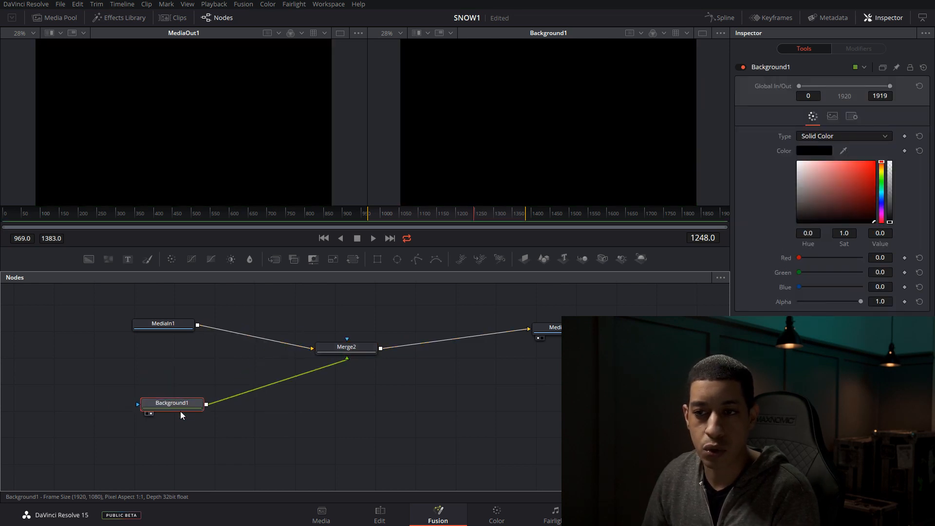
type("mer")
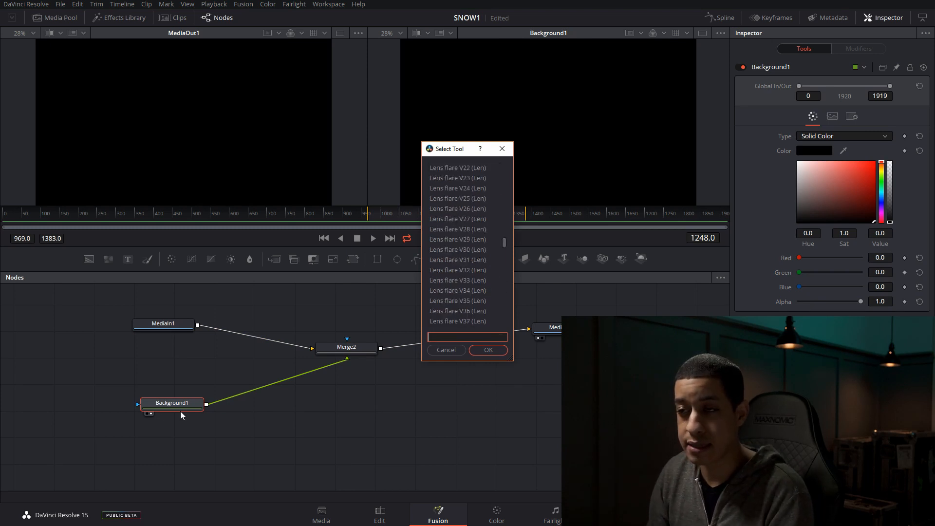
type("re")
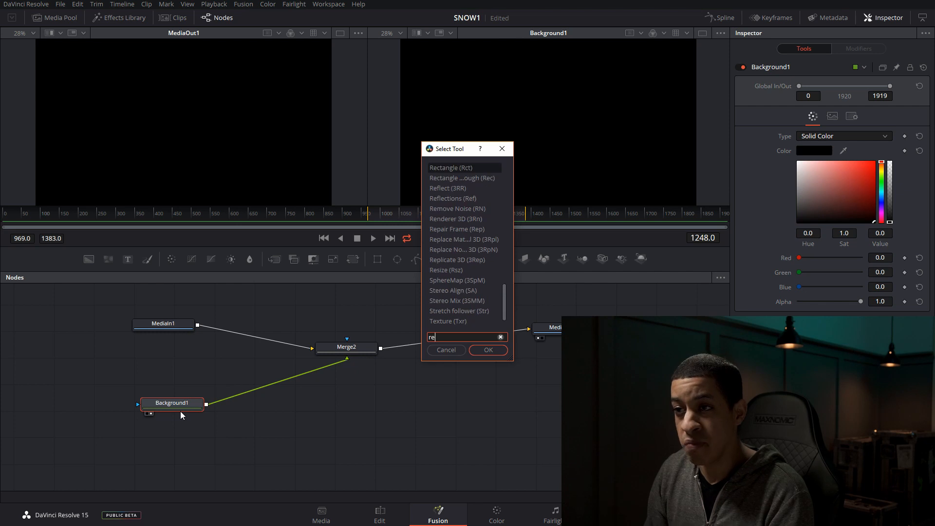
left_click(488, 349)
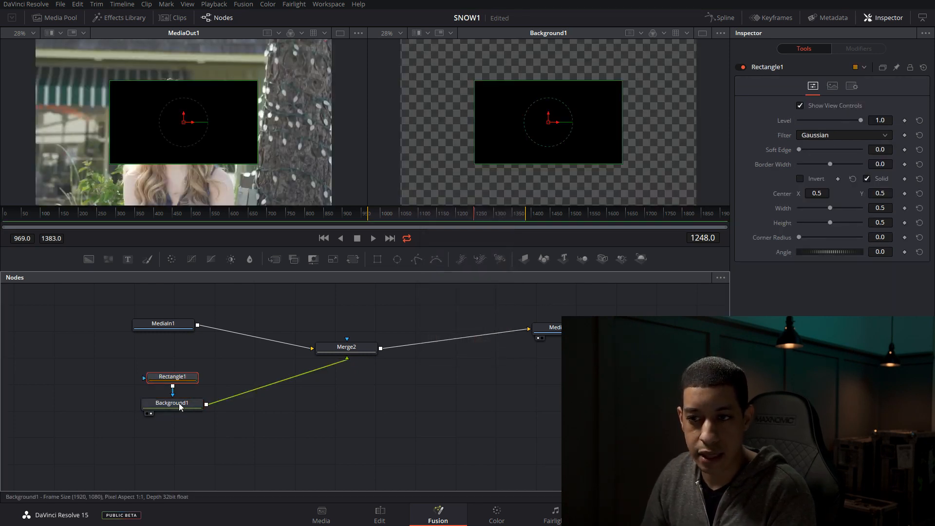
left_click(171, 402)
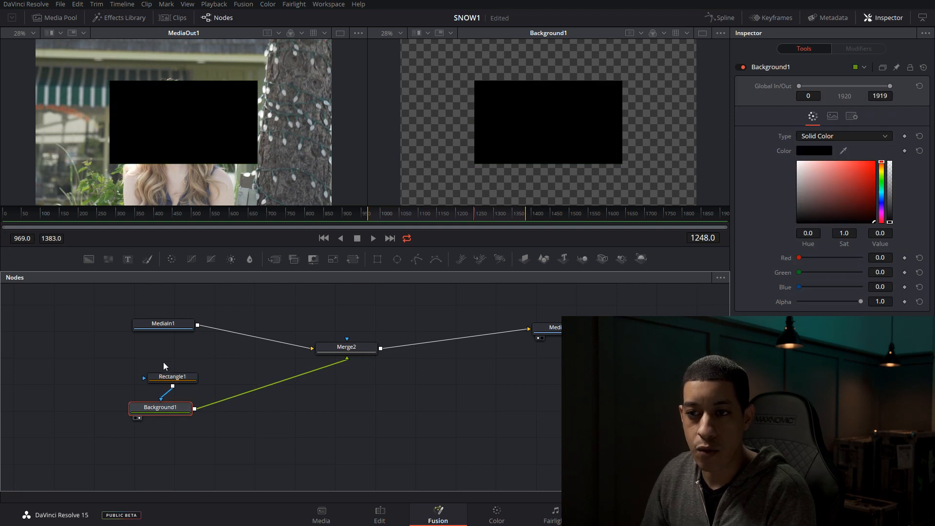
left_click(171, 376)
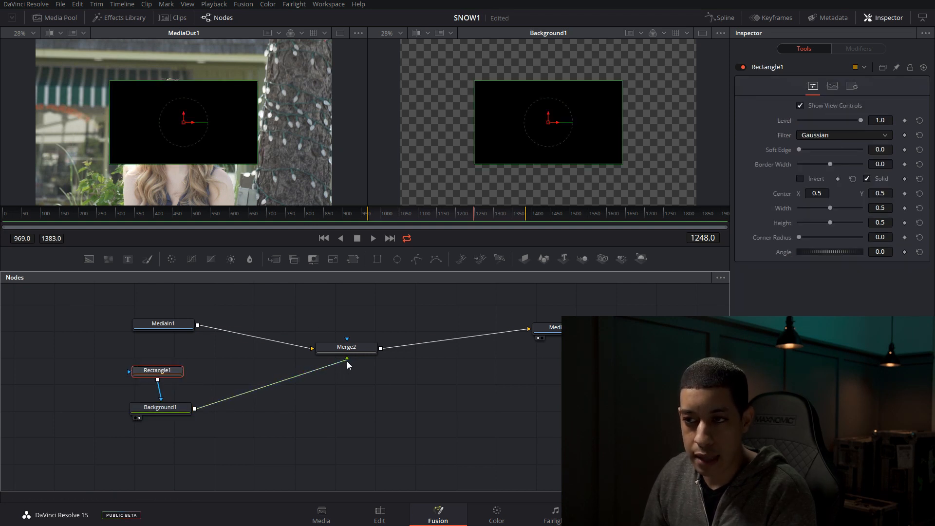
Step: Try Rectangle1's width and angle settings, then reset them to the default centred rectangle
left_click(168, 322)
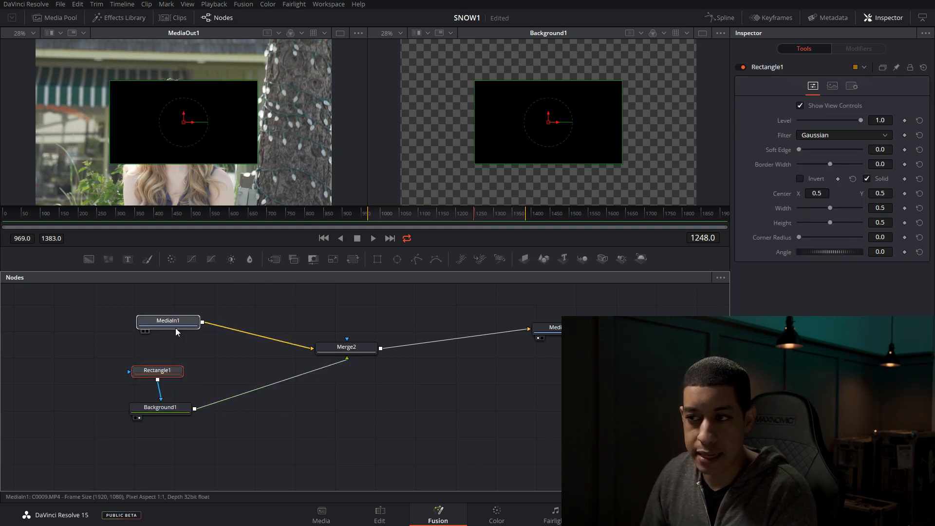
left_click(169, 320)
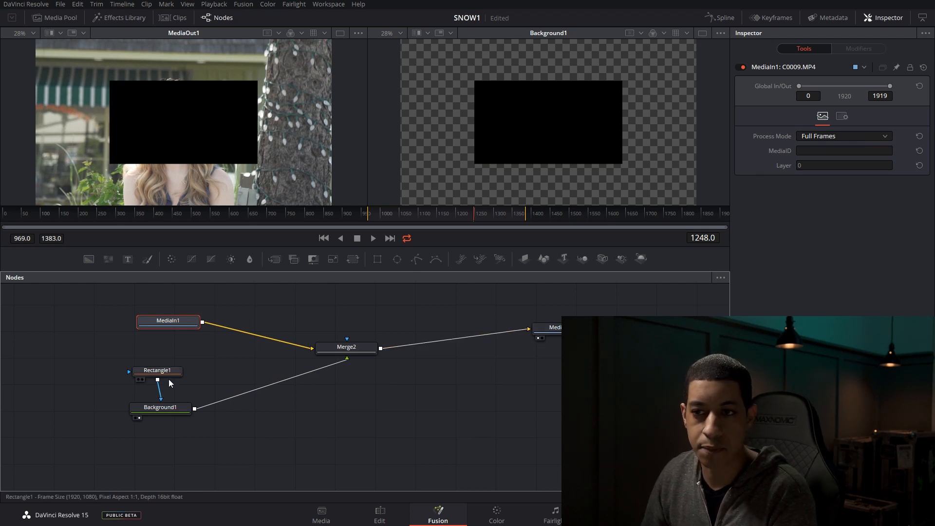
left_click(157, 370)
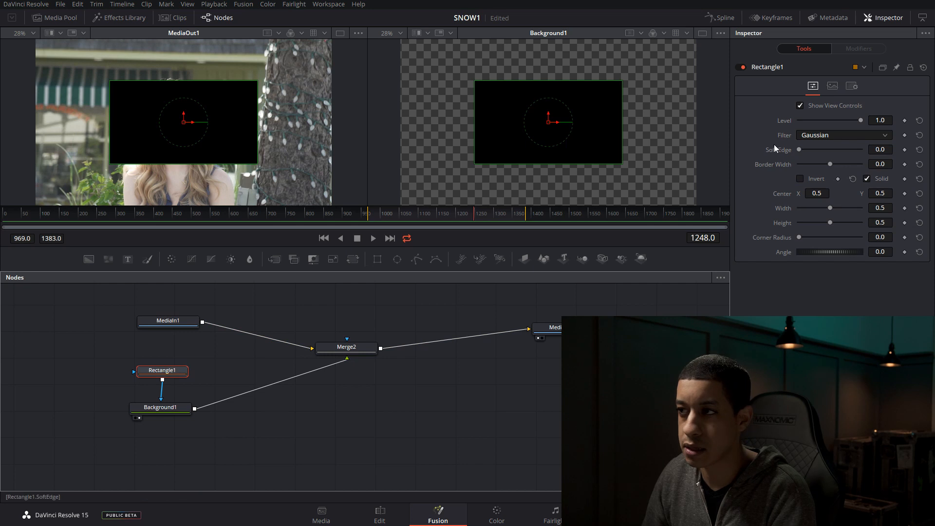
left_click(800, 178)
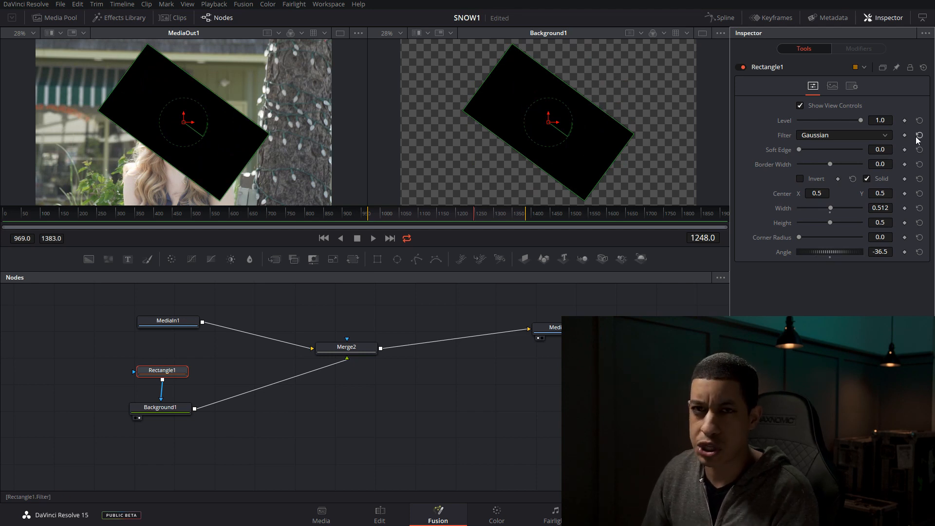
mouse_move(917, 133)
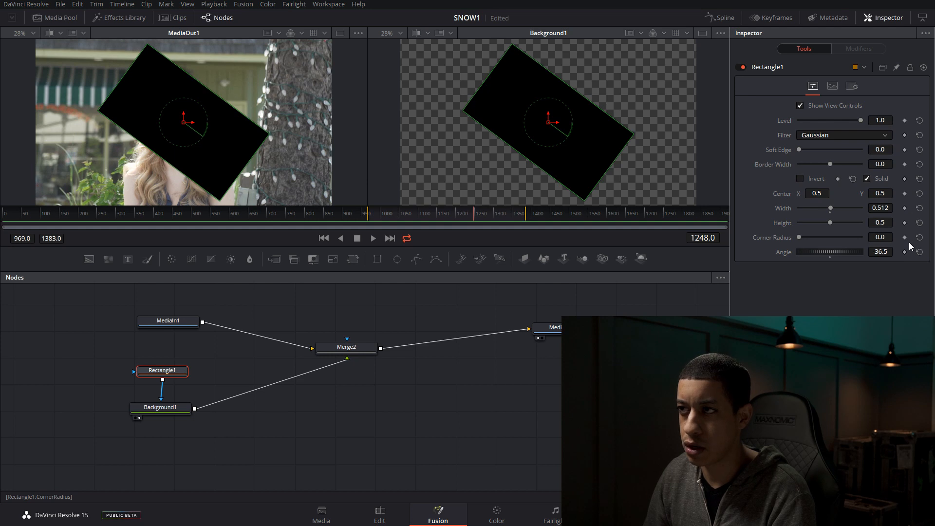
left_click(719, 17)
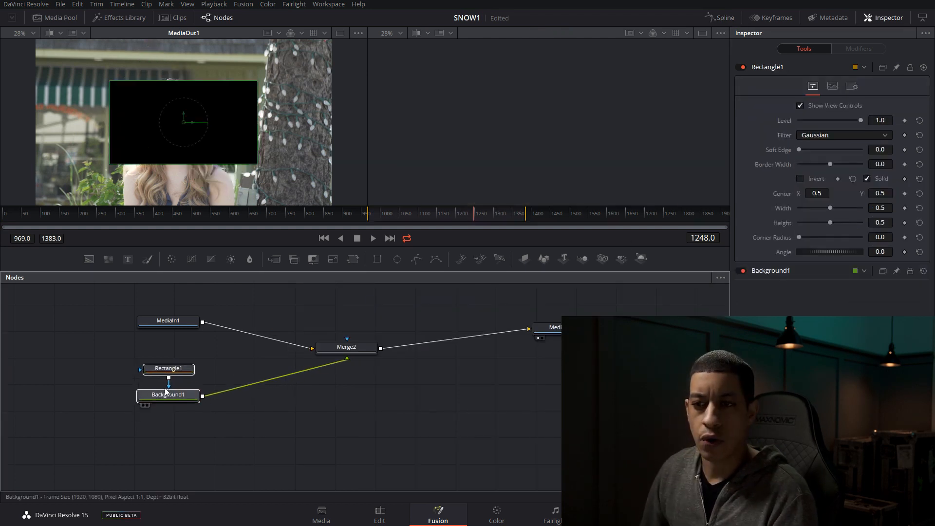
Step: Drag Rectangle1 to the frame's left edge over the woman as the starting Center keyframe
left_click(168, 368)
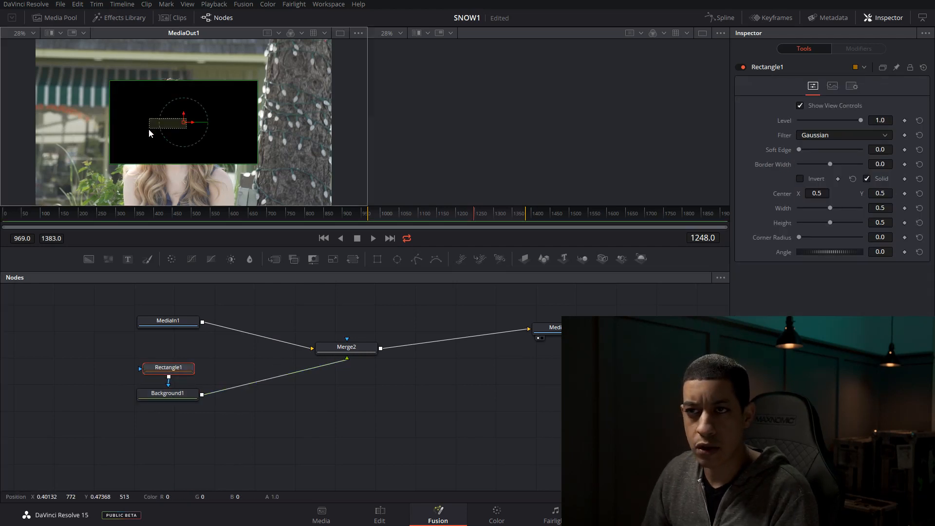
left_click_drag(184, 122, 123, 130)
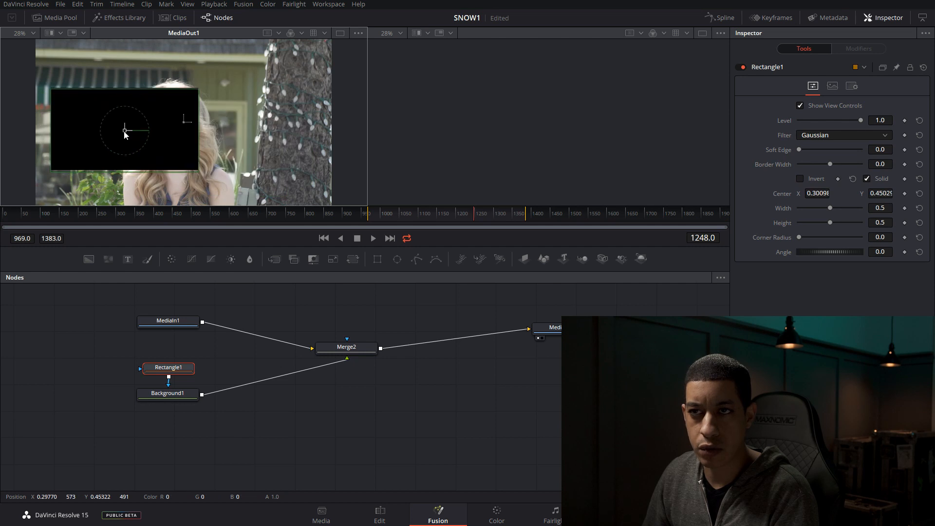
left_click_drag(125, 129, 125, 126)
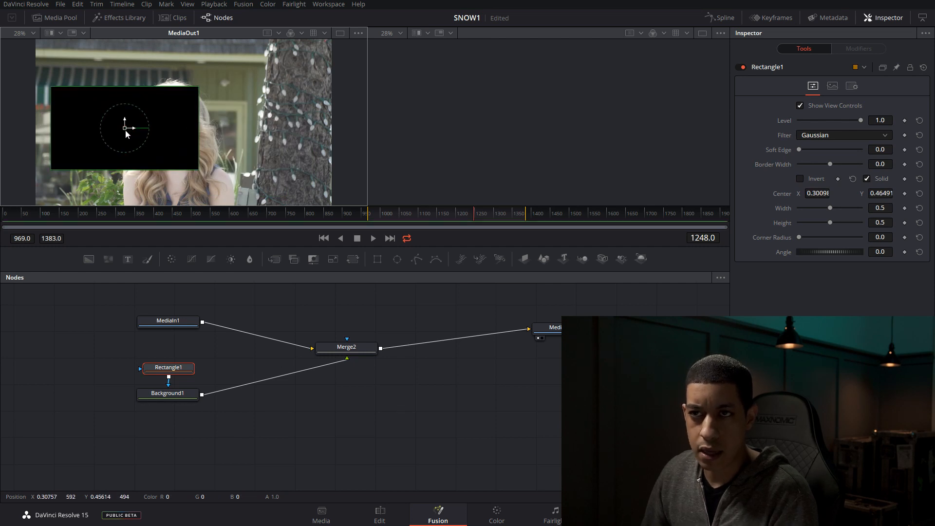
left_click_drag(126, 129, 106, 125)
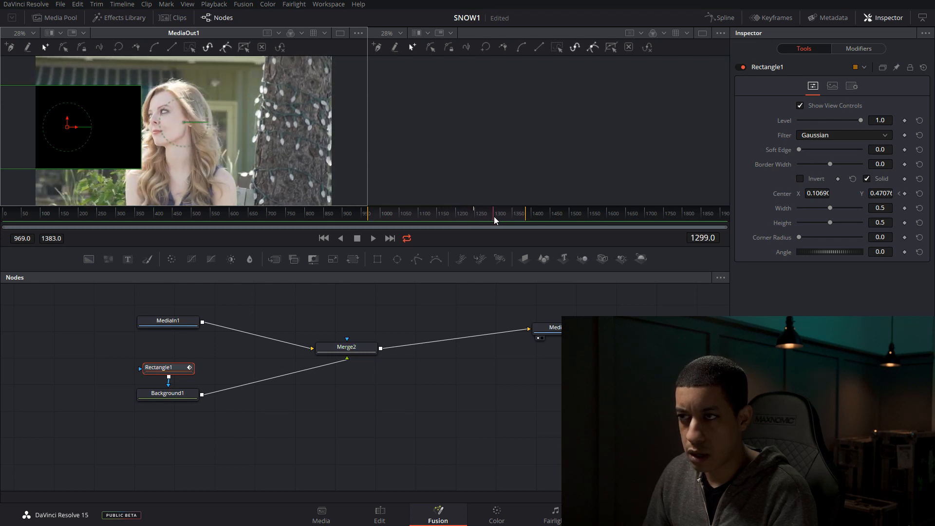
Step: At a later frame slide the rectangle right of the woman, then scrub back to preview the motion
left_click(517, 214)
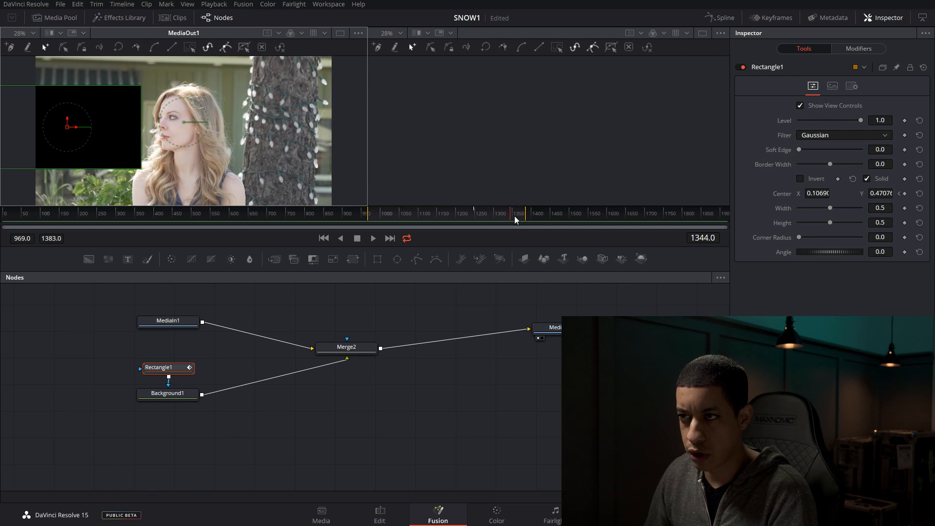
left_click_drag(67, 129, 278, 129)
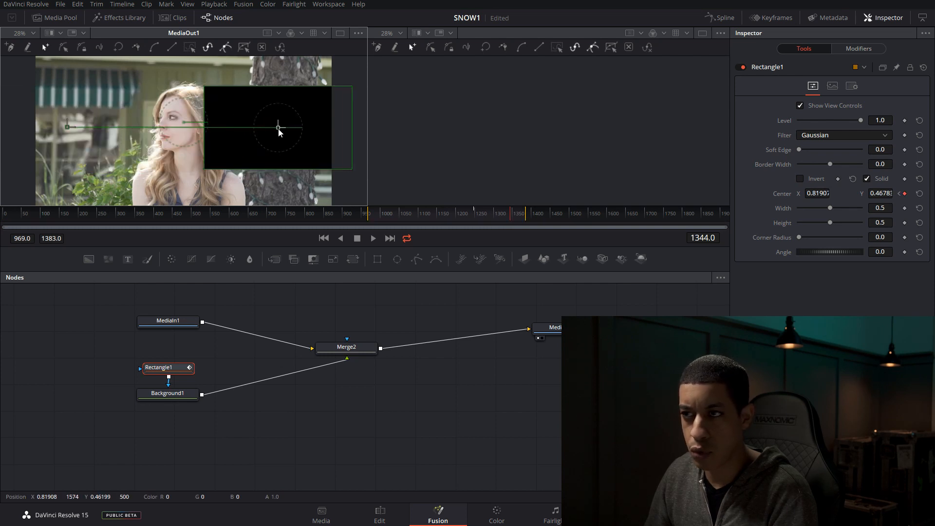
left_click(278, 127)
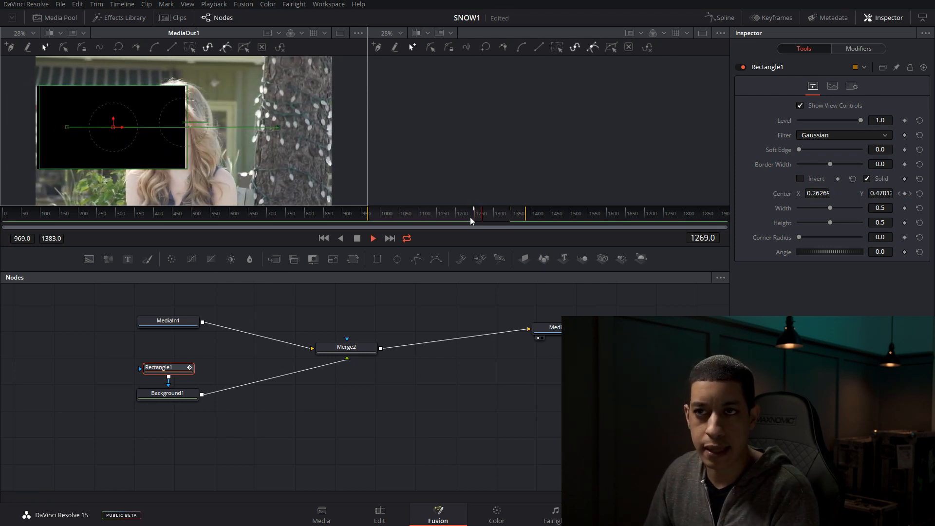
left_click_drag(111, 127, 179, 126)
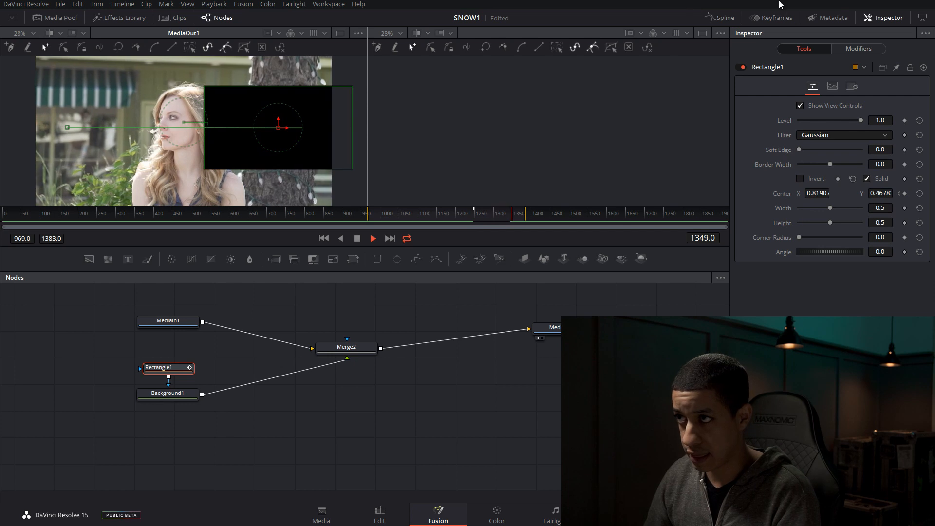
Step: Shape Rectangle1's Displacement curve in the Spline editor with eased keyframes and check the slide
left_click(723, 18)
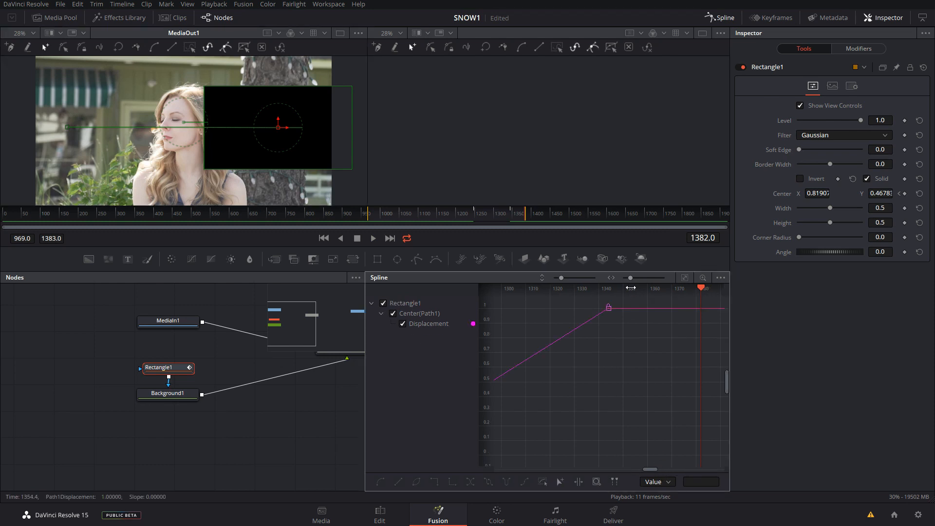
left_click(683, 277)
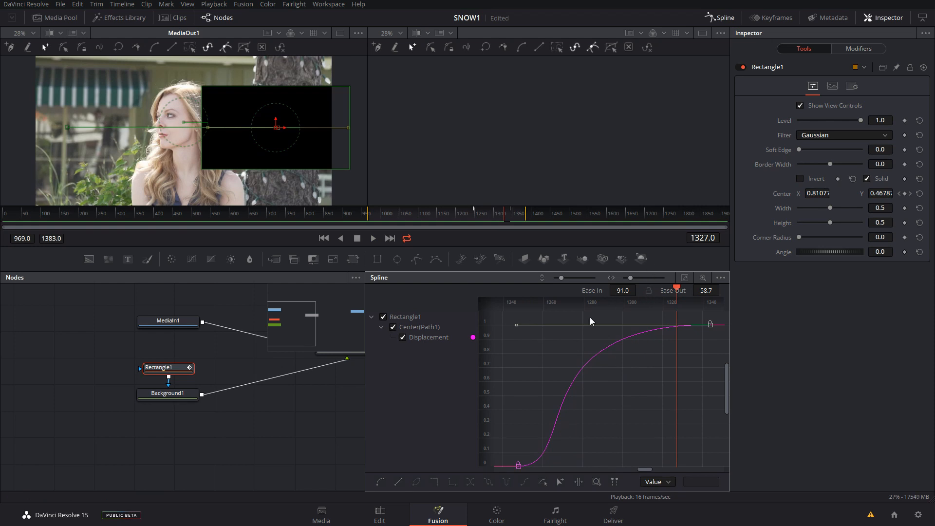
mouse_move(522, 327)
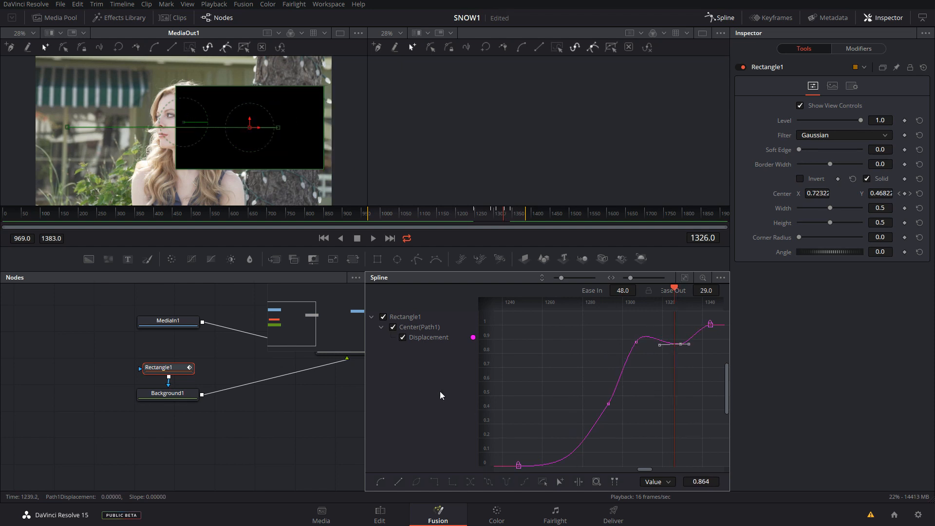
left_click(474, 213)
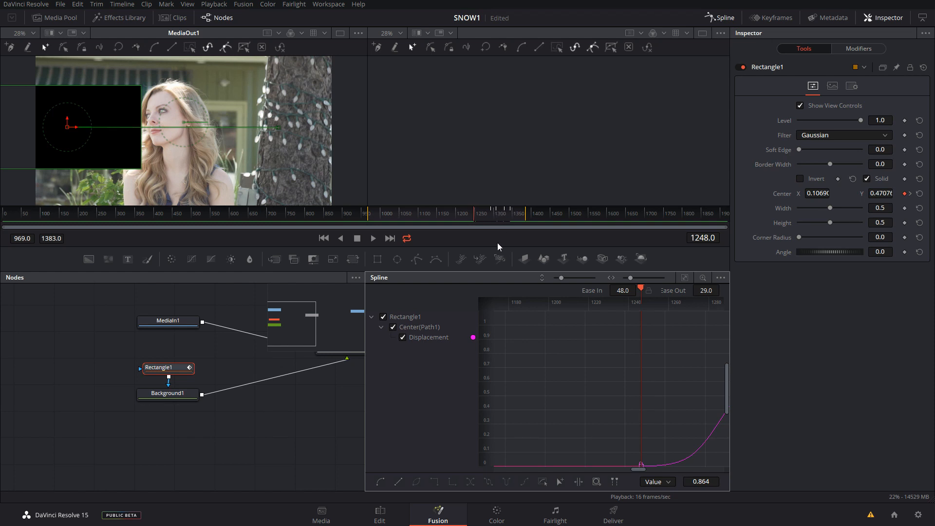
left_click(372, 238)
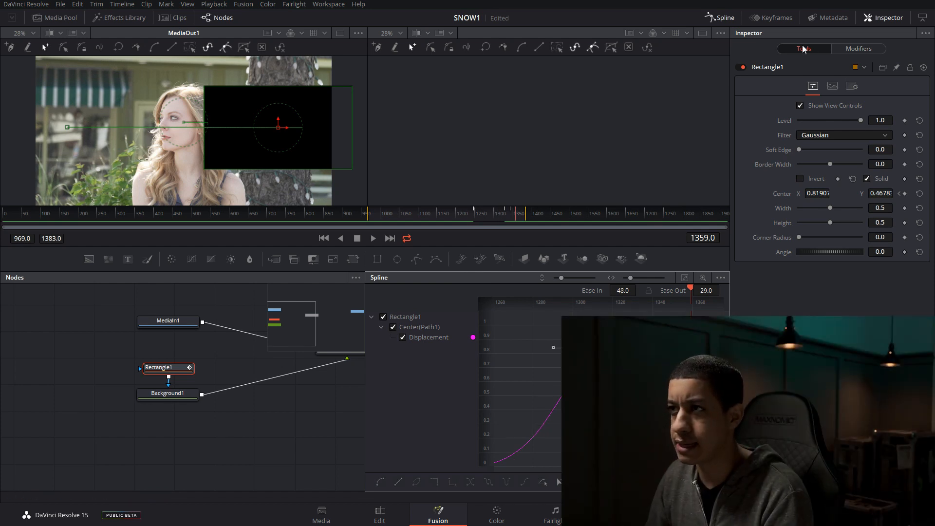
Step: Close the Spline panel, park on the second clip in Edit and bring its snow particle graph into Fusion
left_click(345, 339)
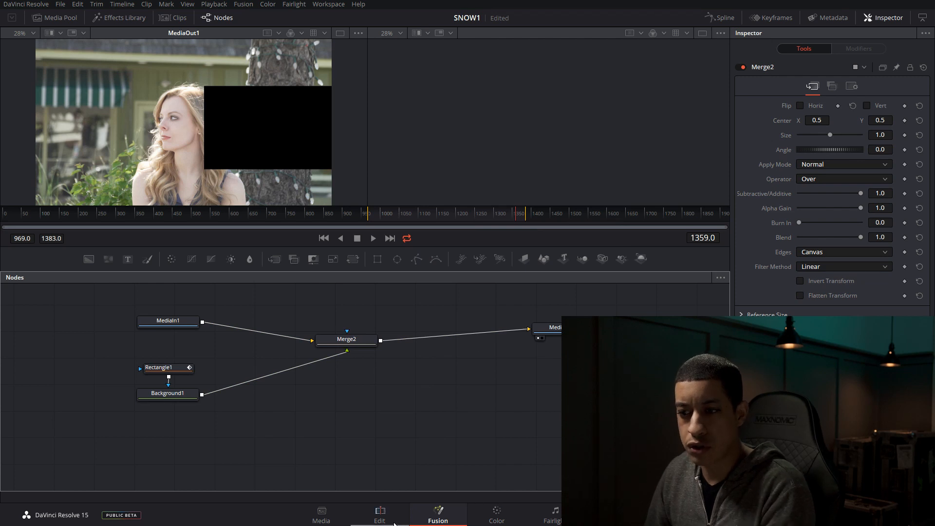
left_click(380, 514)
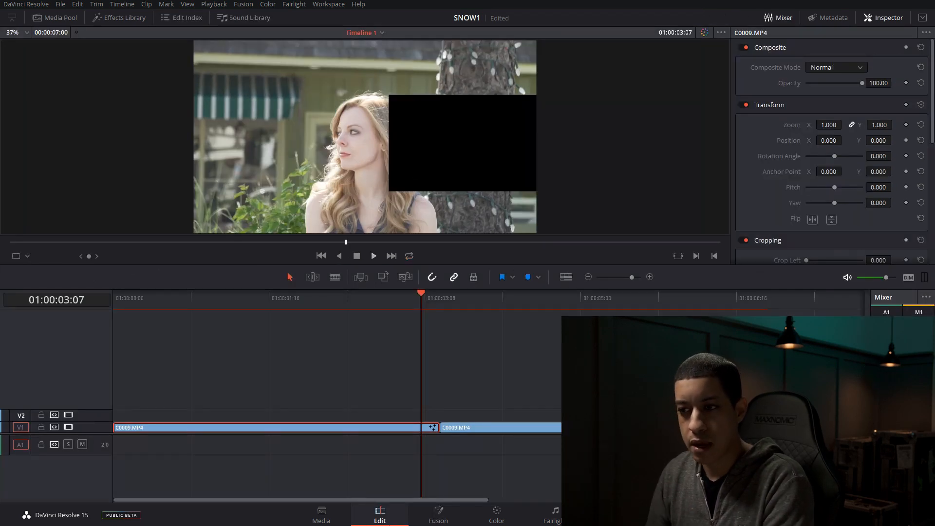
left_click(516, 298)
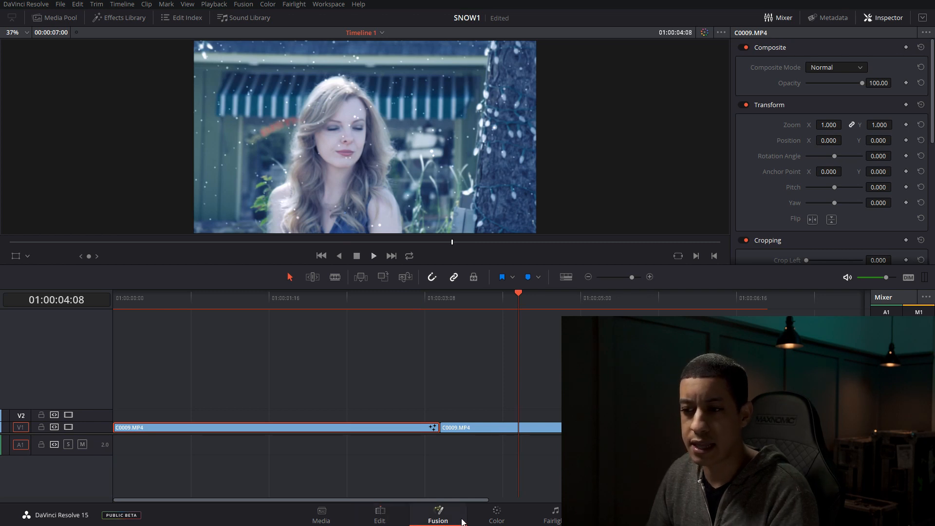
left_click(437, 515)
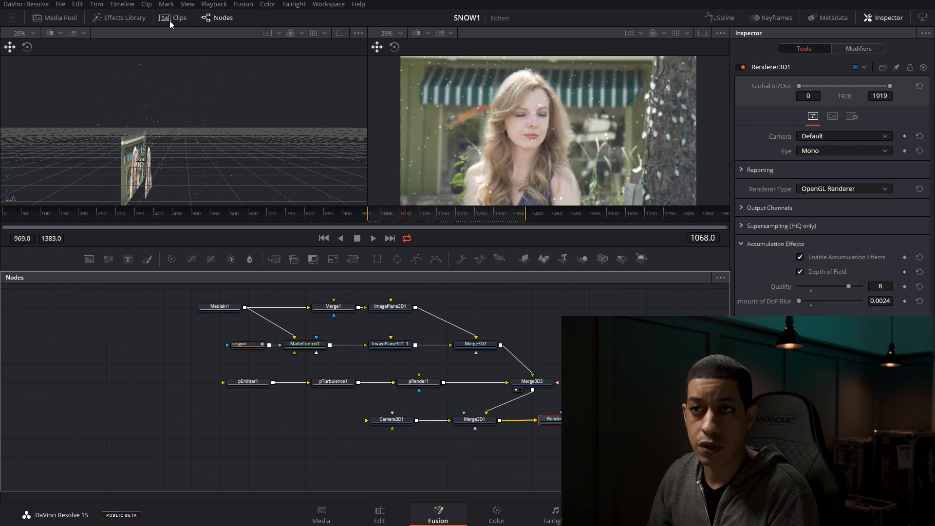
left_click(178, 18)
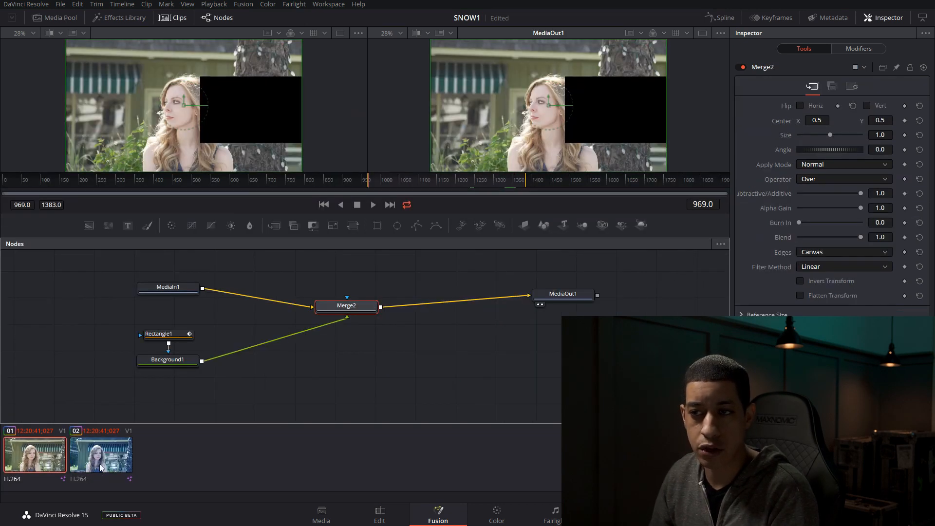
left_click(100, 455)
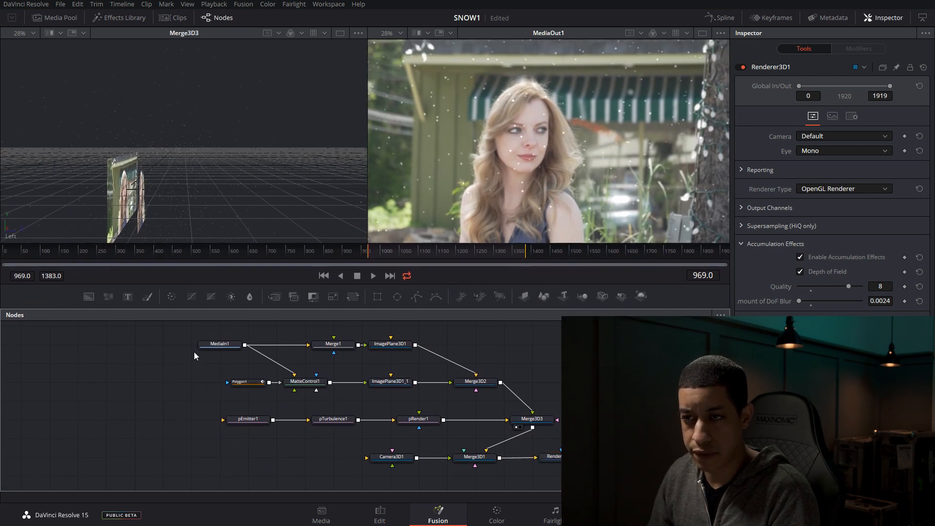
left_click(220, 344)
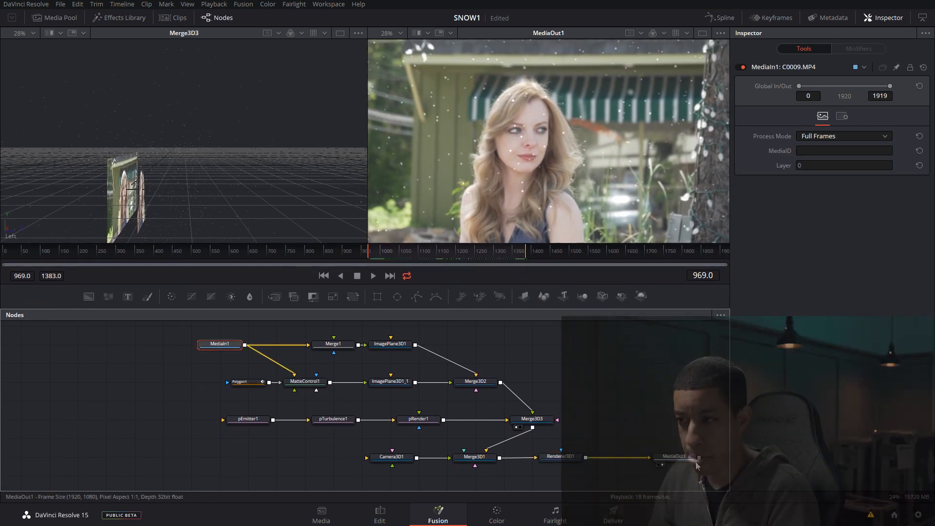
left_click(672, 457)
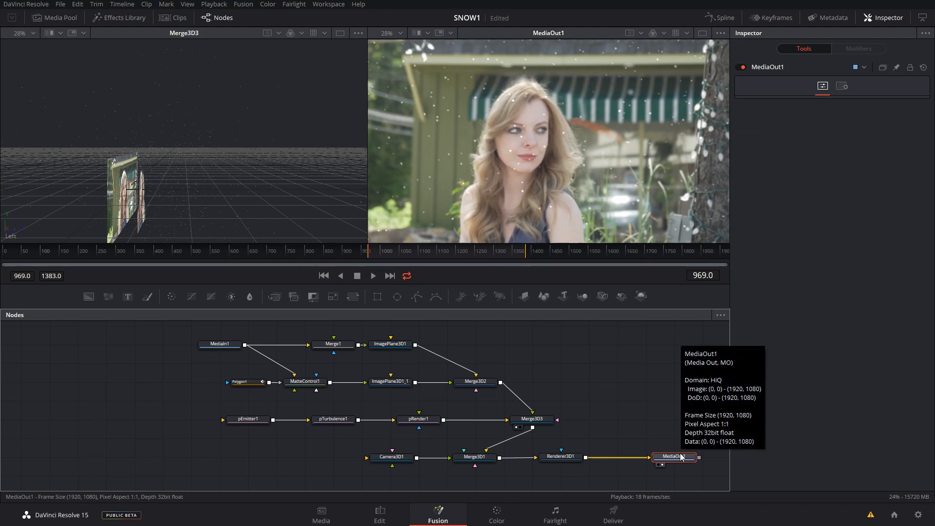
mouse_move(407, 444)
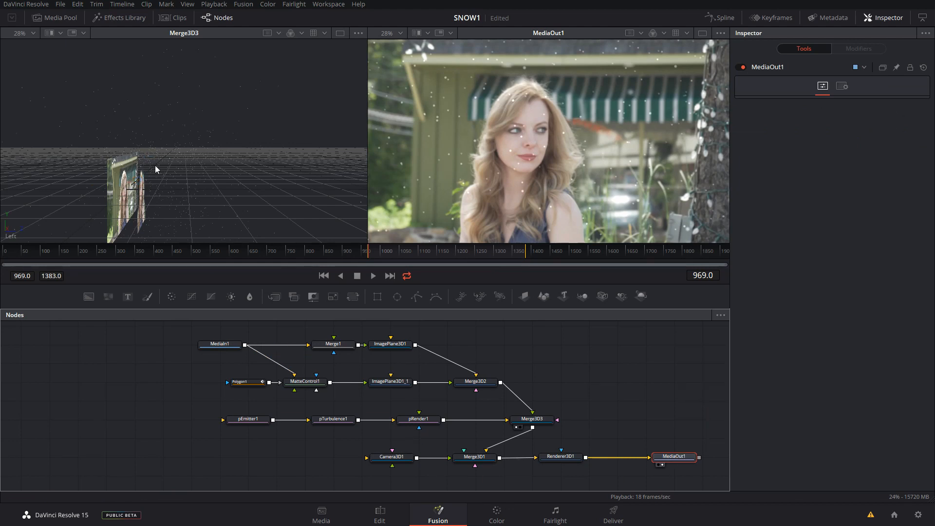
left_click(417, 419)
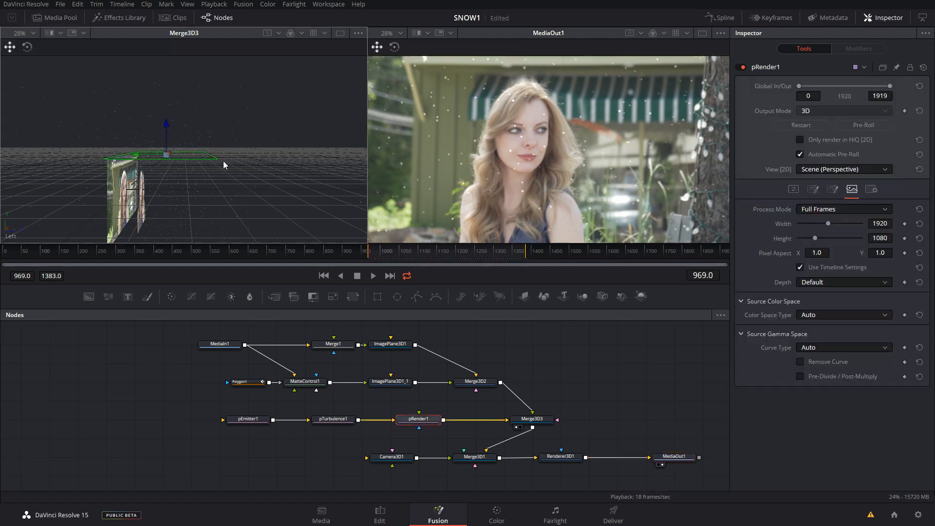
left_click_drag(224, 165, 187, 192)
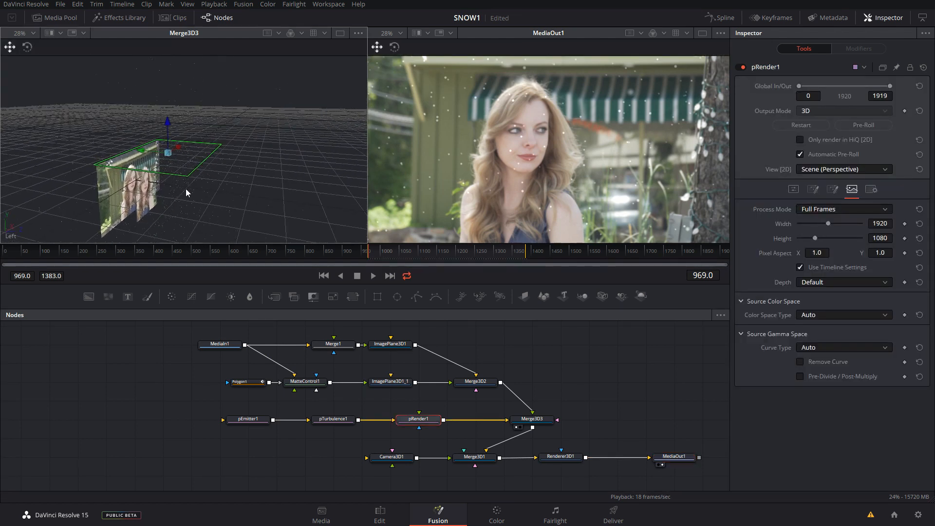
left_click_drag(187, 192, 149, 203)
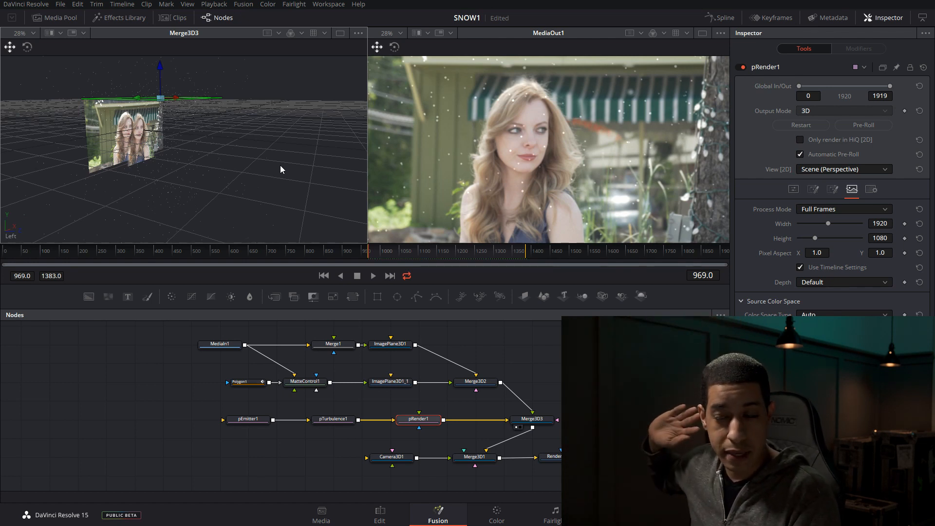
mouse_move(137, 132)
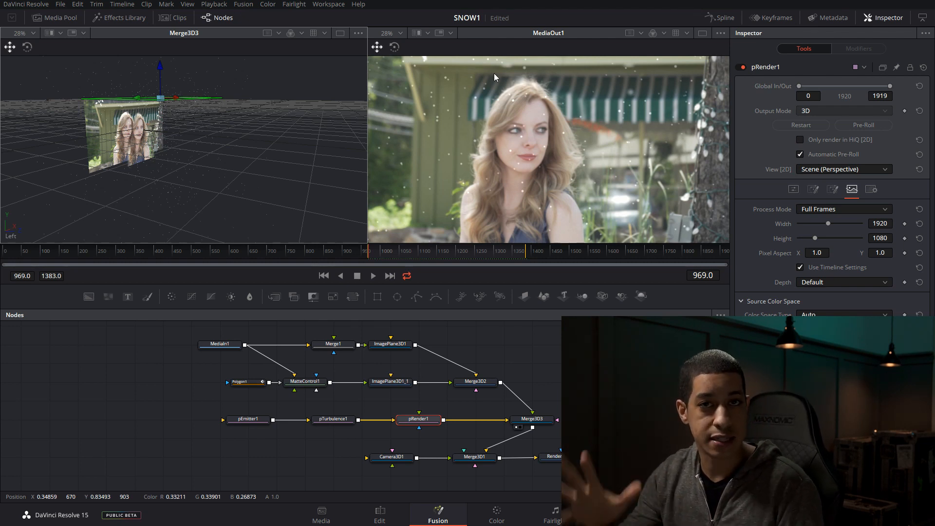
mouse_move(198, 119)
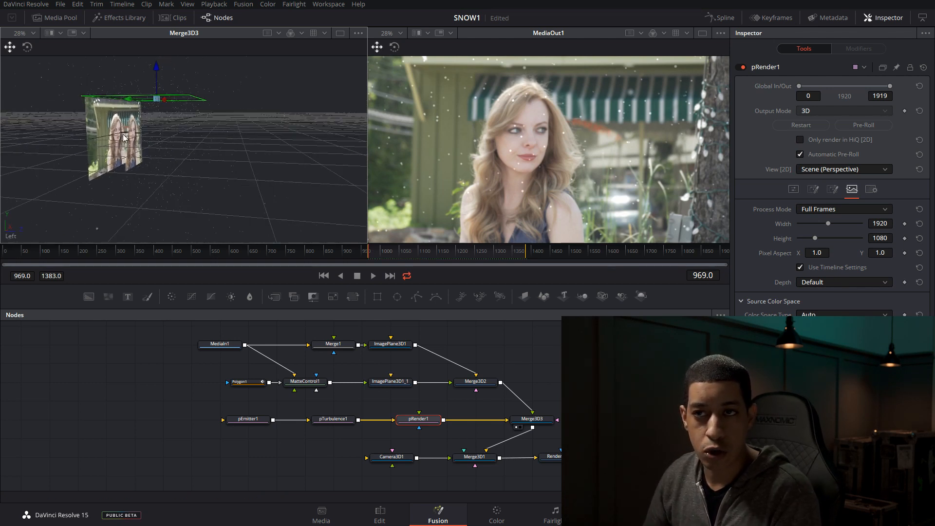
mouse_move(148, 144)
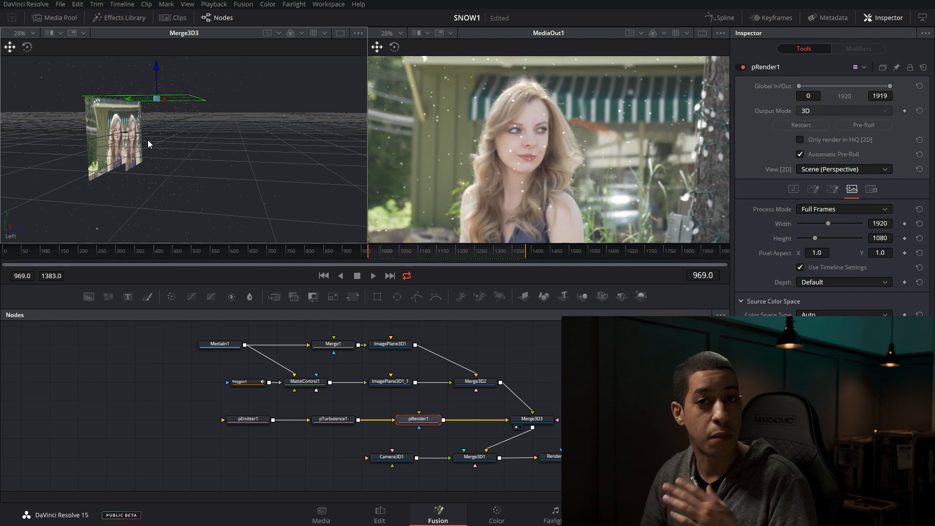
mouse_move(192, 171)
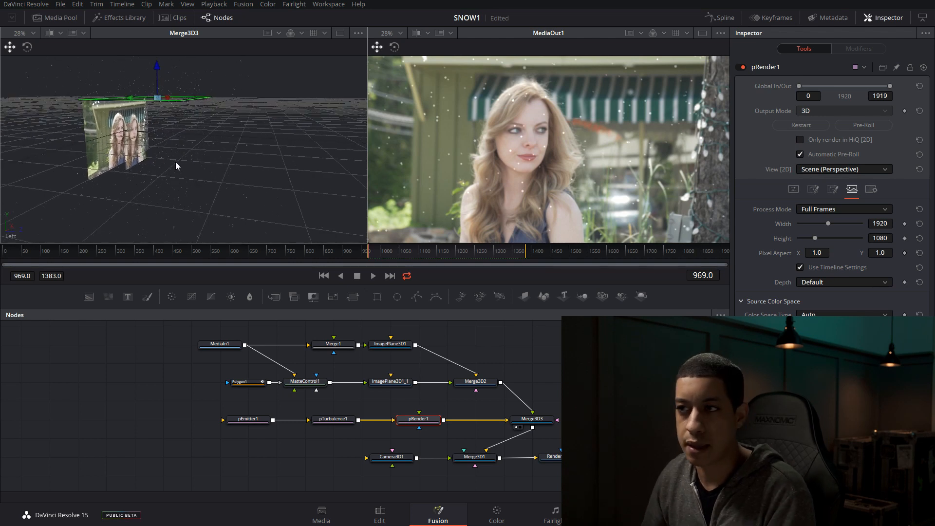
Step: On Renderer3D1 toggle Enable Accumulation Effects off and on, keeping DoF blur at 0.0099
left_click(551, 456)
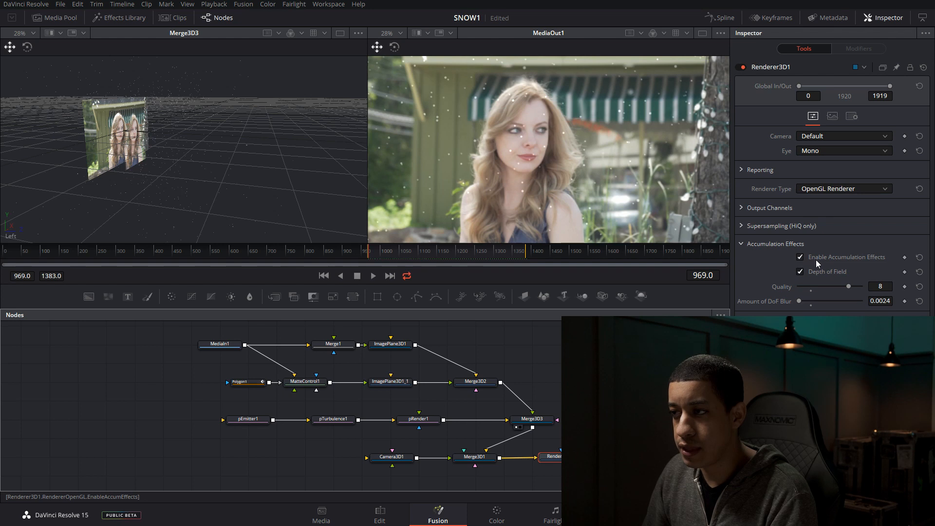
left_click(799, 257)
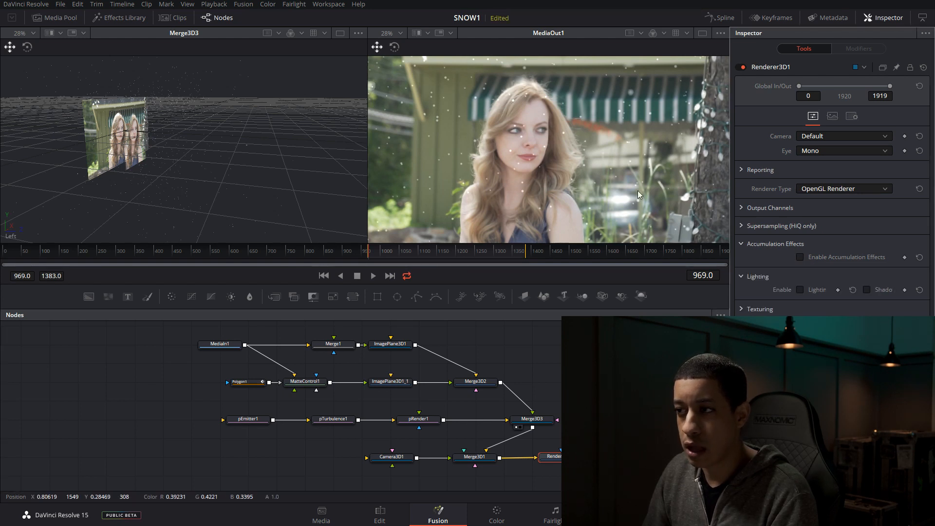
mouse_move(612, 209)
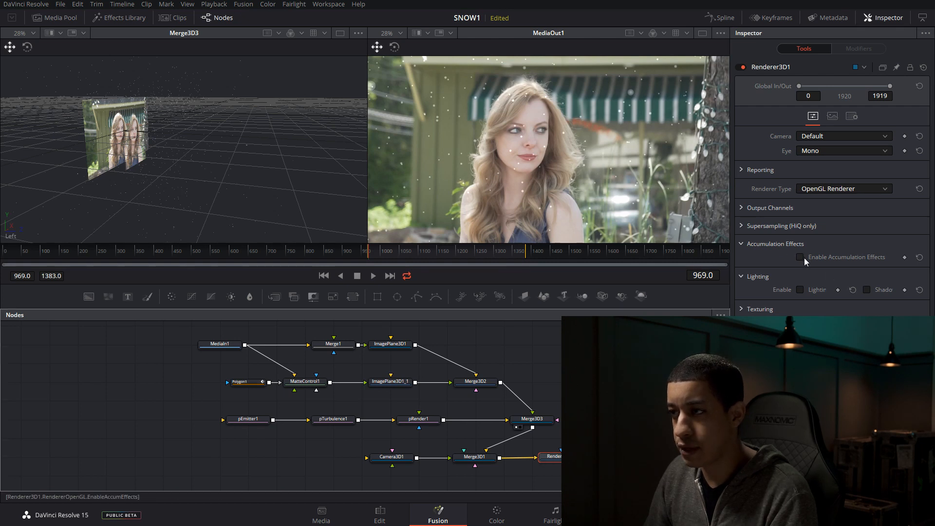
left_click(801, 257)
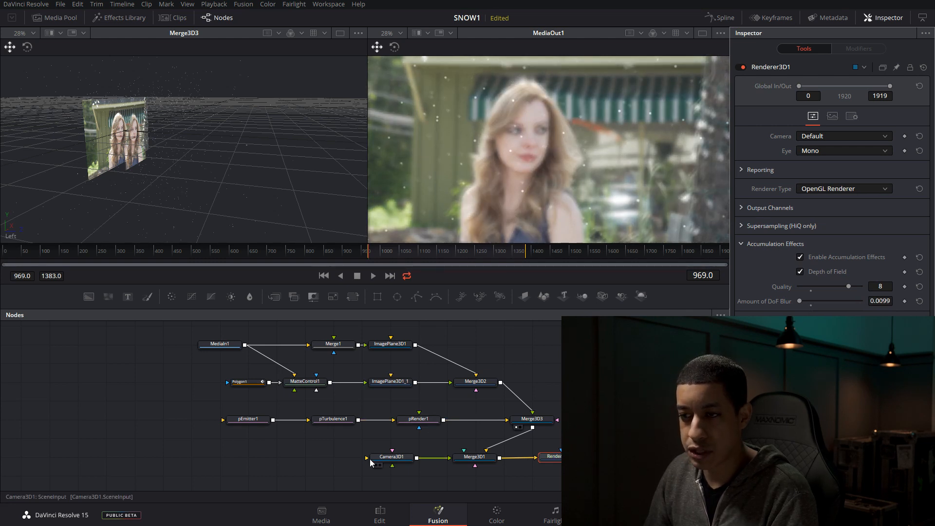
left_click(391, 457)
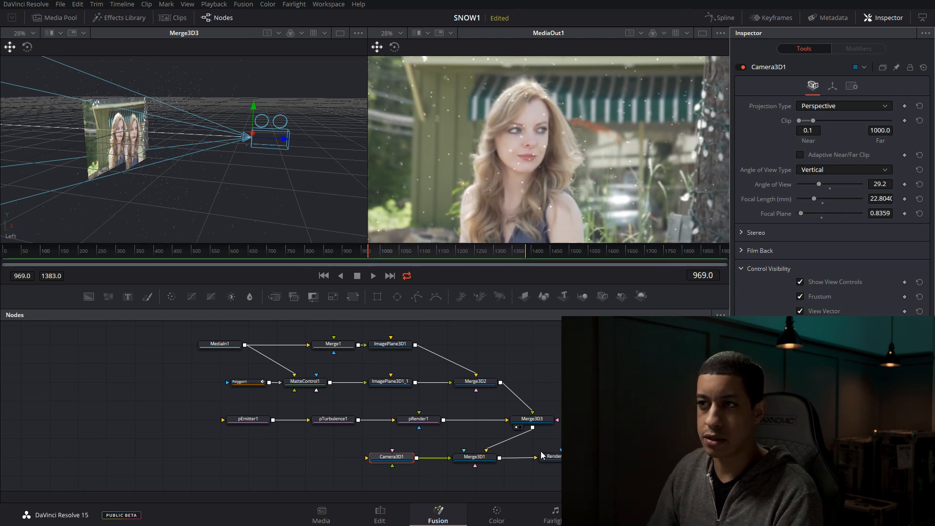
mouse_move(514, 156)
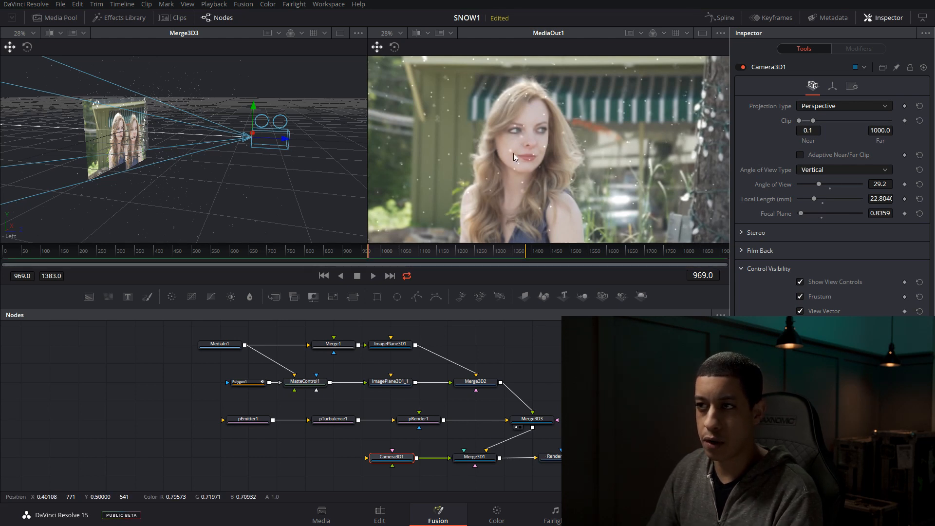
mouse_move(589, 158)
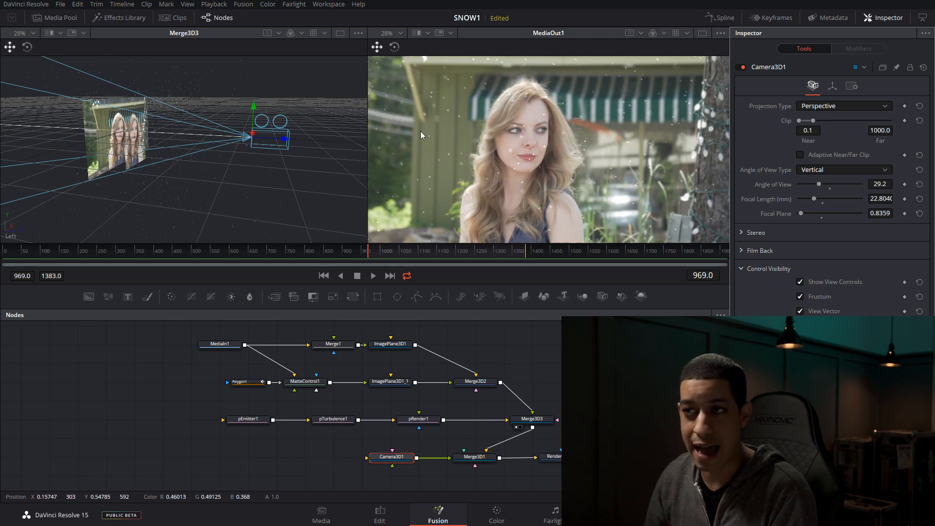
mouse_move(493, 73)
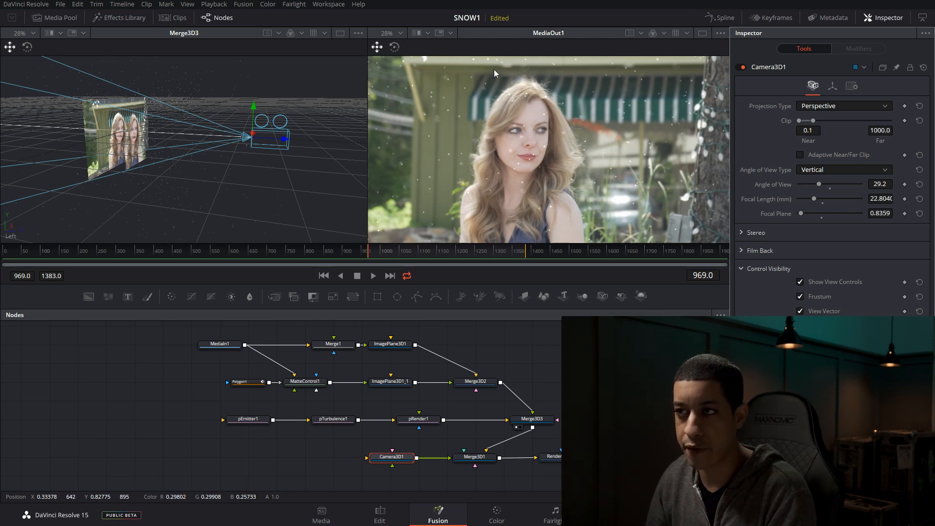
mouse_move(536, 196)
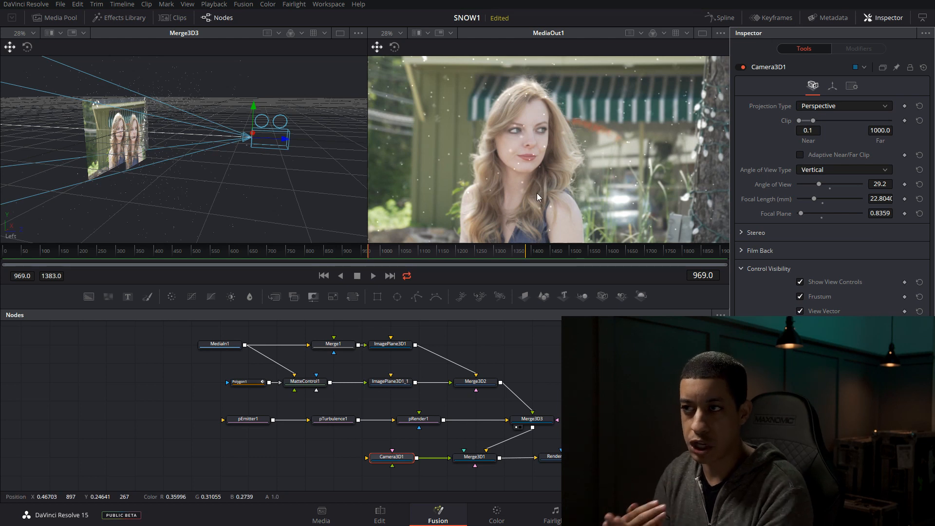
mouse_move(467, 54)
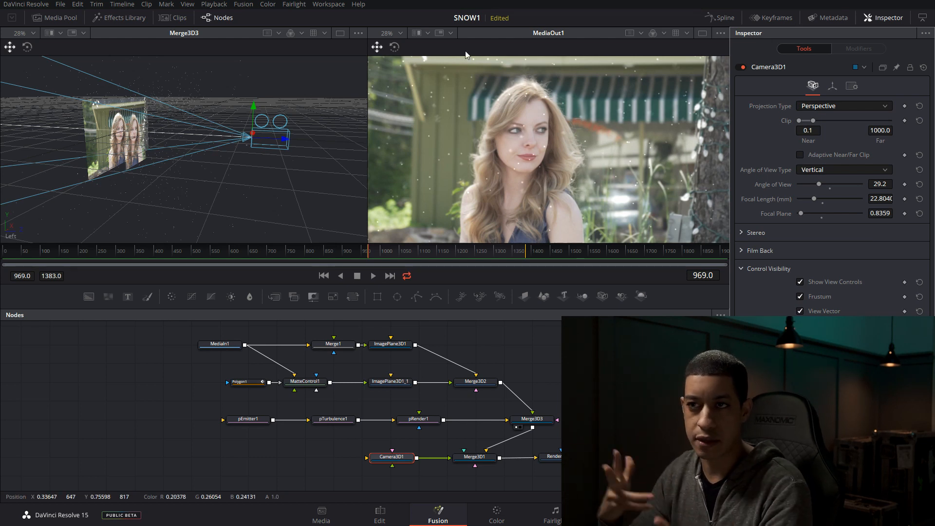
mouse_move(256, 137)
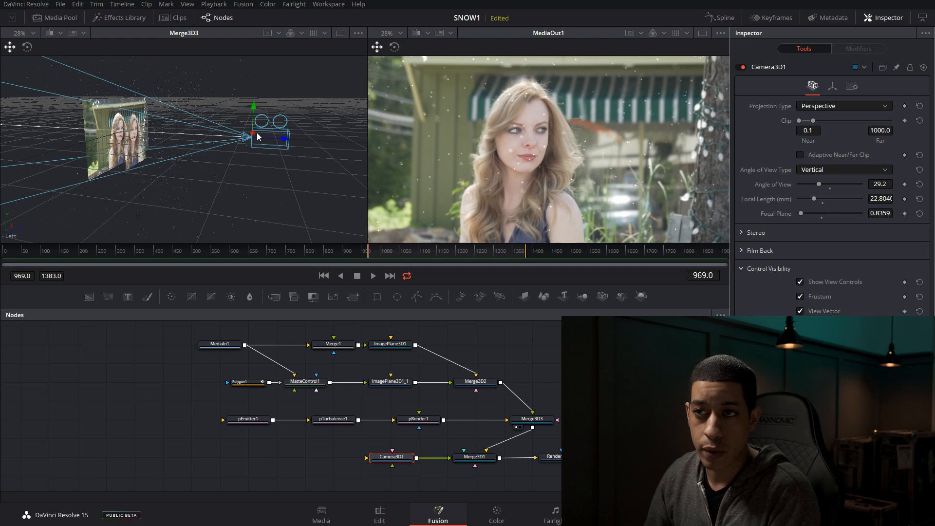
mouse_move(125, 147)
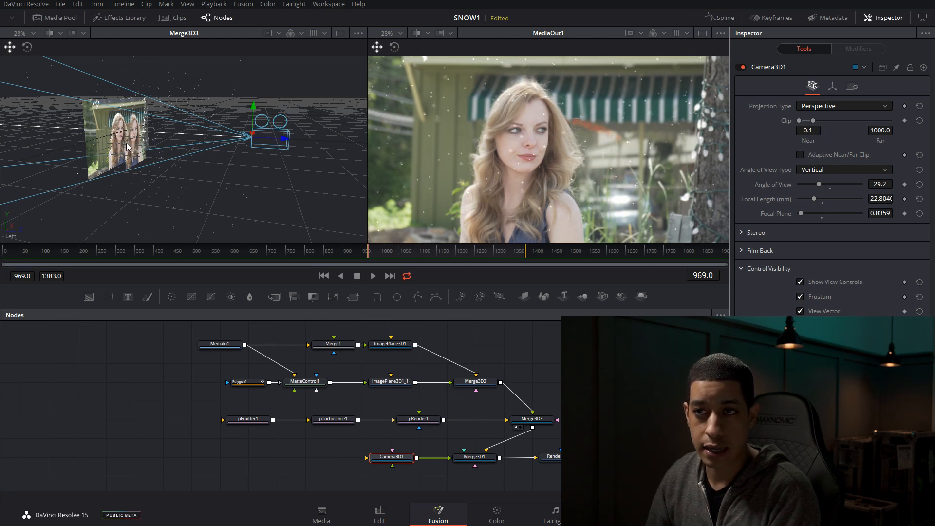
mouse_move(393, 419)
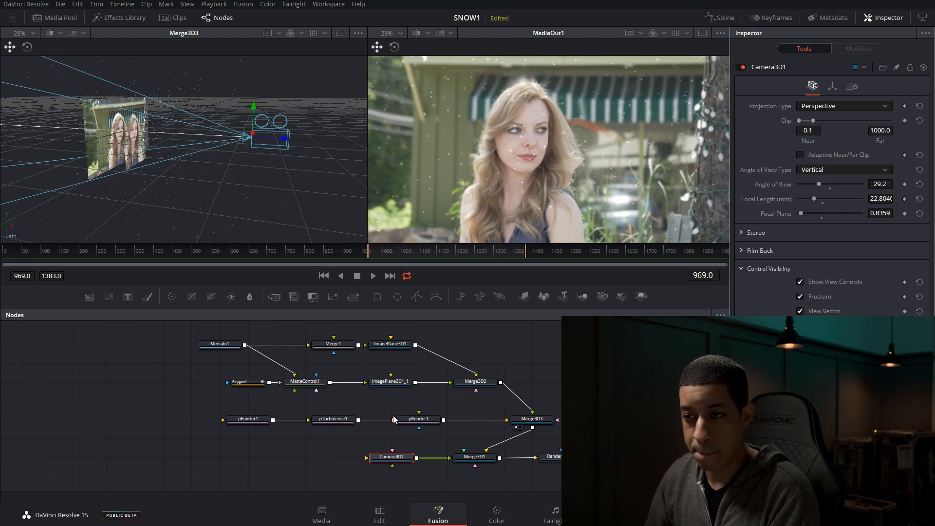
Step: Review pEmitter1's colour, pTurbulence1's strengths, then pEmitter1's particle count and lifespan
left_click(248, 418)
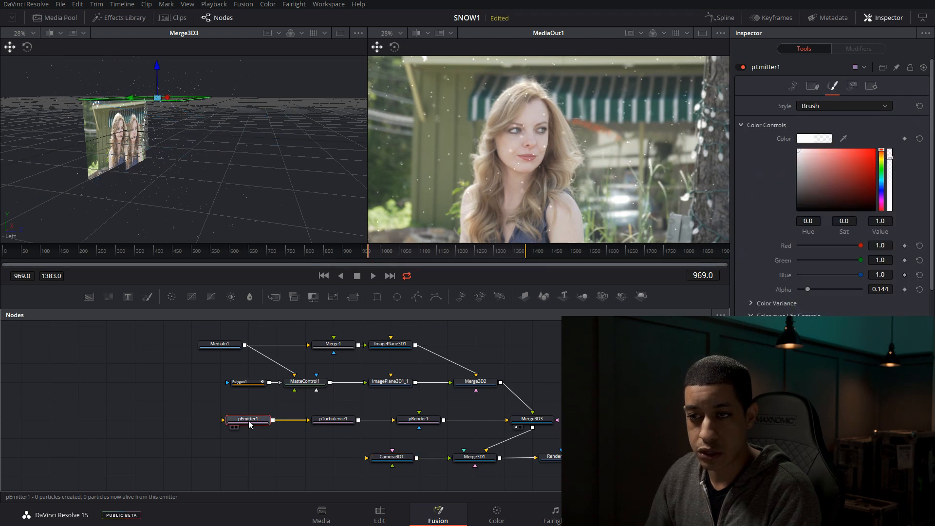
mouse_move(166, 113)
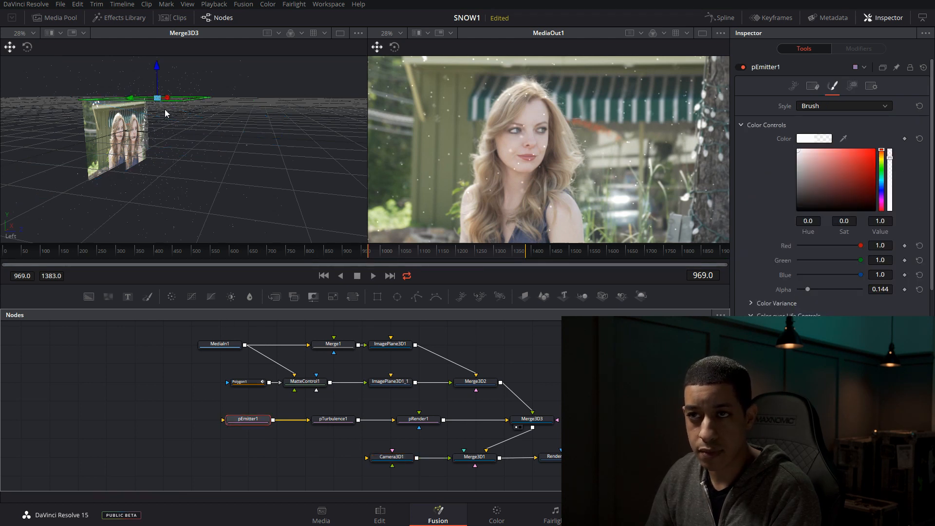
mouse_move(190, 142)
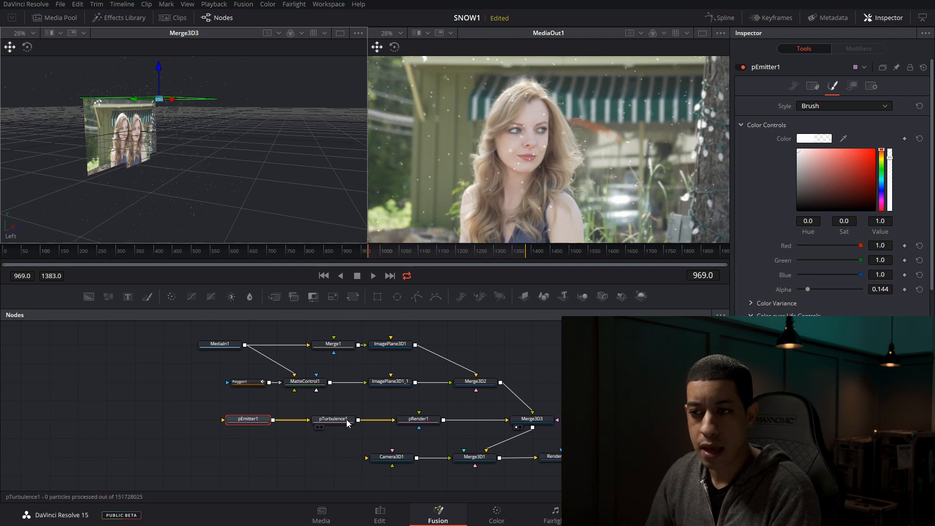
left_click(333, 418)
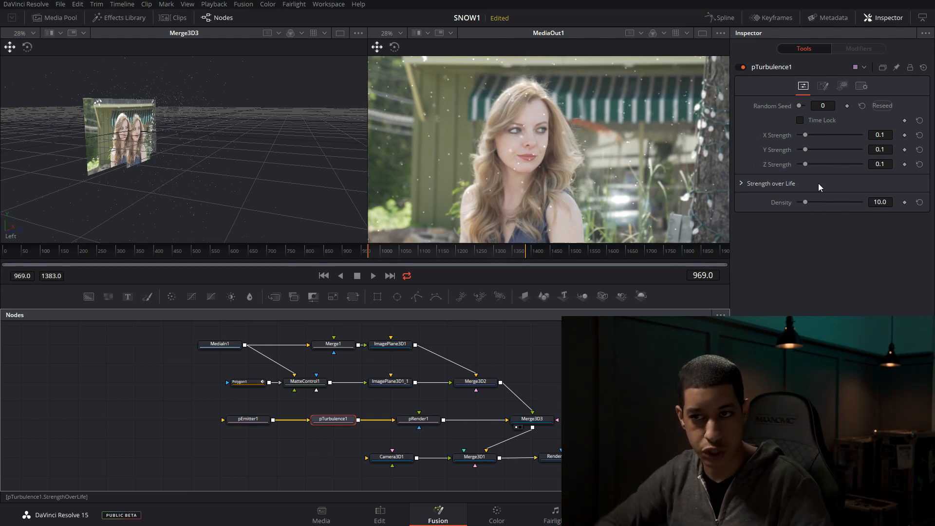
left_click(248, 419)
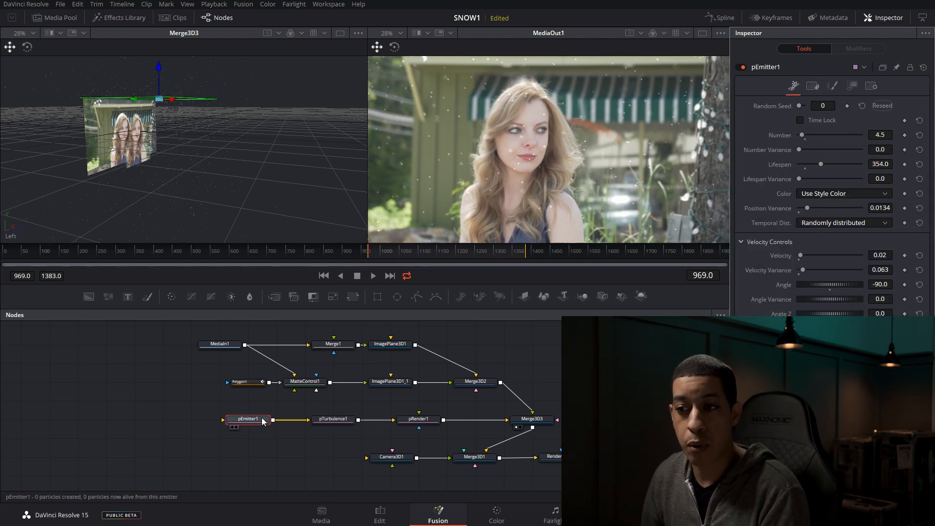
mouse_move(357, 422)
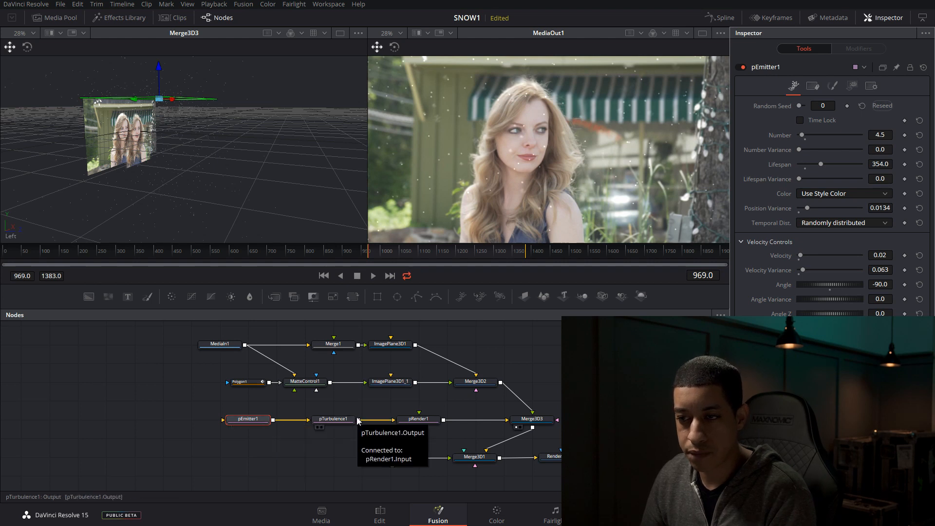
mouse_move(340, 419)
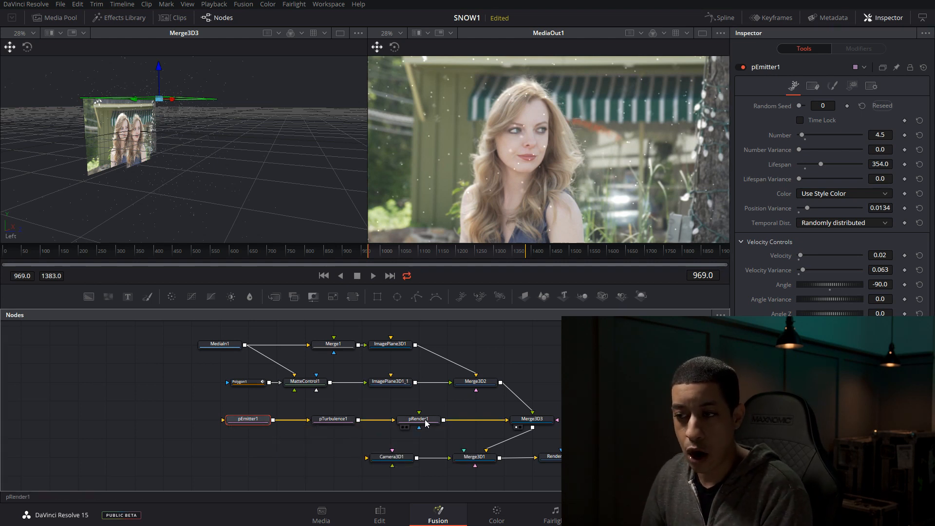
Step: Inspect pRender1, Merge3D3 and Merge3D1 settings in the Inspector
left_click(417, 419)
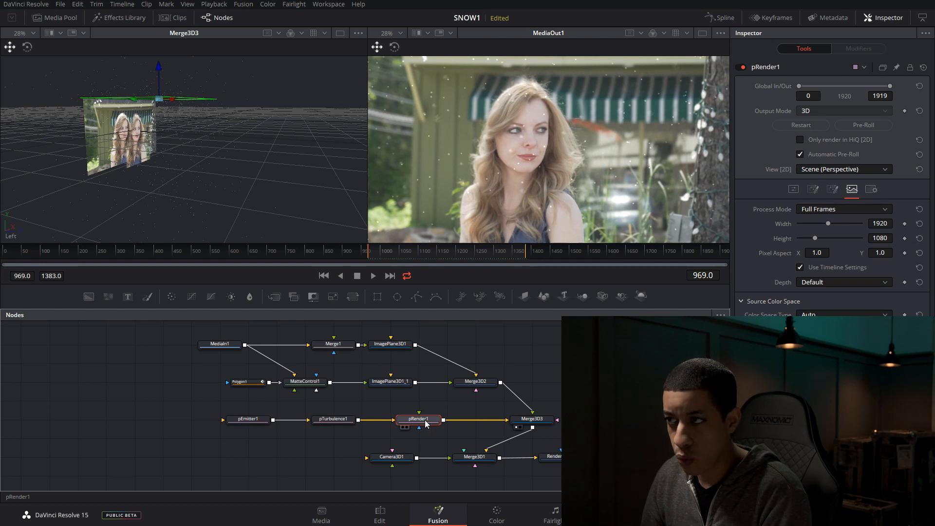
mouse_move(419, 419)
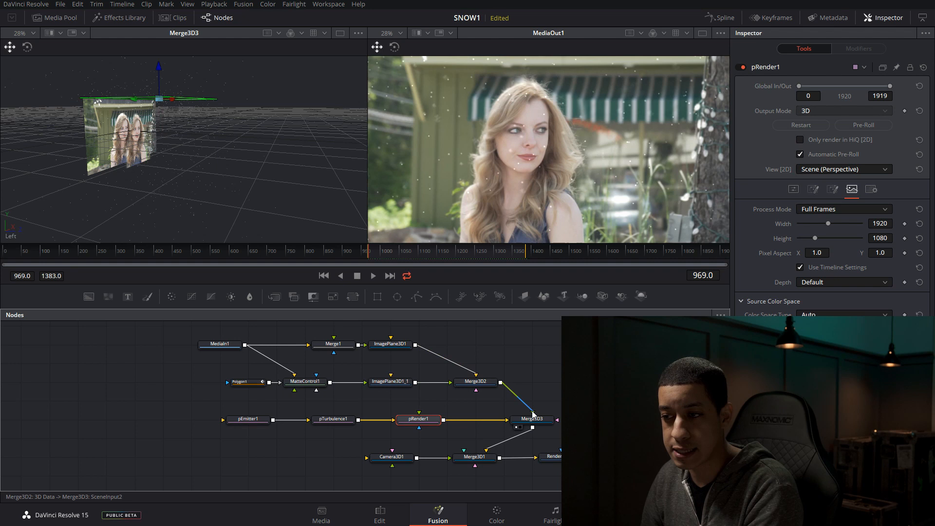
left_click(531, 418)
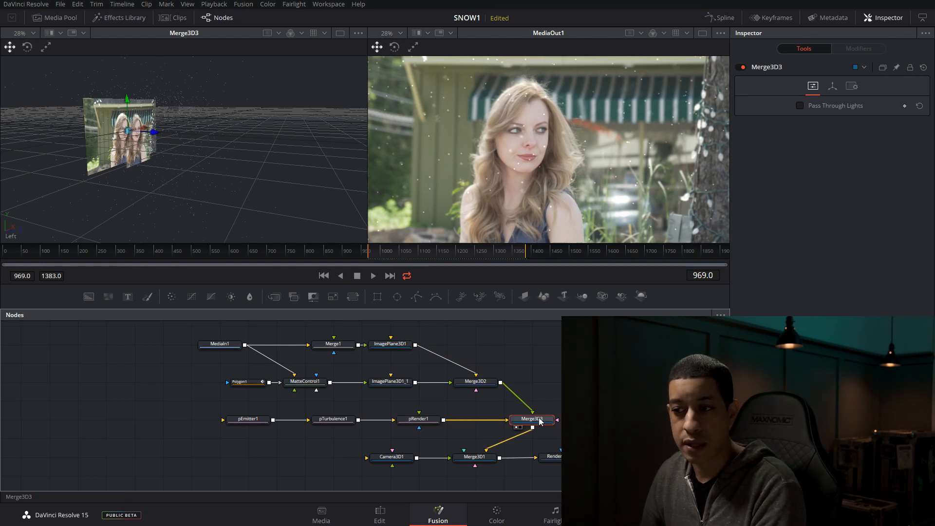
mouse_move(551, 465)
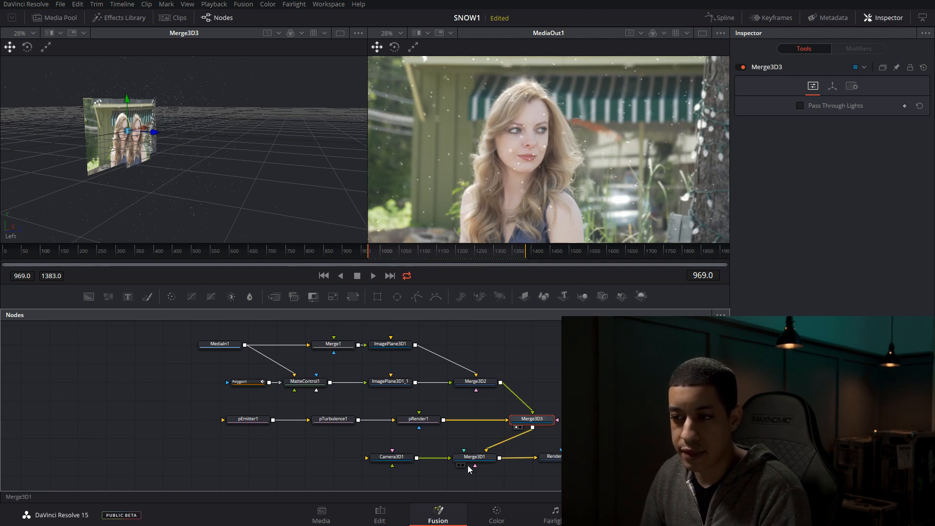
left_click(474, 457)
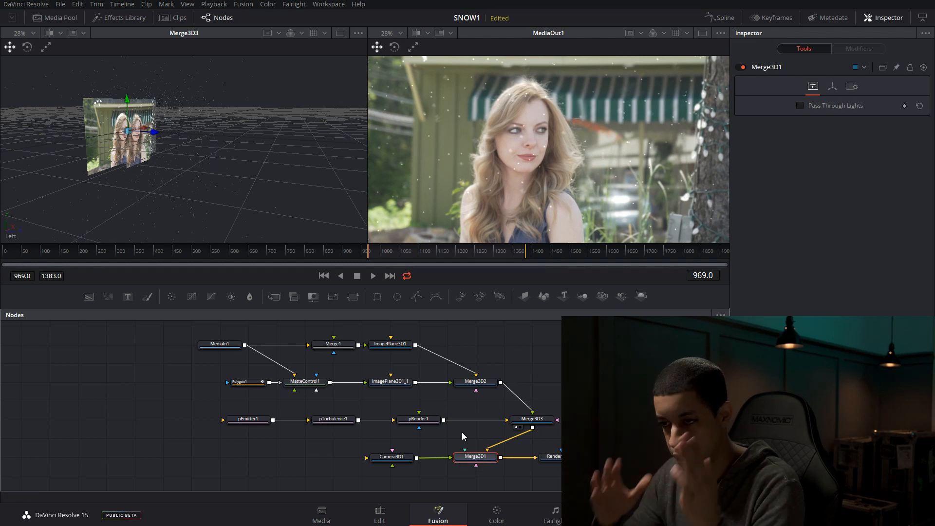
Step: Inspect Camera3D1 and then ImagePlane3D1_1's plane settings
left_click(392, 456)
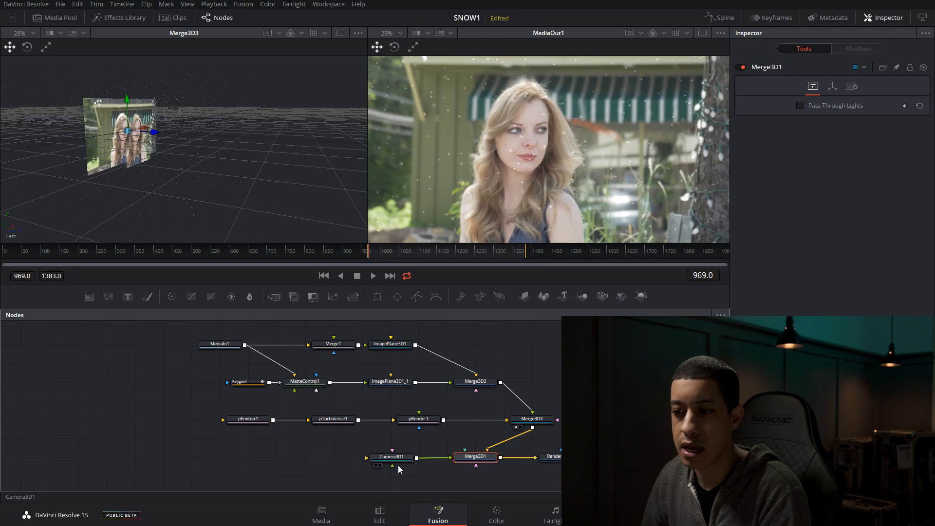
left_click(391, 457)
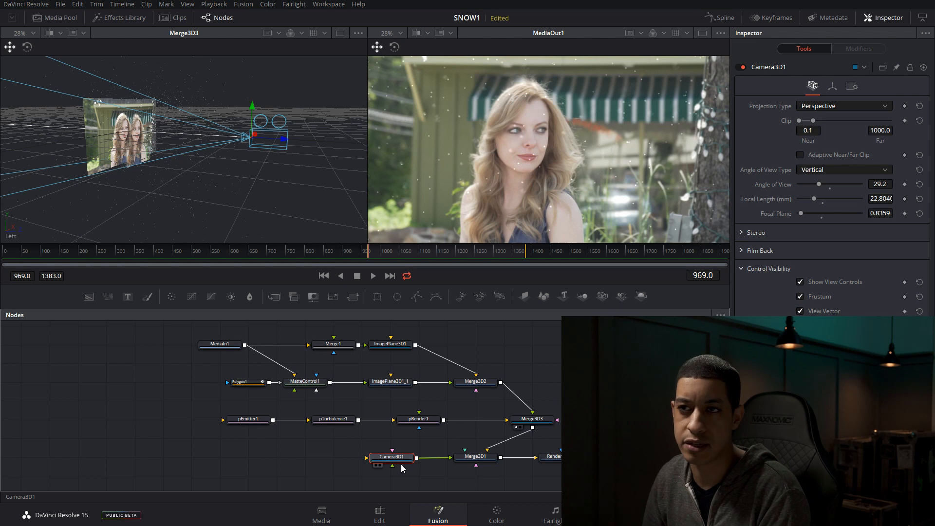
mouse_move(403, 468)
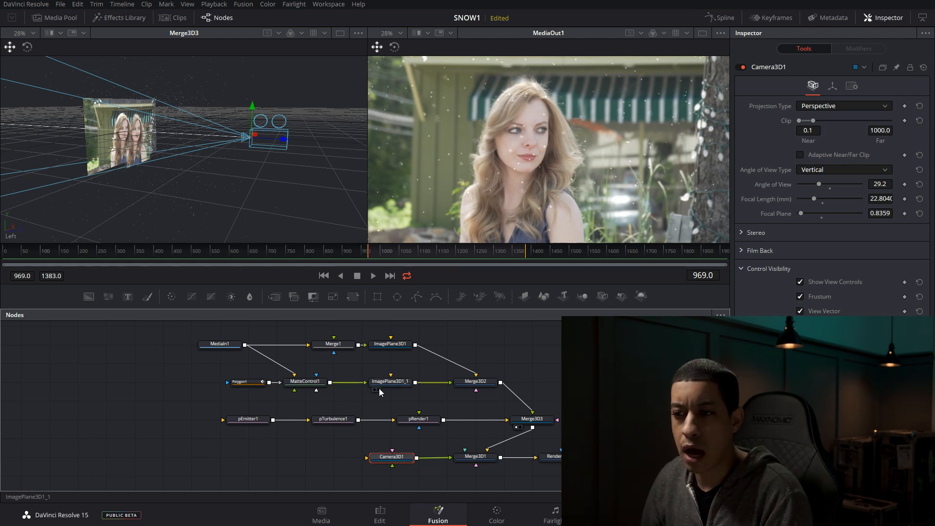
left_click(389, 382)
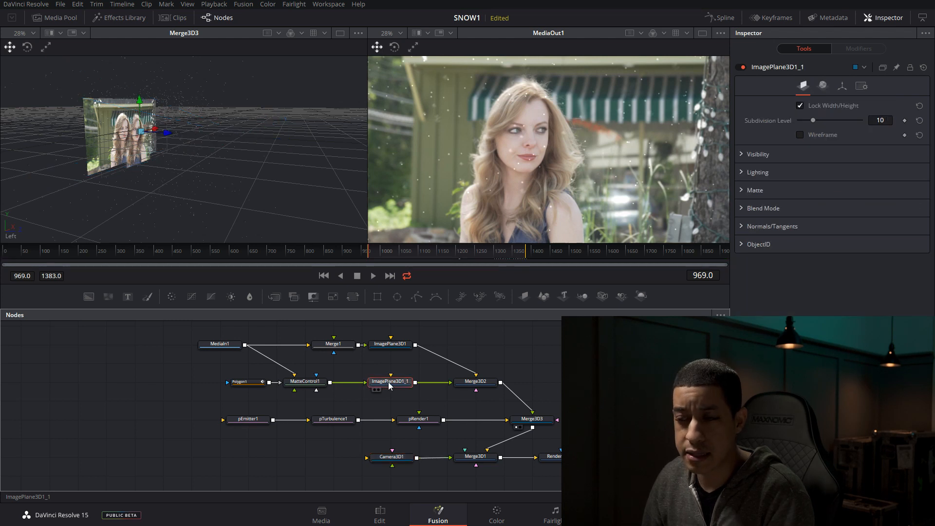
Step: Inspect MediaIn1, Merge1 and ImagePlane3D1 settings in the Inspector
left_click(304, 381)
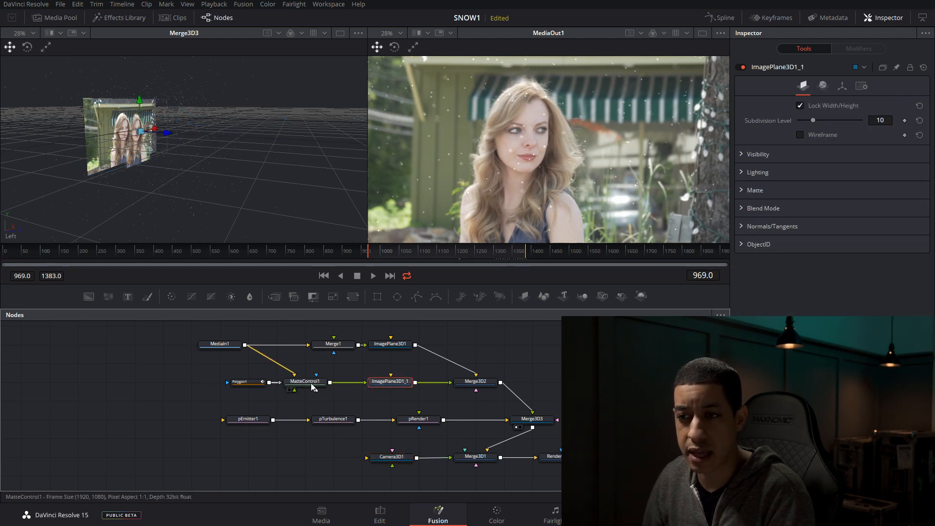
left_click(219, 343)
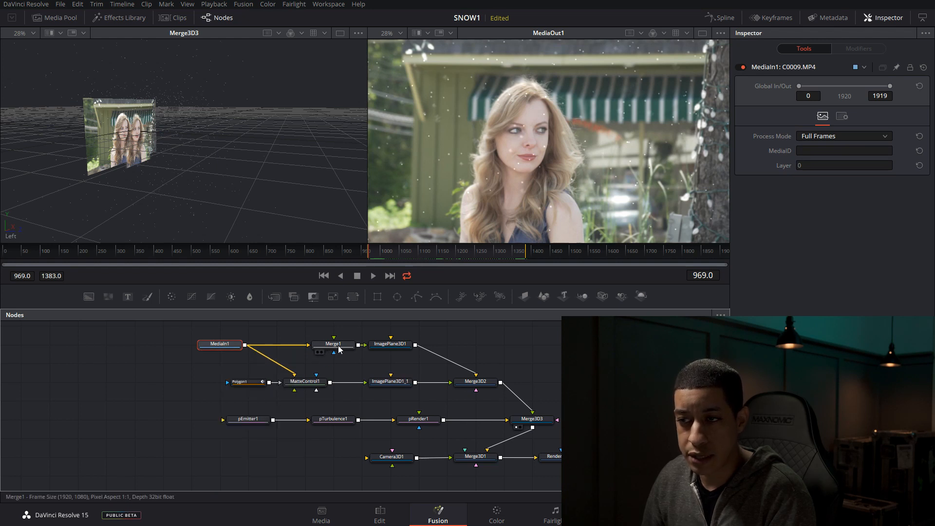
left_click(333, 344)
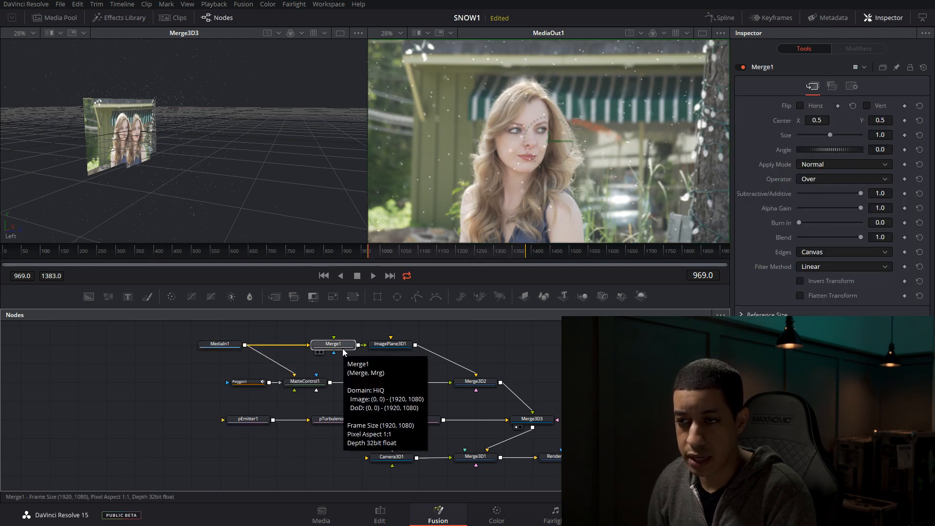
left_click(391, 344)
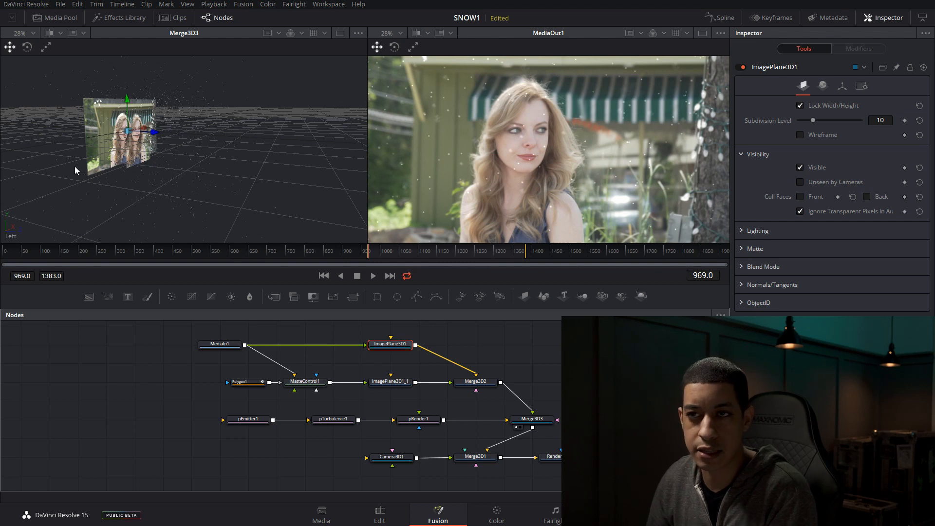
mouse_move(92, 116)
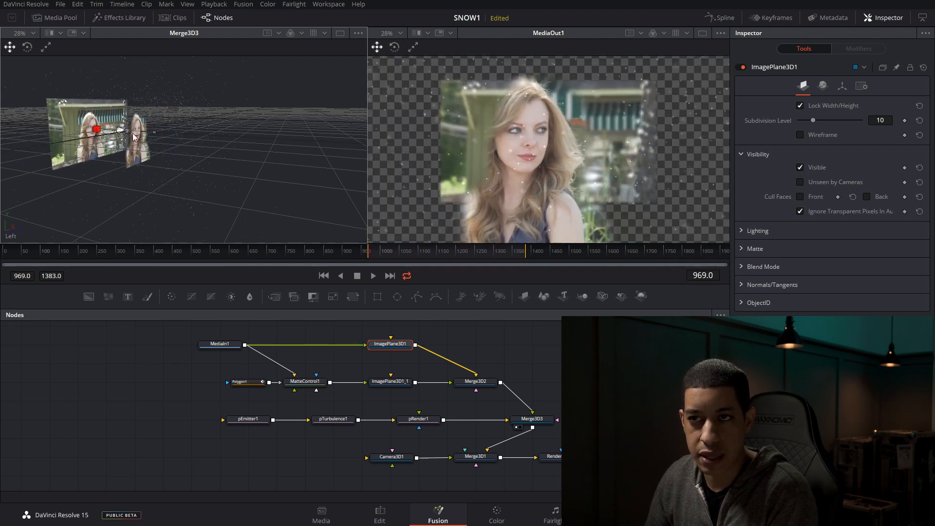
Step: Show MatteControl1's matte settings with Solid Matte invert on
left_click(305, 382)
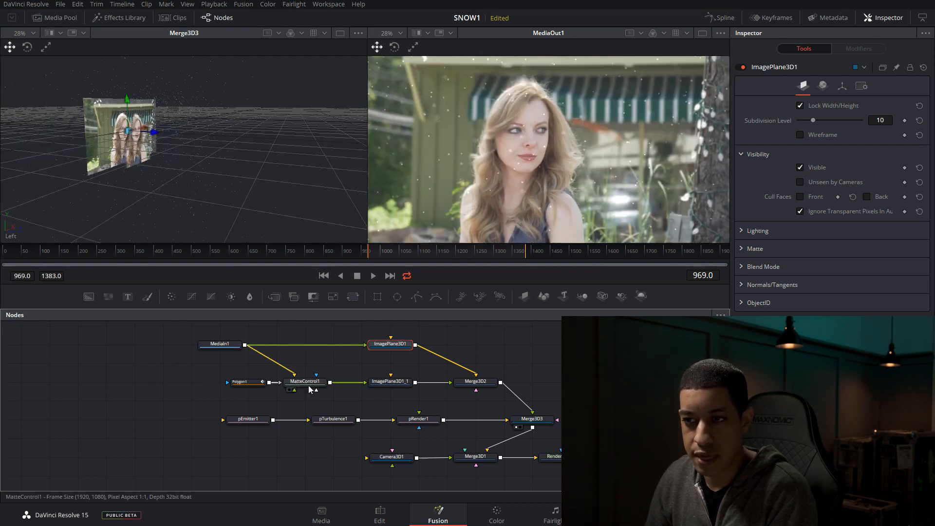
left_click(304, 381)
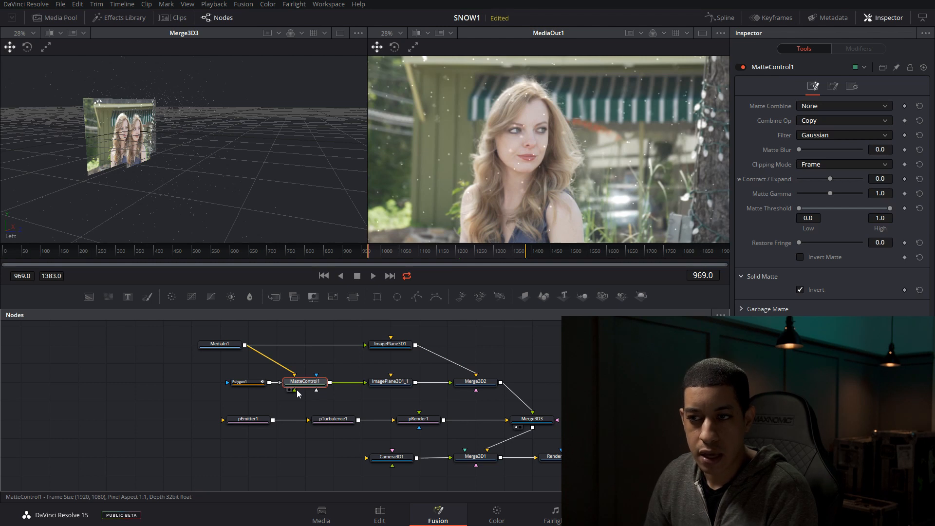
mouse_move(290, 391)
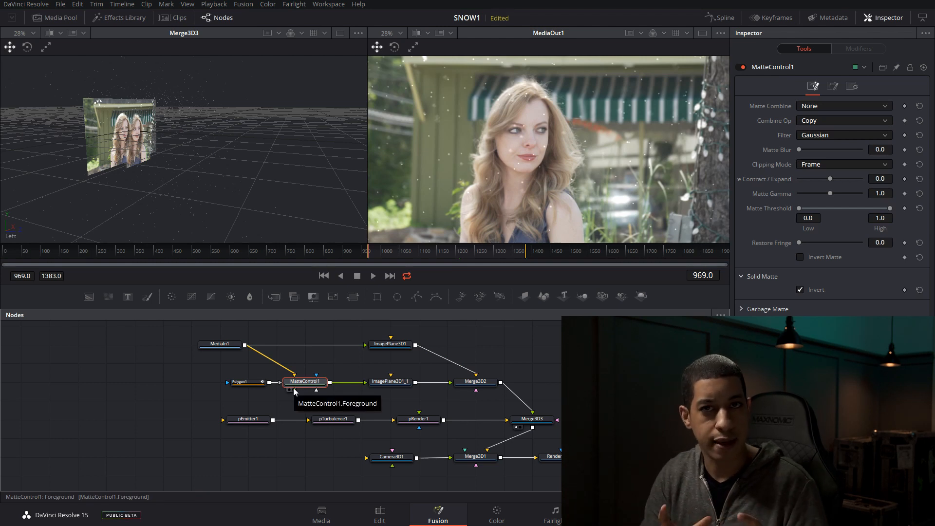
mouse_move(286, 264)
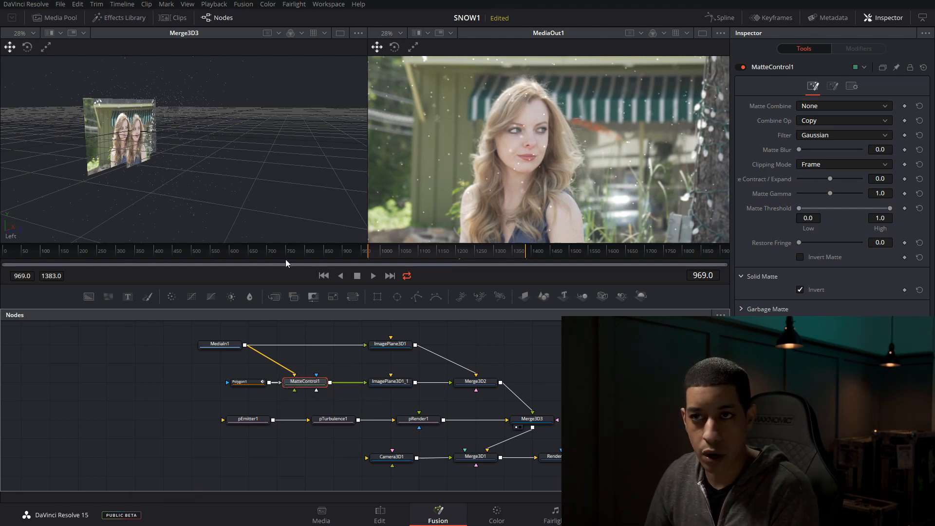
left_click(243, 382)
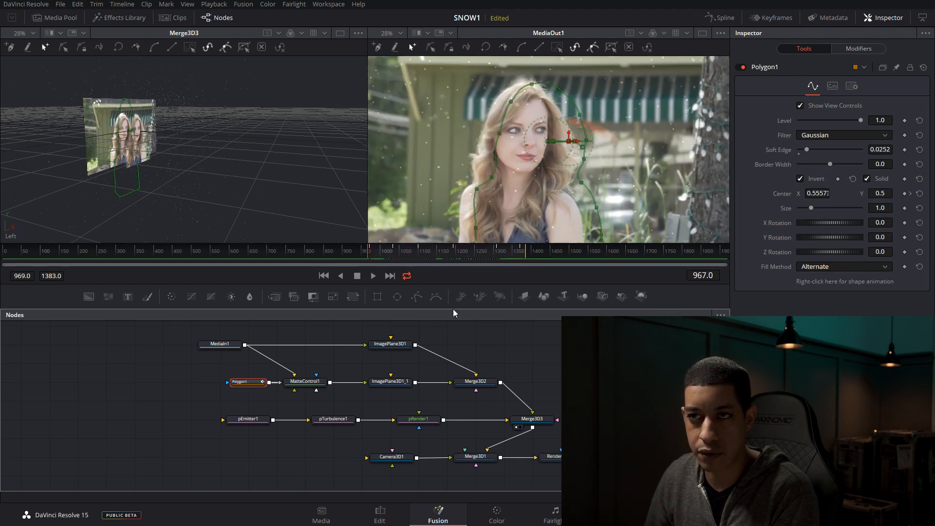
left_click(305, 380)
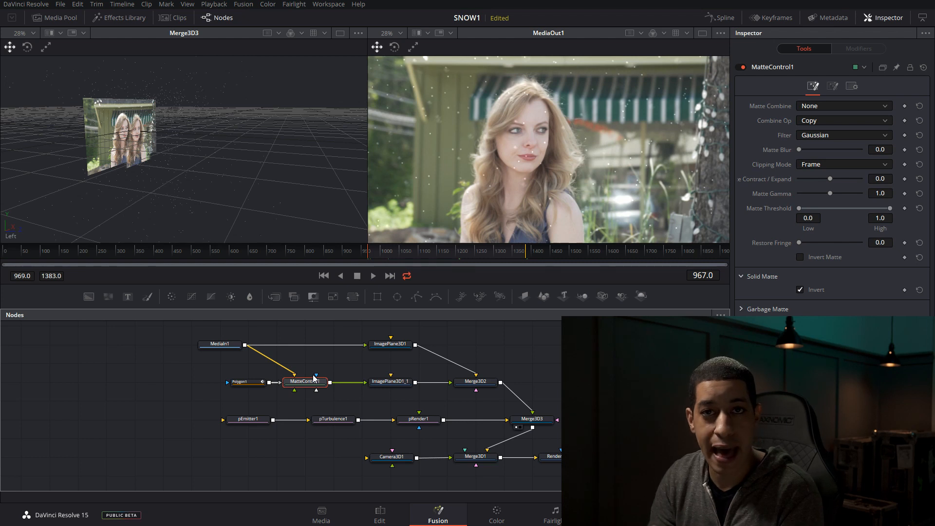
left_click(475, 381)
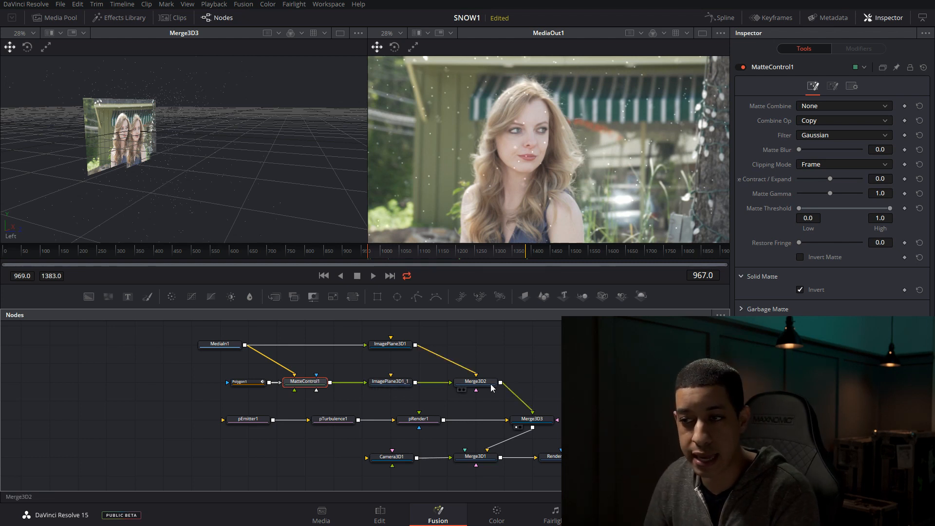
left_click(305, 381)
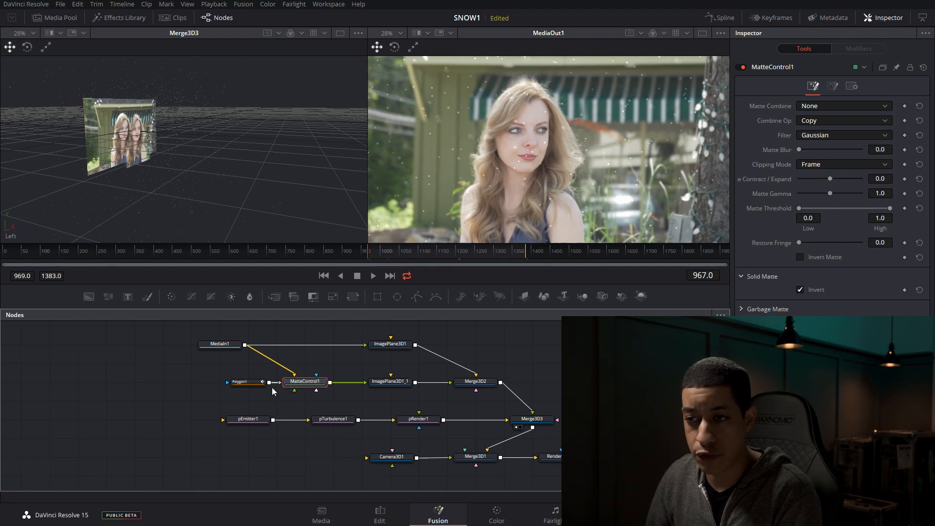
mouse_move(298, 399)
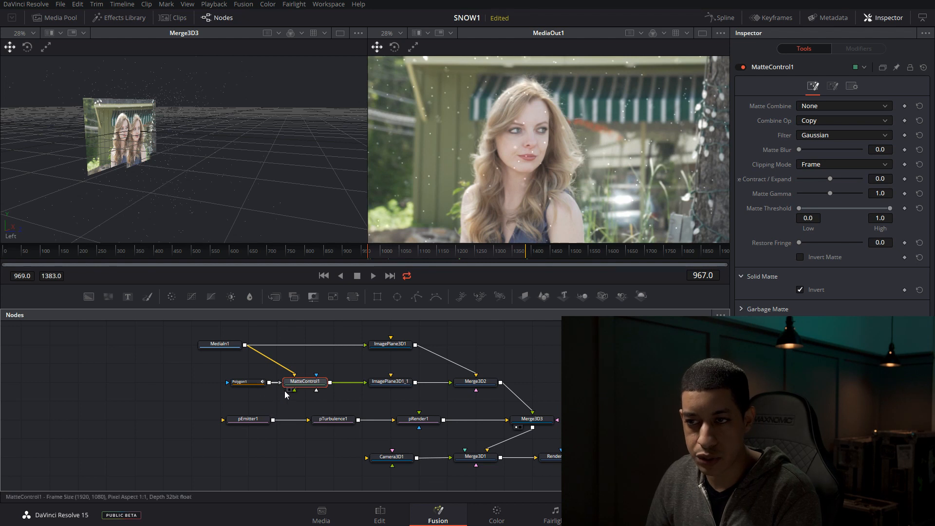
mouse_move(281, 386)
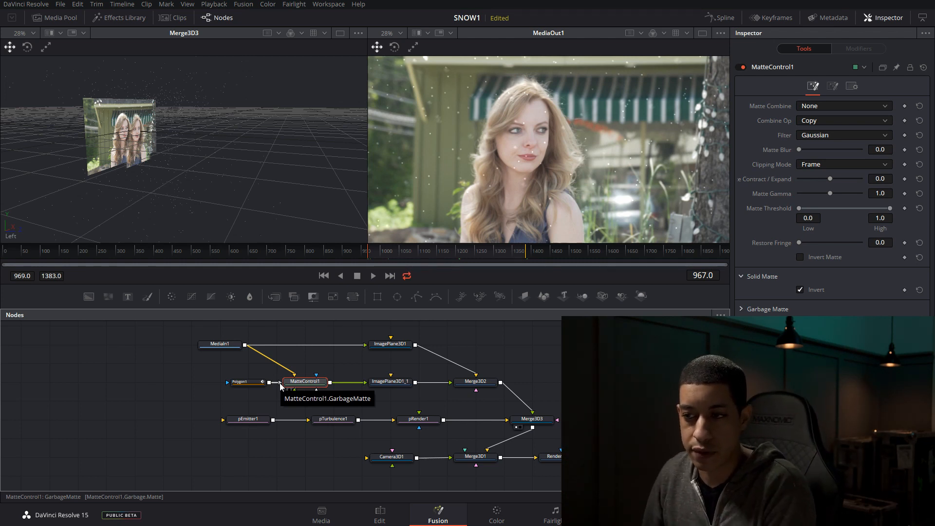
left_click(389, 382)
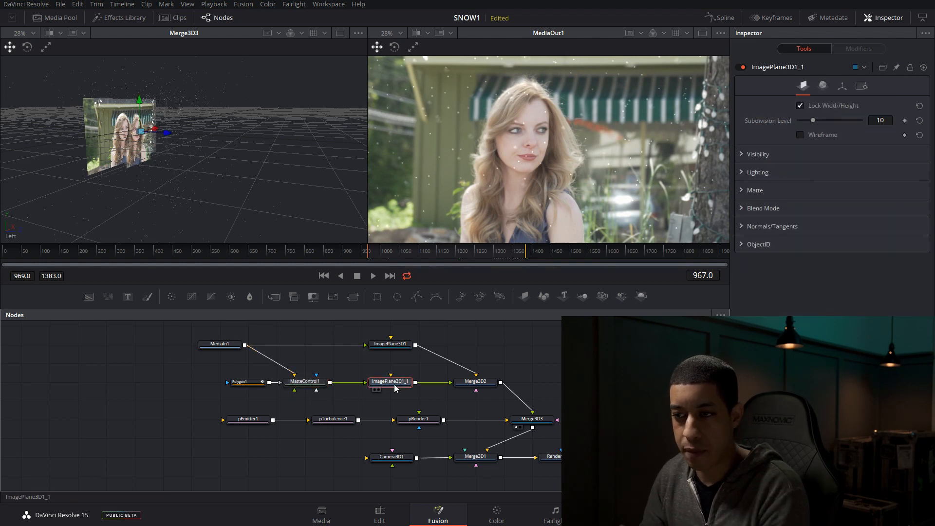
mouse_move(391, 367)
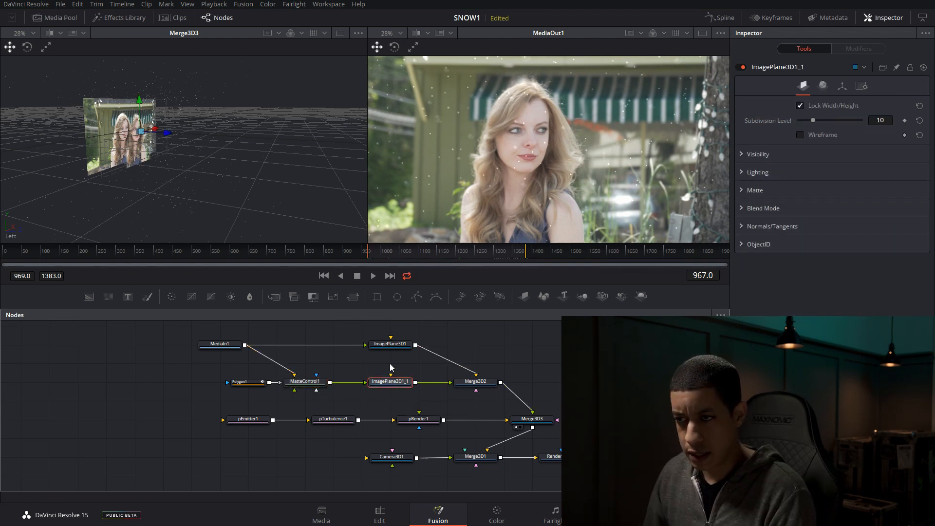
left_click(474, 382)
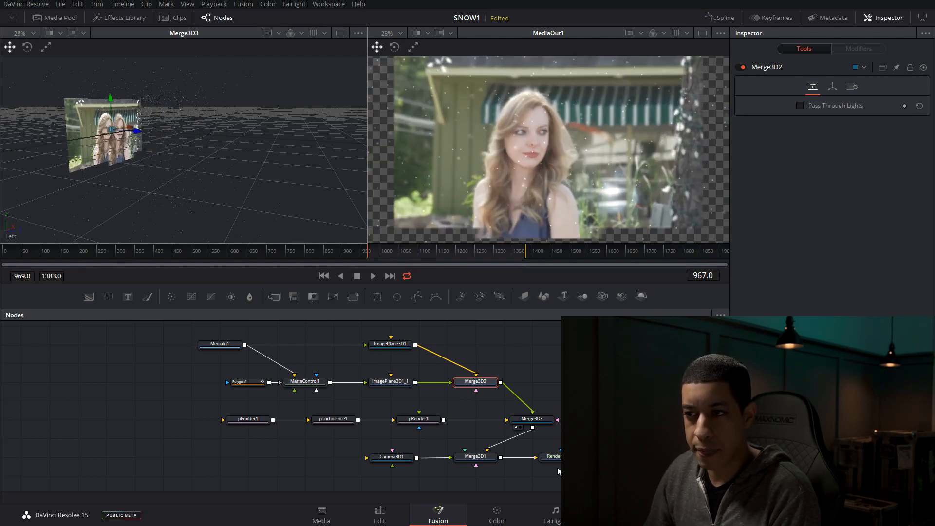
left_click(533, 419)
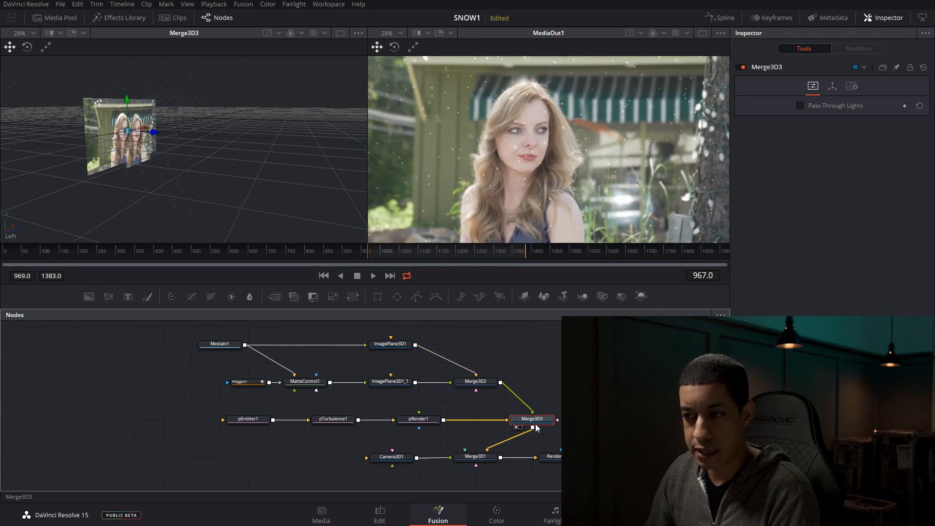
mouse_move(450, 434)
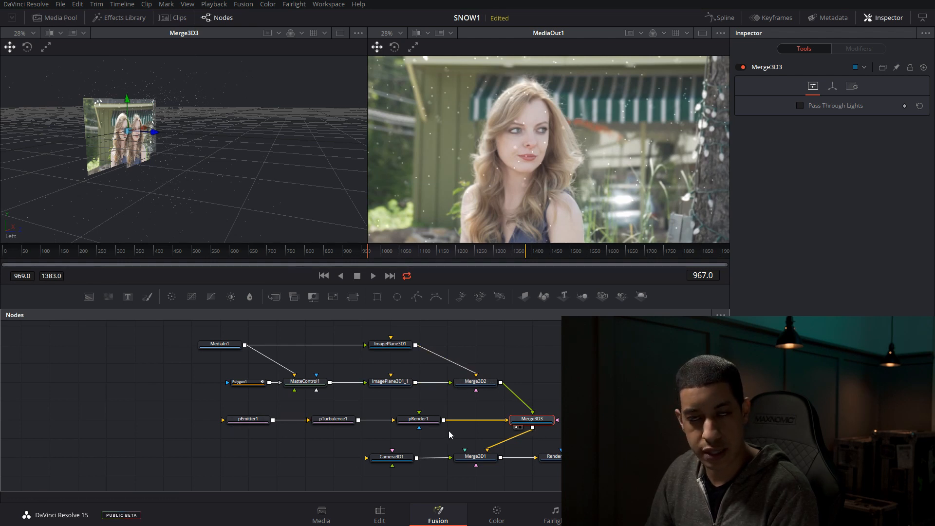
left_click(392, 456)
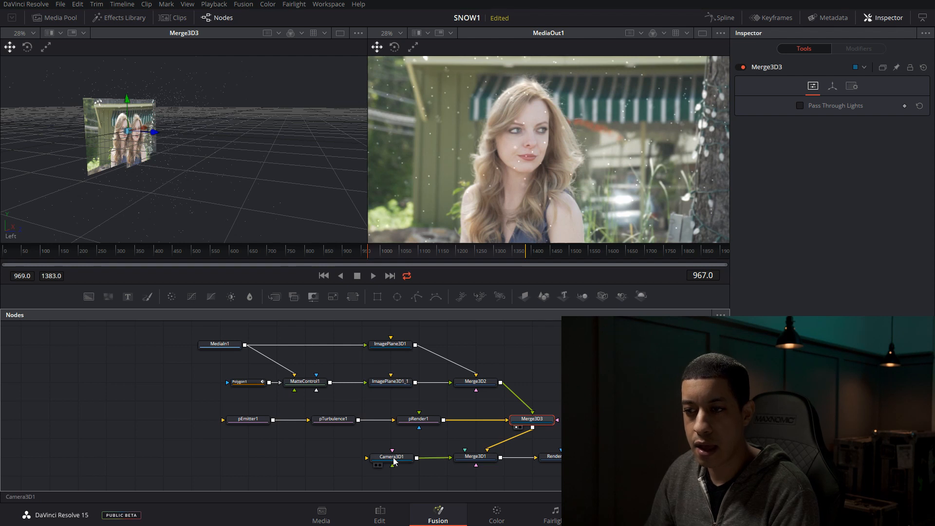
mouse_move(392, 458)
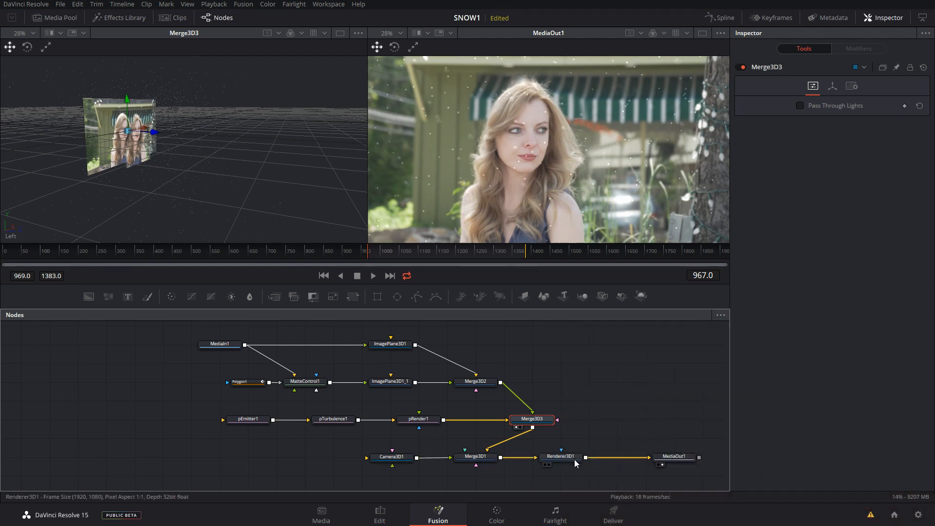
left_click(559, 455)
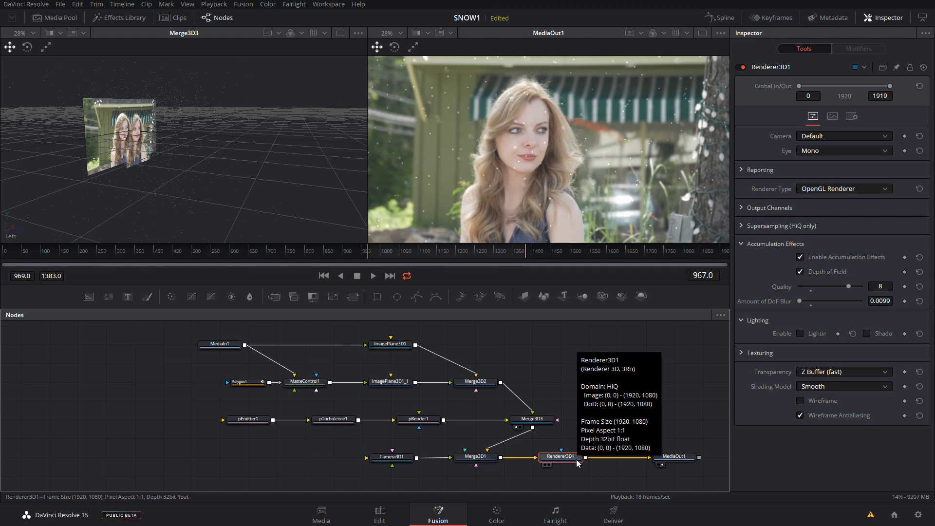
mouse_move(468, 428)
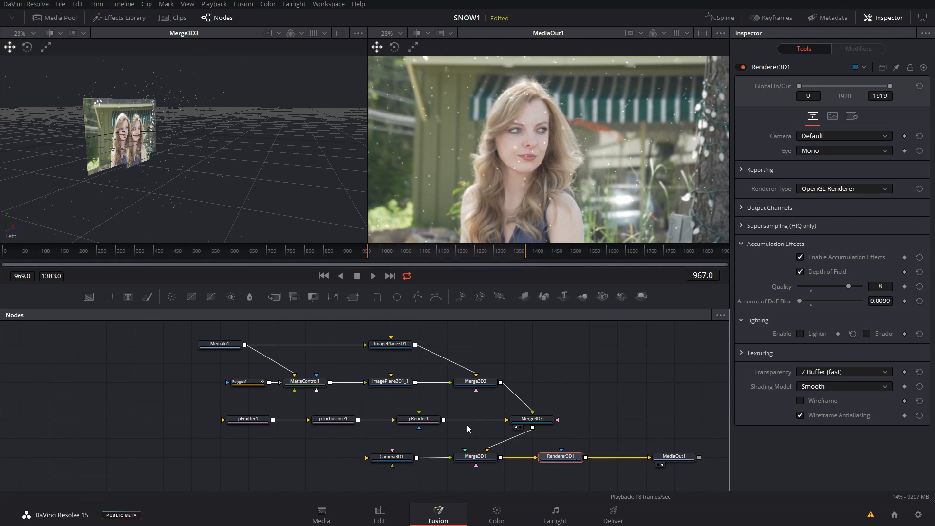
mouse_move(177, 104)
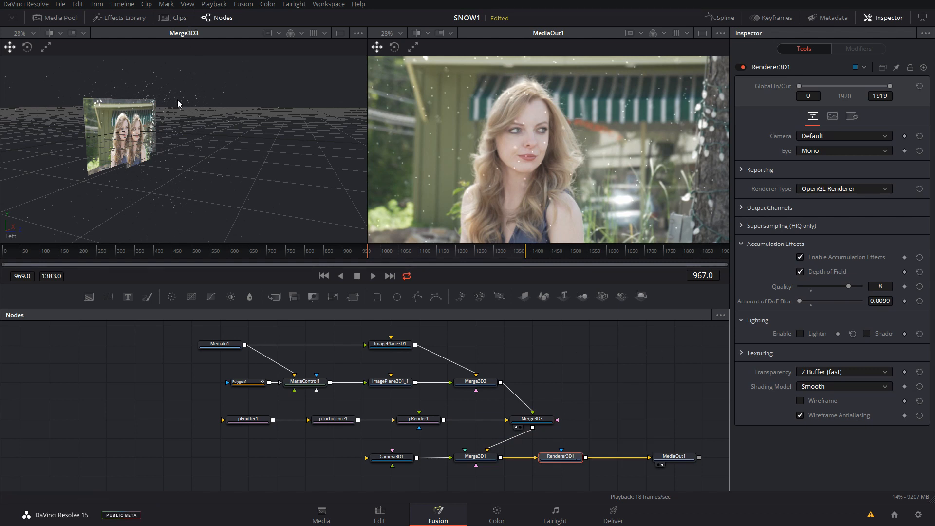
mouse_move(144, 148)
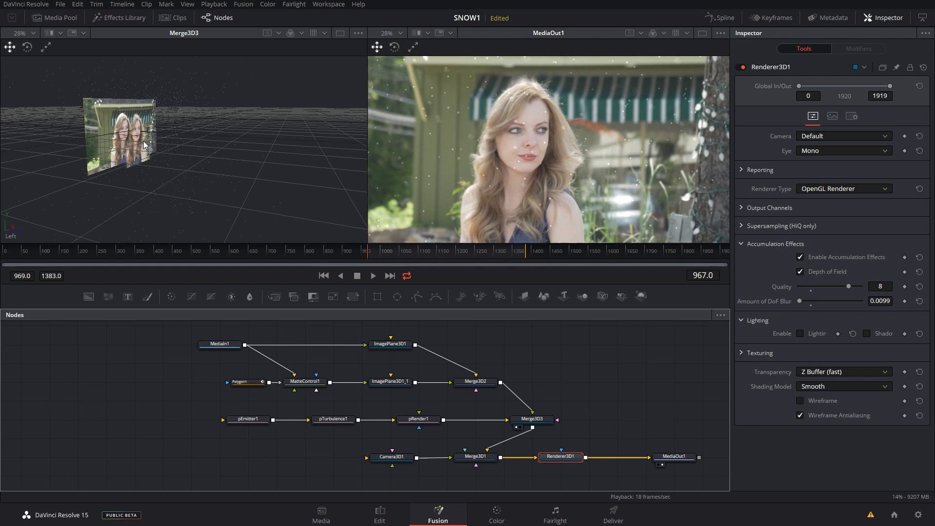
mouse_move(658, 457)
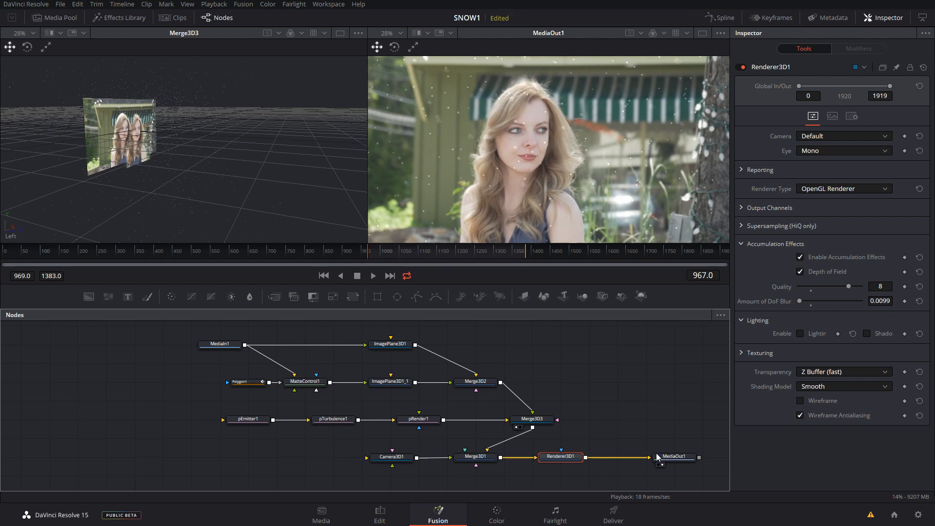
left_click(674, 456)
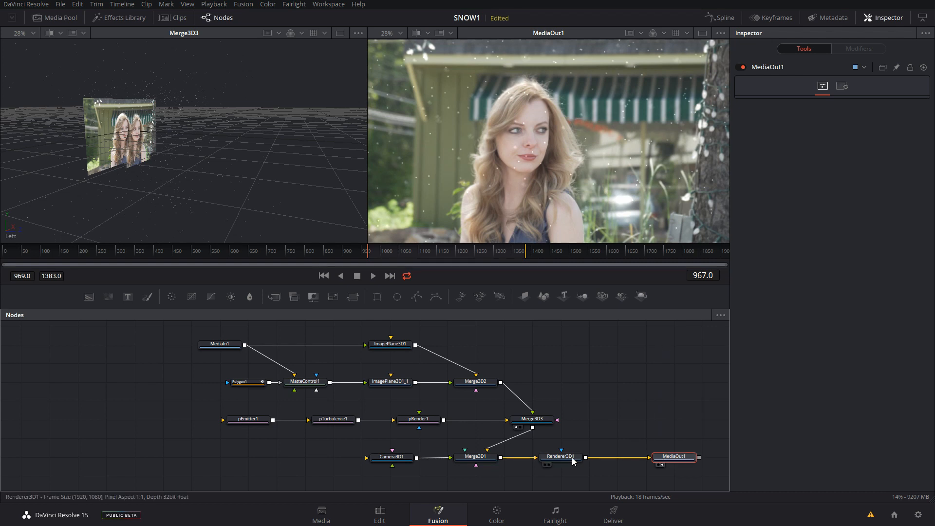
left_click(559, 455)
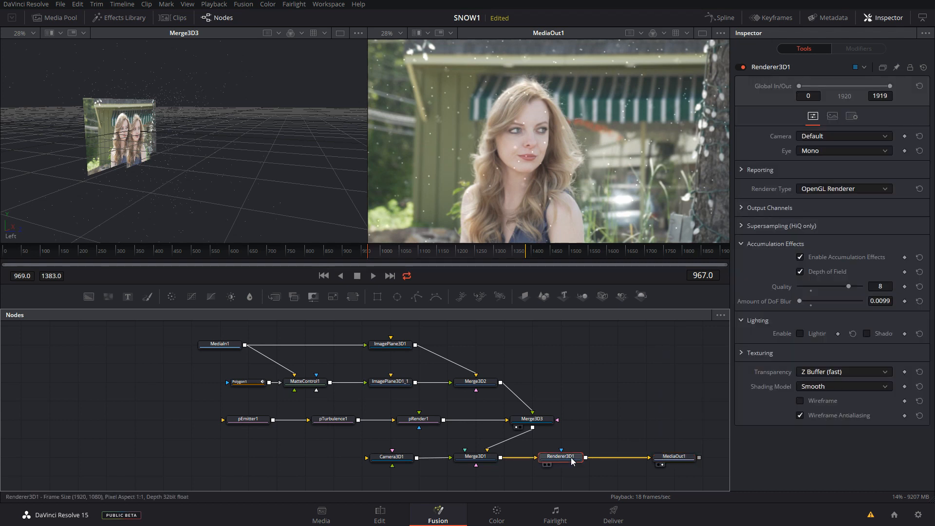
left_click(673, 456)
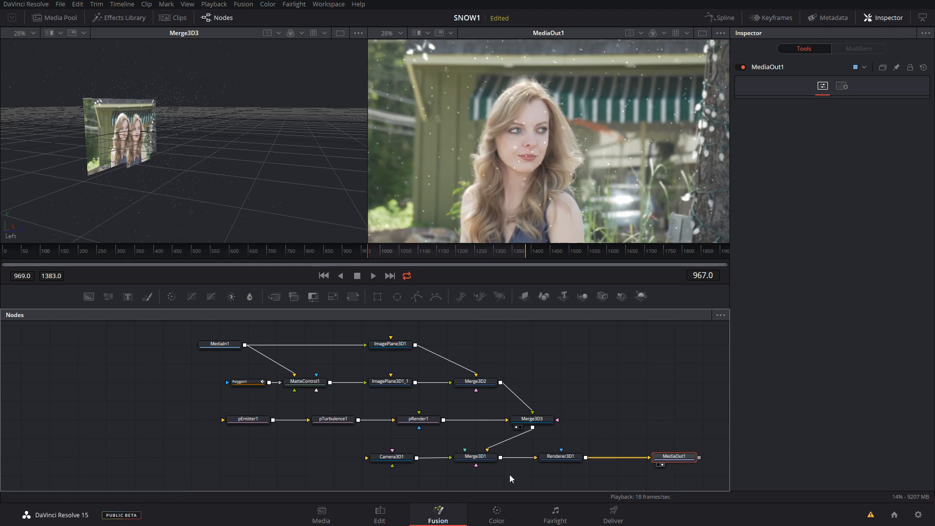
mouse_move(313, 217)
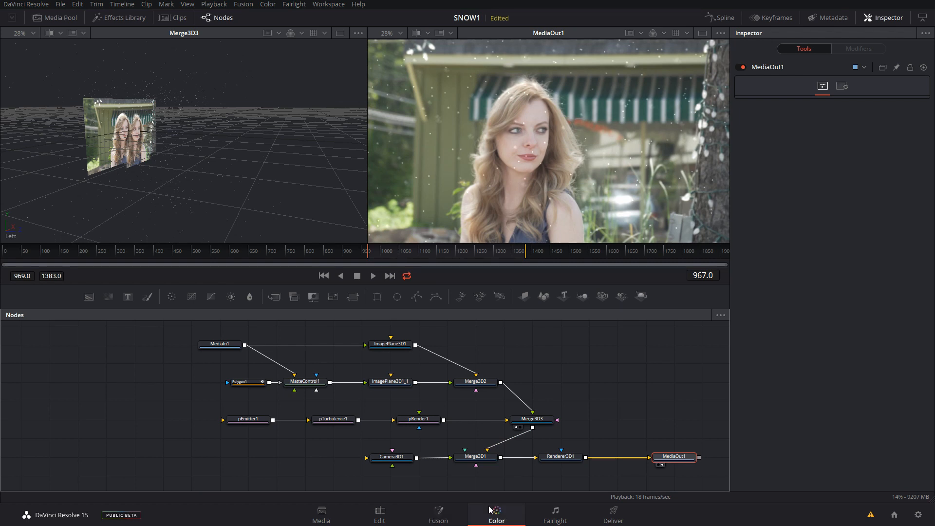
Step: Switch to the Color page, showing the snow clip's two grade nodes
left_click(496, 514)
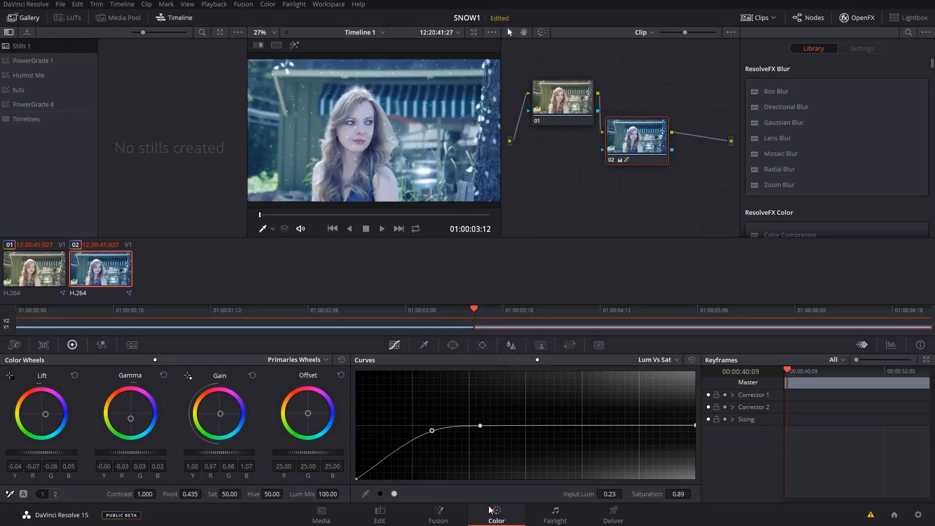
mouse_move(660, 123)
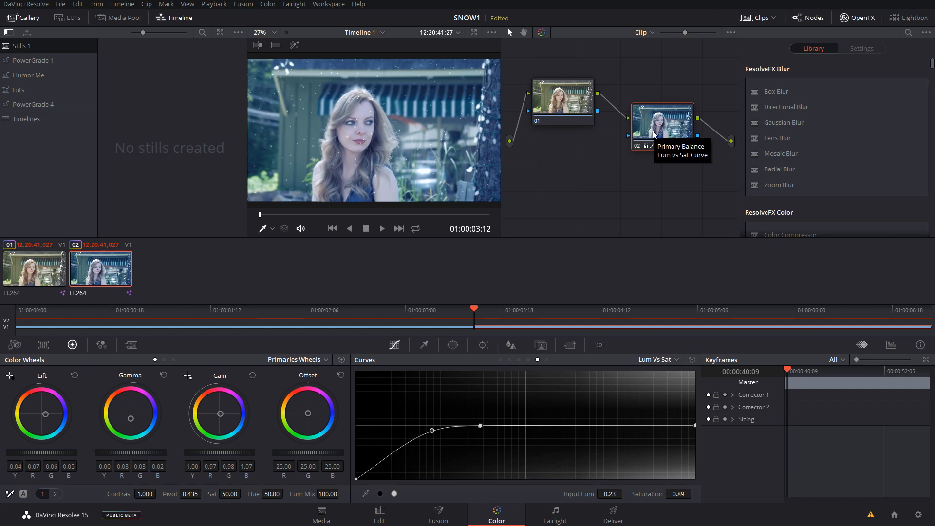
mouse_move(644, 178)
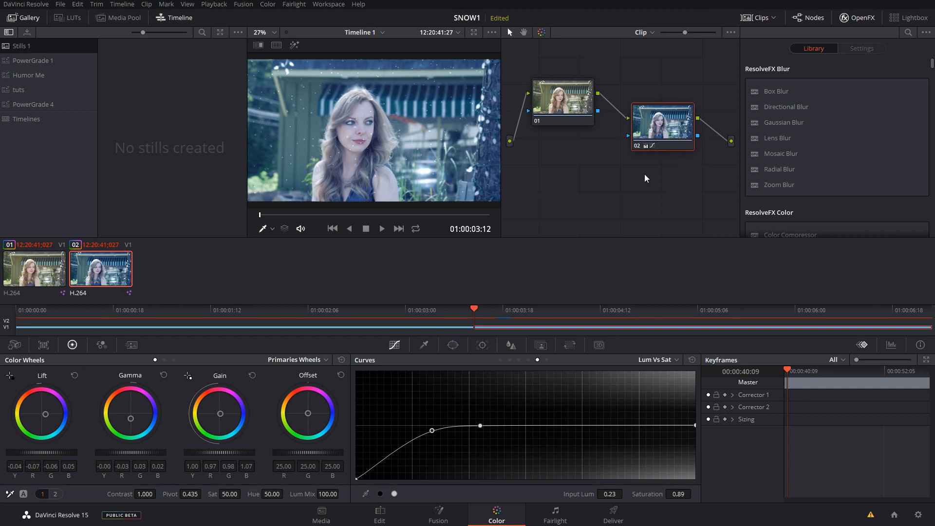